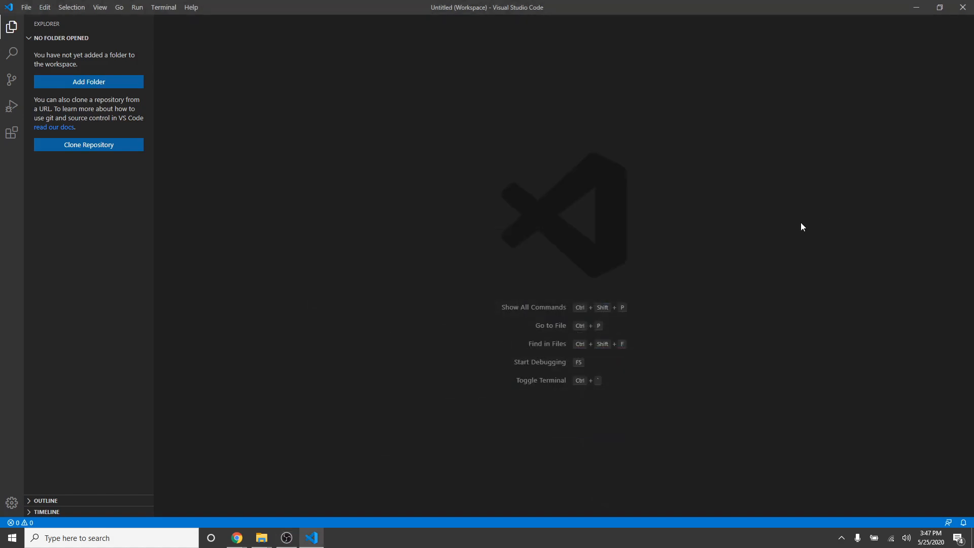
{"action": "mouse_move", "coordinate": [802, 225]}
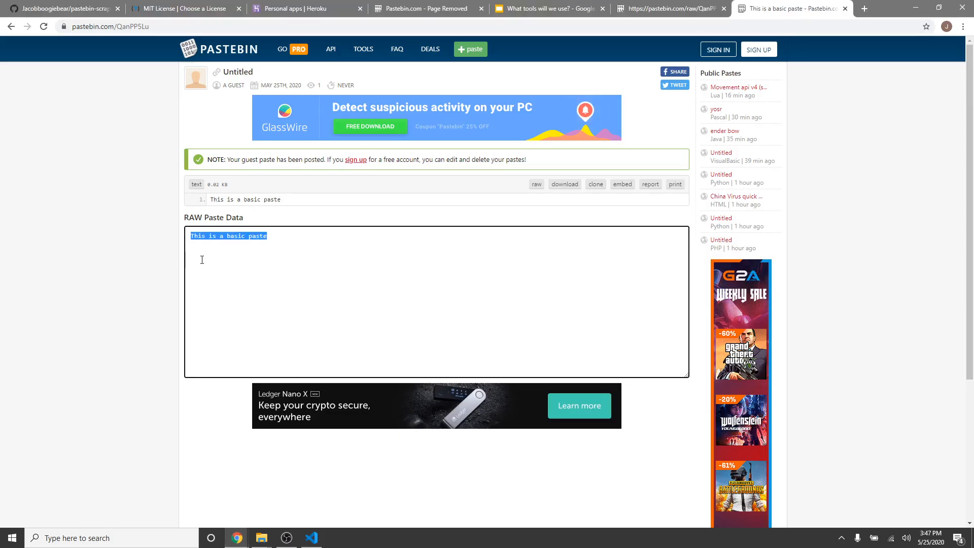
- View the guest Pastebin paste's raw data reading 'This is a basic paste'
{"action": "left_click", "coordinate": [208, 260]}
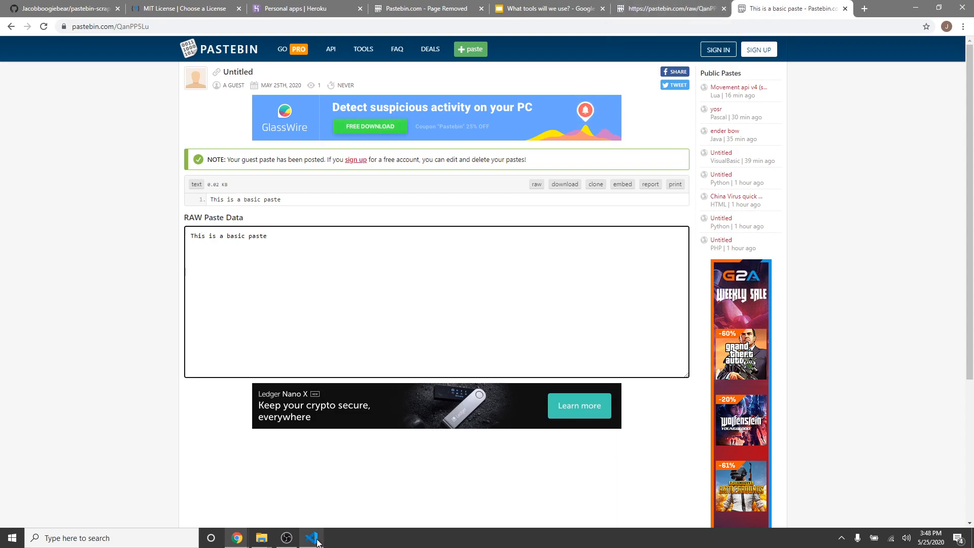
- Create a pastebin project folder in Documents\Code\Javascript, then return to the Pastebin paste
{"action": "left_click", "coordinate": [312, 538]}
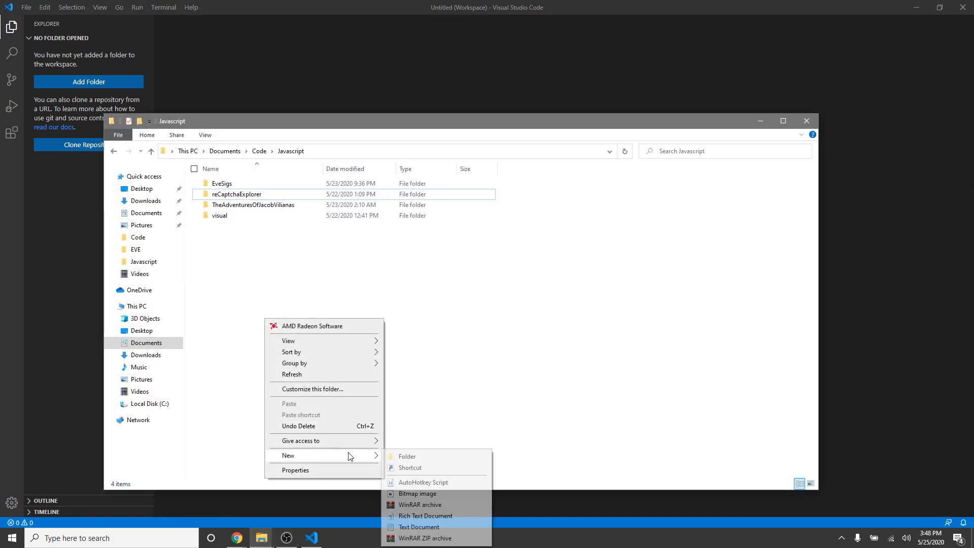
{"action": "left_click", "coordinate": [406, 456]}
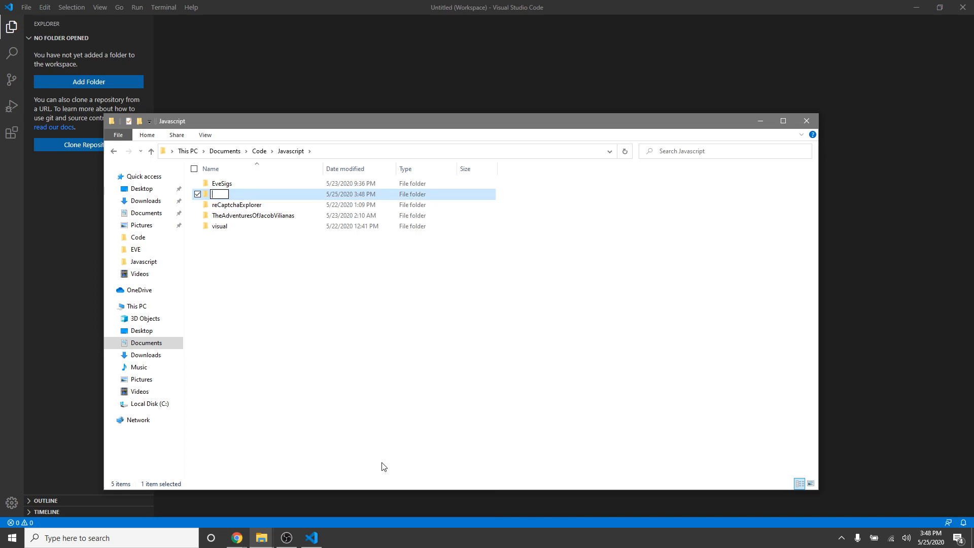
{"action": "type", "text": "pastebi"}
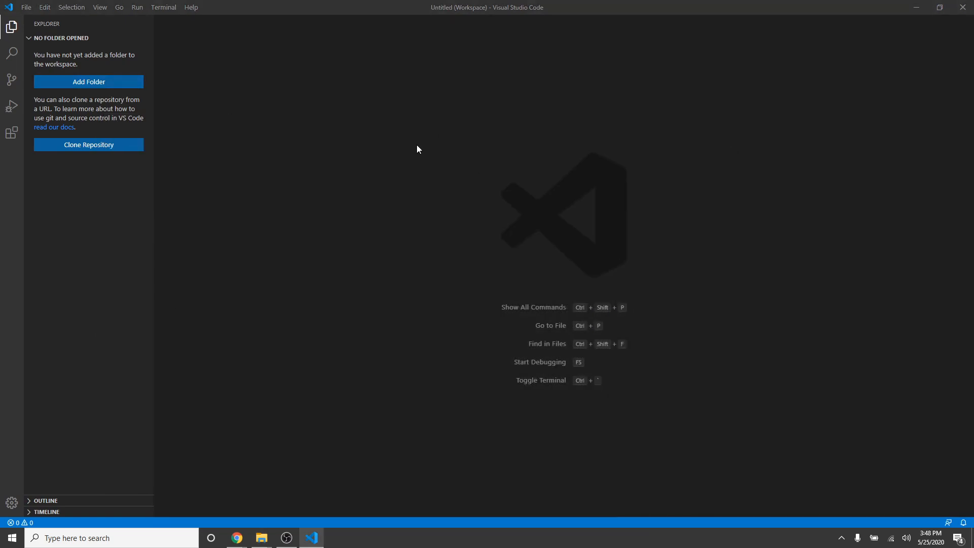
{"action": "left_click", "coordinate": [87, 81]}
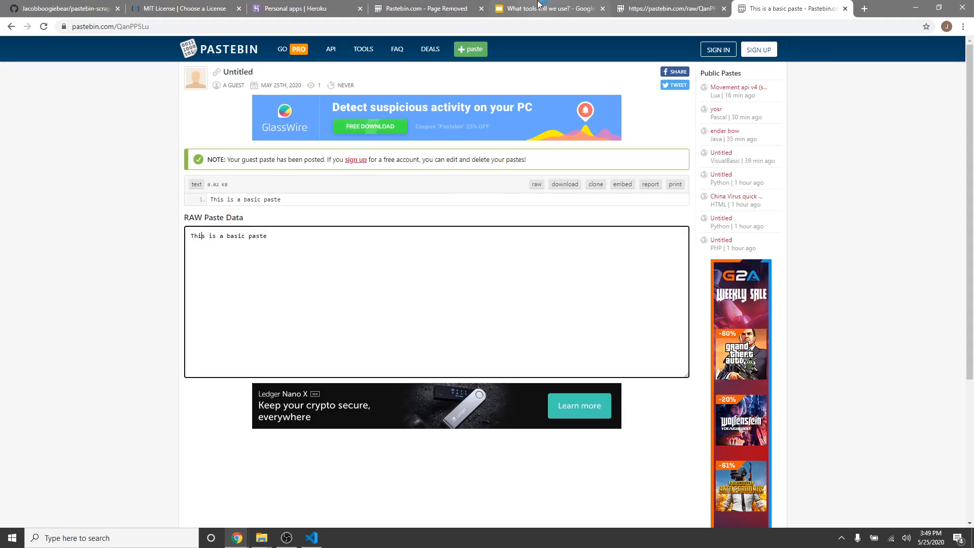
{"action": "mouse_move", "coordinate": [522, 8]}
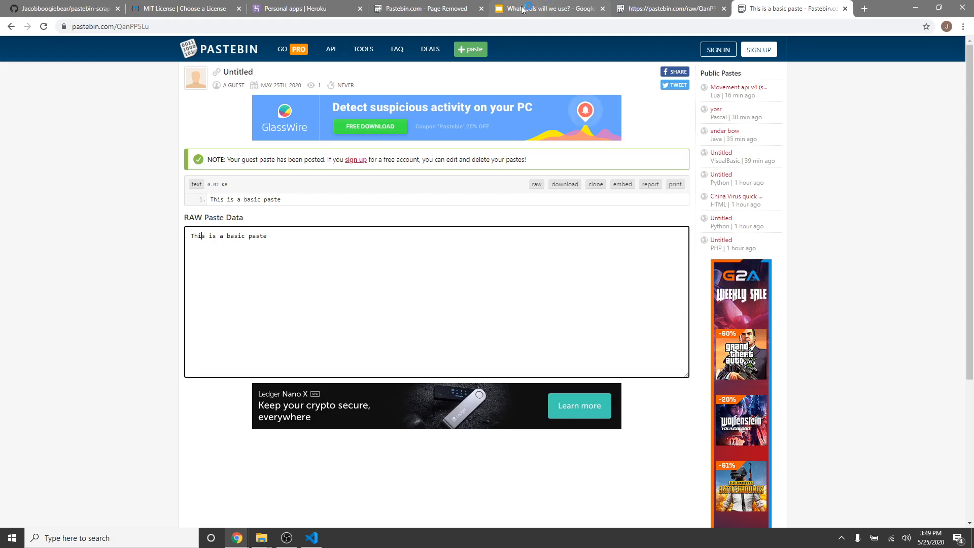
{"action": "left_click", "coordinate": [549, 9]}
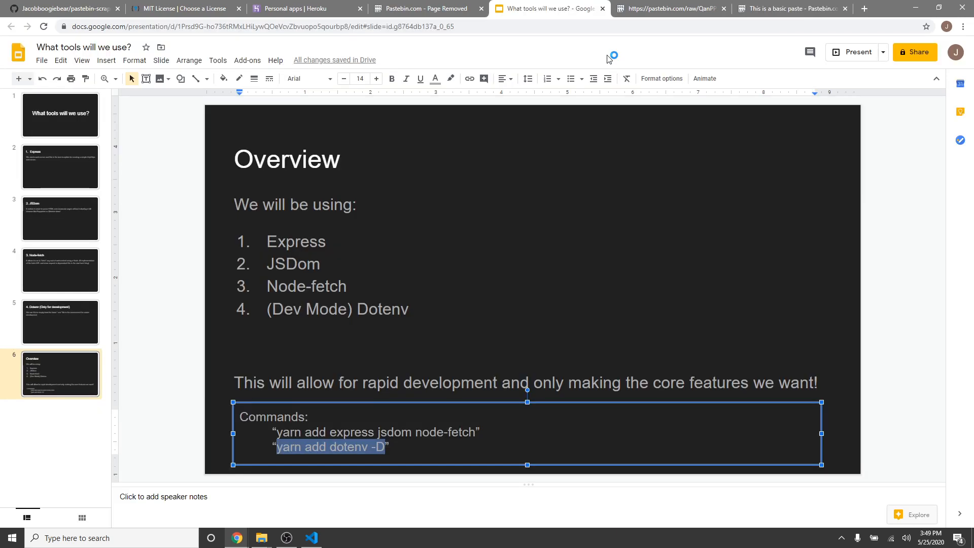
{"action": "left_click", "coordinate": [60, 114]}
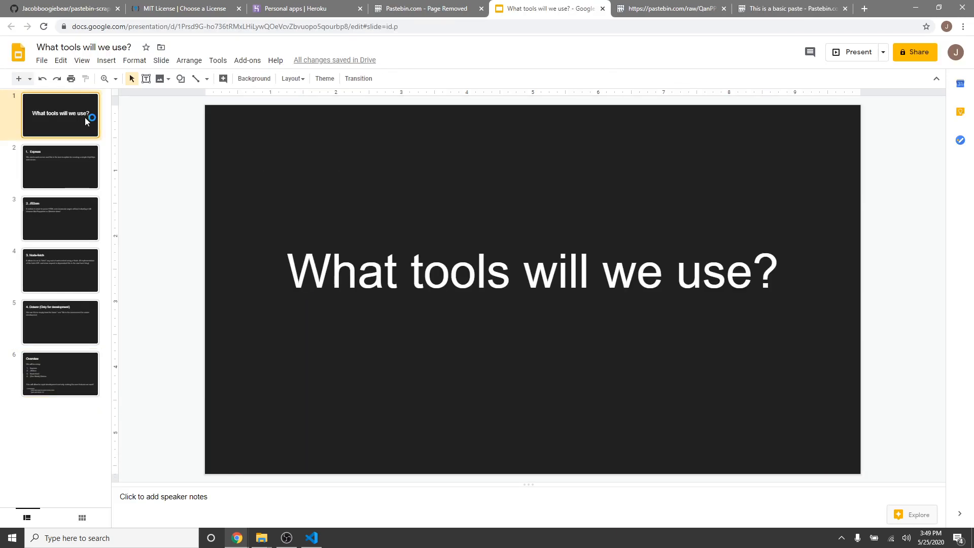
{"action": "mouse_move", "coordinate": [858, 52]}
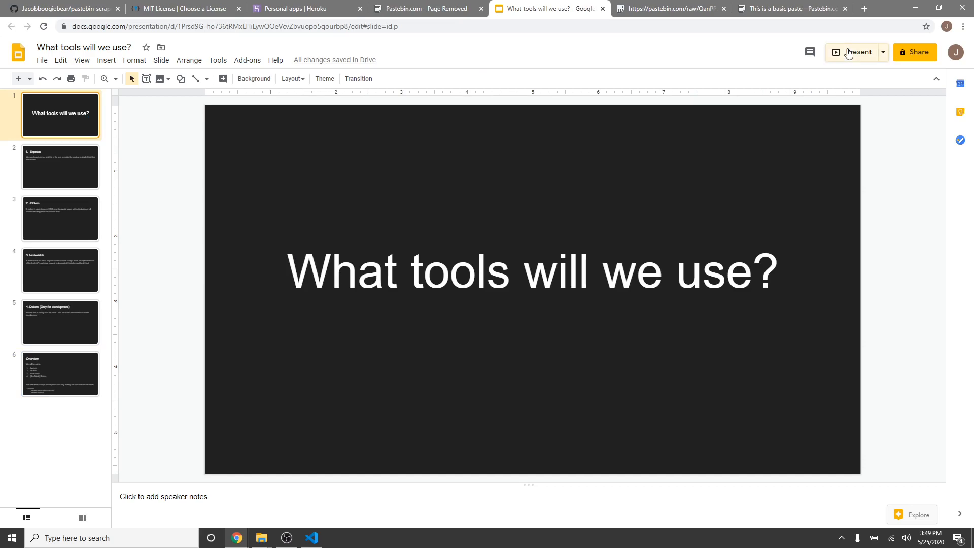
{"action": "left_click", "coordinate": [856, 52]}
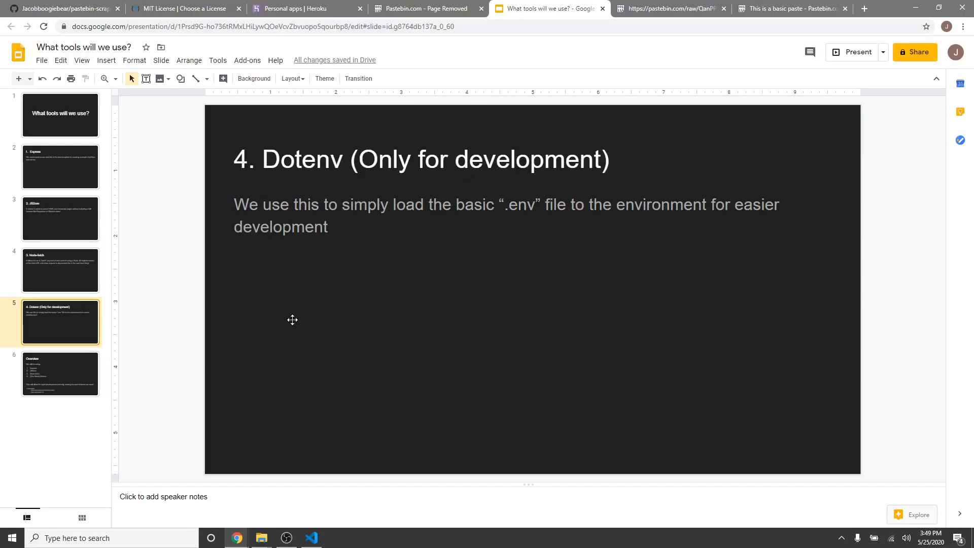
{"action": "left_click", "coordinate": [60, 374]}
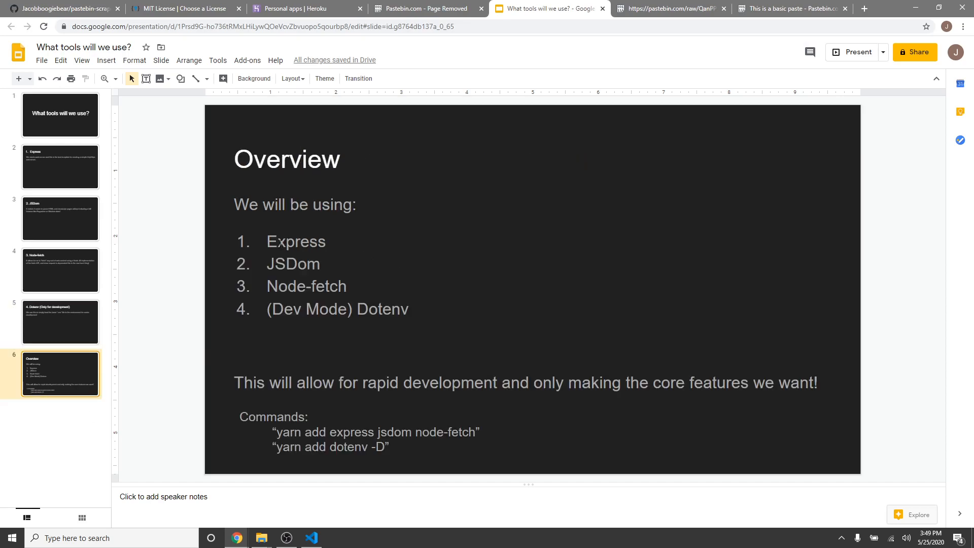
{"action": "mouse_move", "coordinate": [301, 340]}
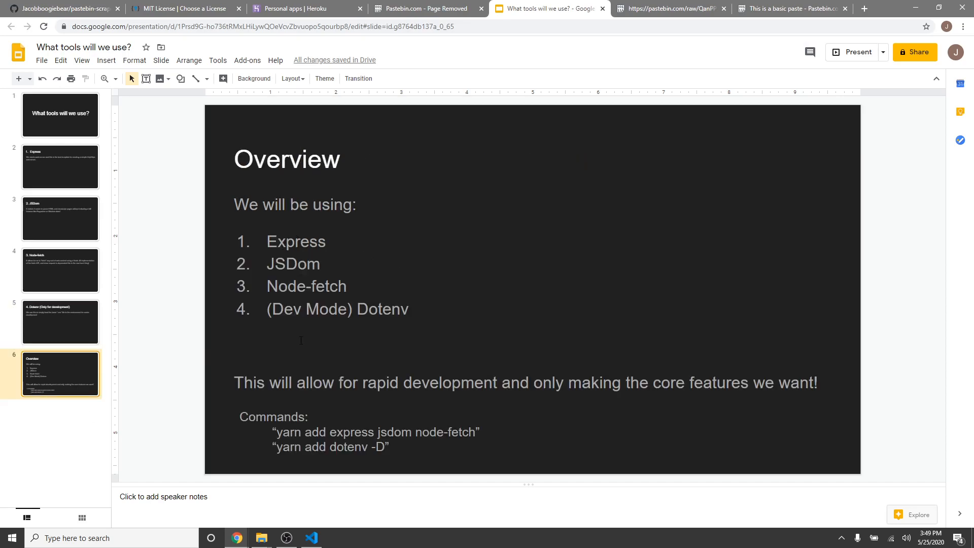
{"action": "mouse_move", "coordinate": [795, 463]}
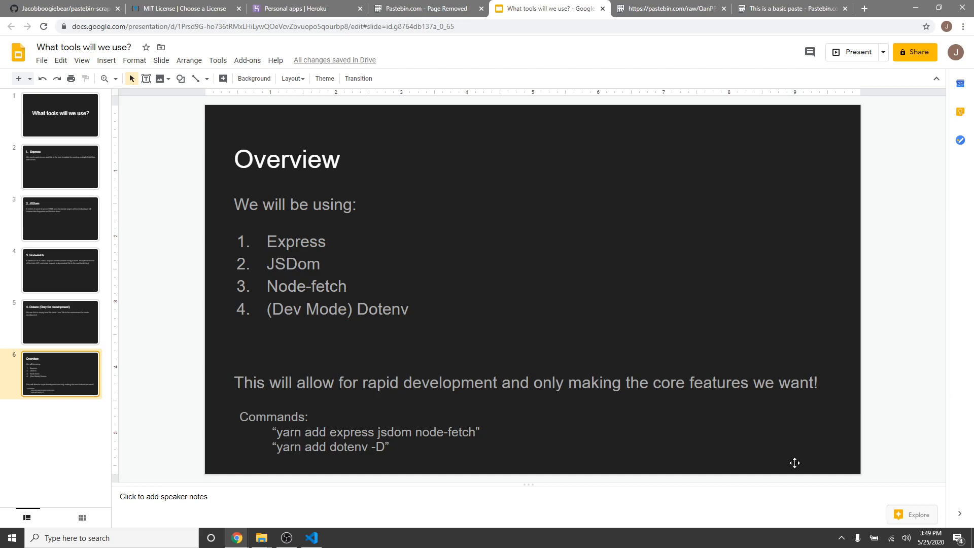
{"action": "left_click_drag", "start_coordinate": [276, 432], "coordinate": [437, 432]}
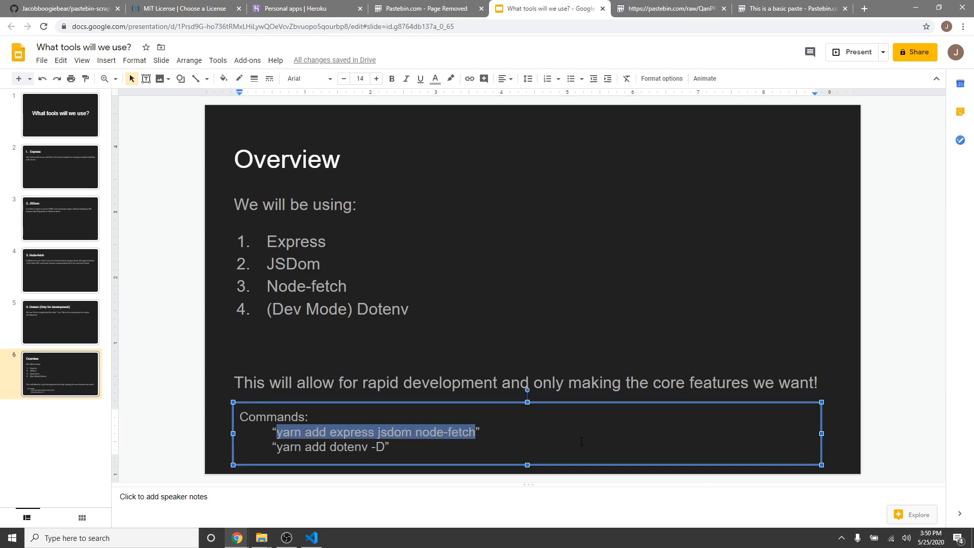
- Initialize the project with yarn and install express, jsdom, node-fetch, plus dotenv as dev dependency
{"action": "left_click", "coordinate": [310, 537]}
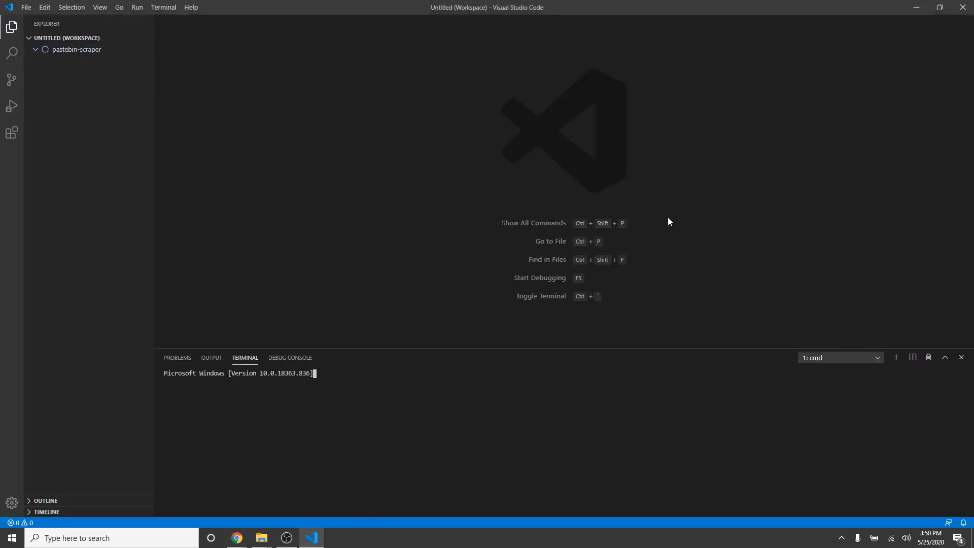
{"action": "type", "text": "yarn init -"}
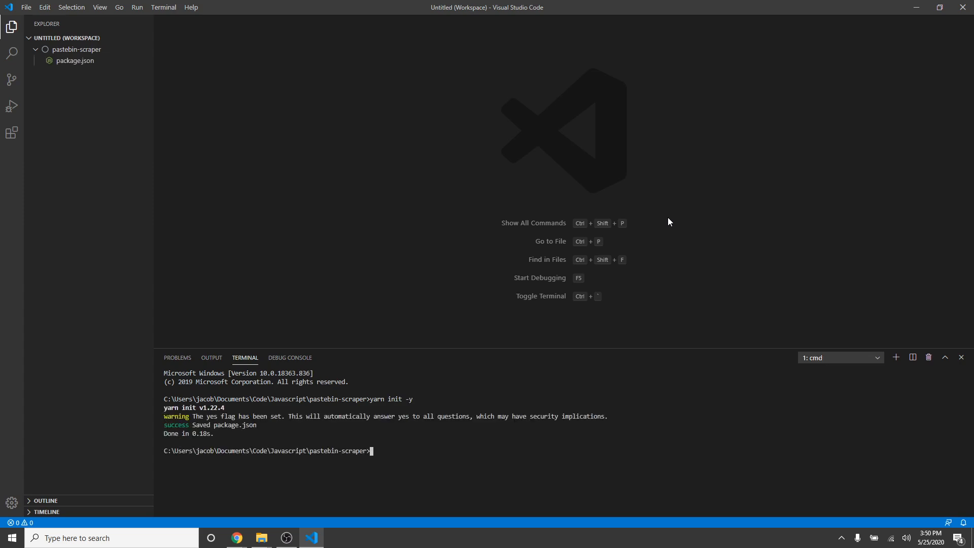
{"action": "type", "text": "yarn add express jsdom node-fetch"}
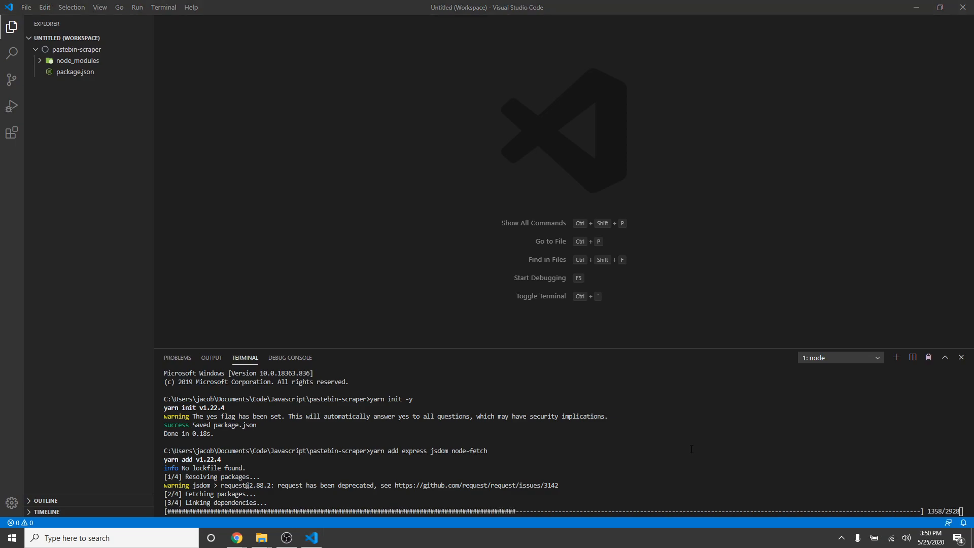
{"action": "left_click", "coordinate": [236, 537]}
{"action": "type", "text": "yarn add dotenv -D"}
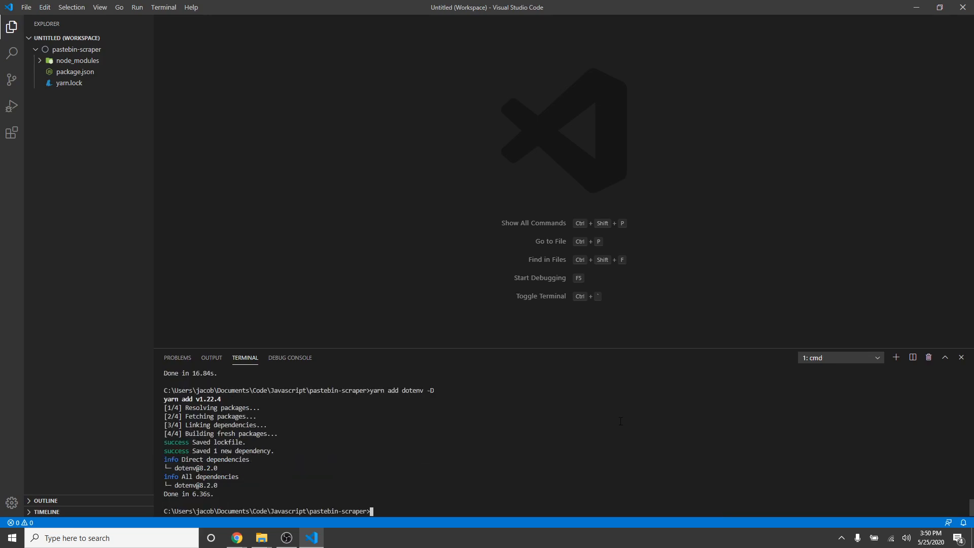
{"action": "mouse_move", "coordinate": [607, 421]}
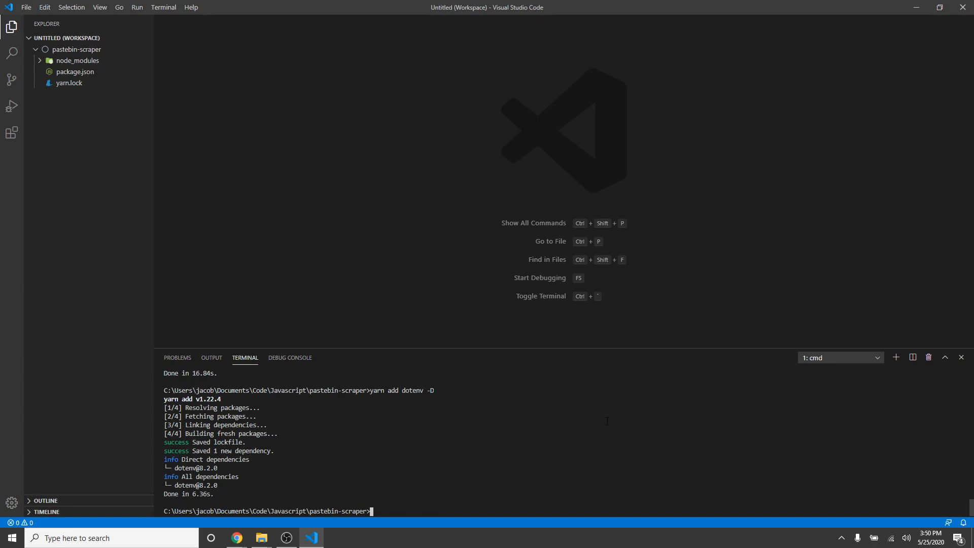
{"action": "mouse_move", "coordinate": [77, 60]}
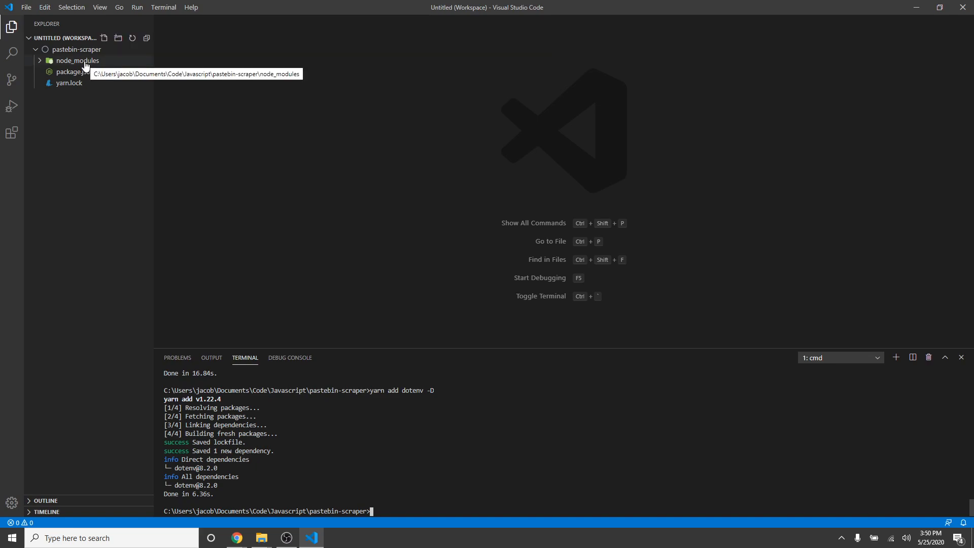
{"action": "mouse_move", "coordinate": [267, 236]}
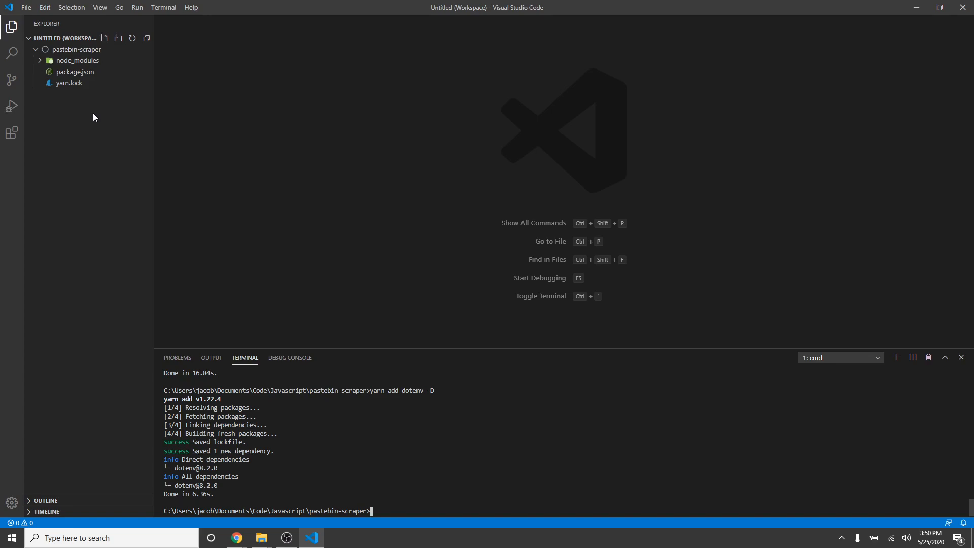
- Create index.js and a .env file containing PORT=8080, leaving index.js open
{"action": "type", "text": "touch index"}
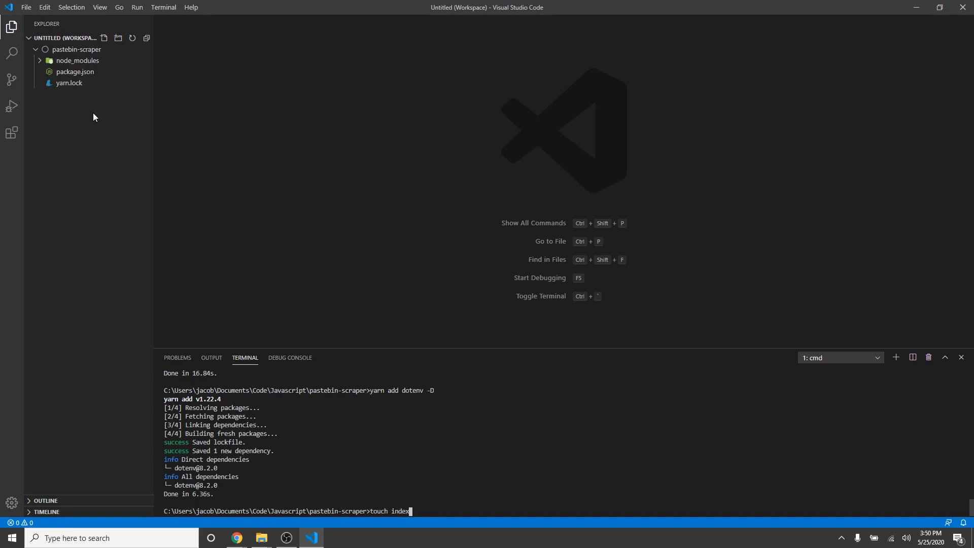
{"action": "key", "text": "enter"}
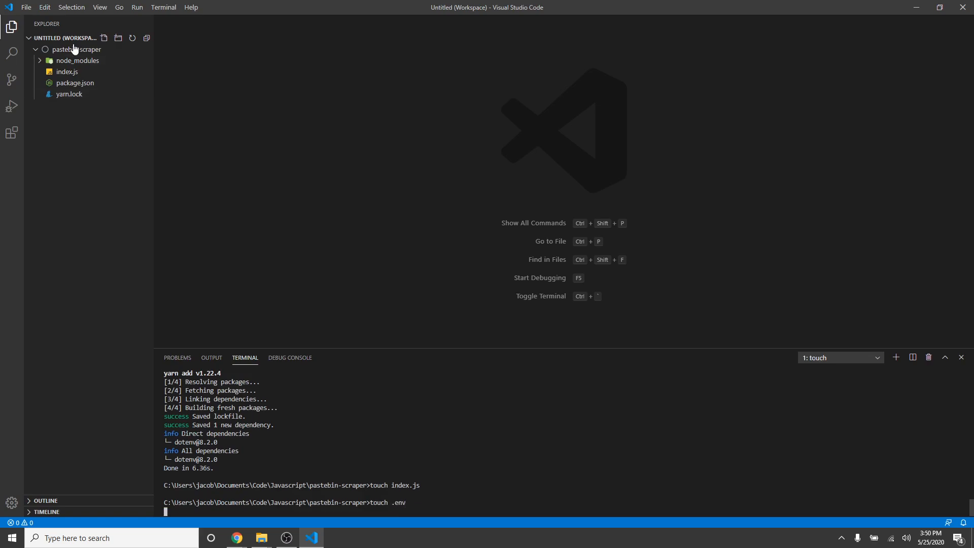
{"action": "key", "text": "enter"}
{"action": "type", "text": "PORT"}
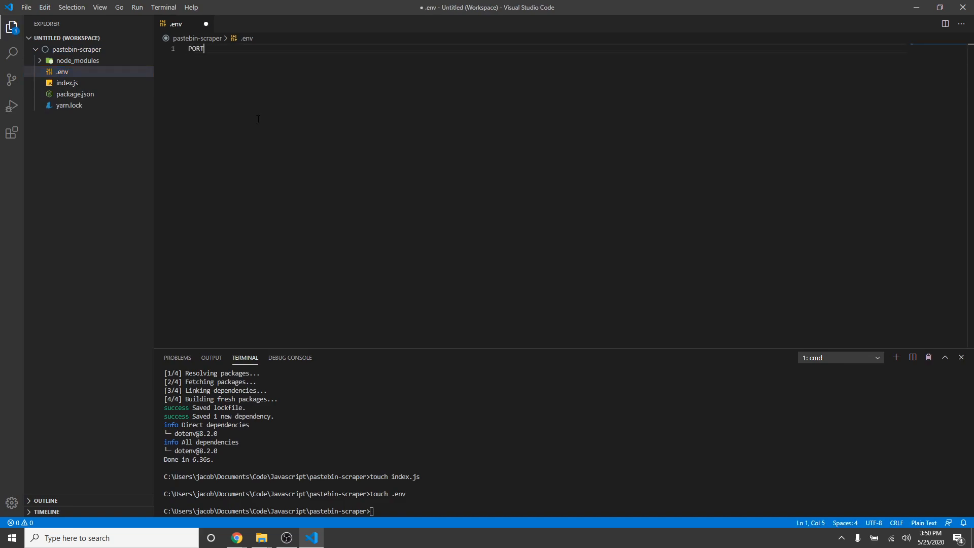
{"action": "type", "text": "=8080"}
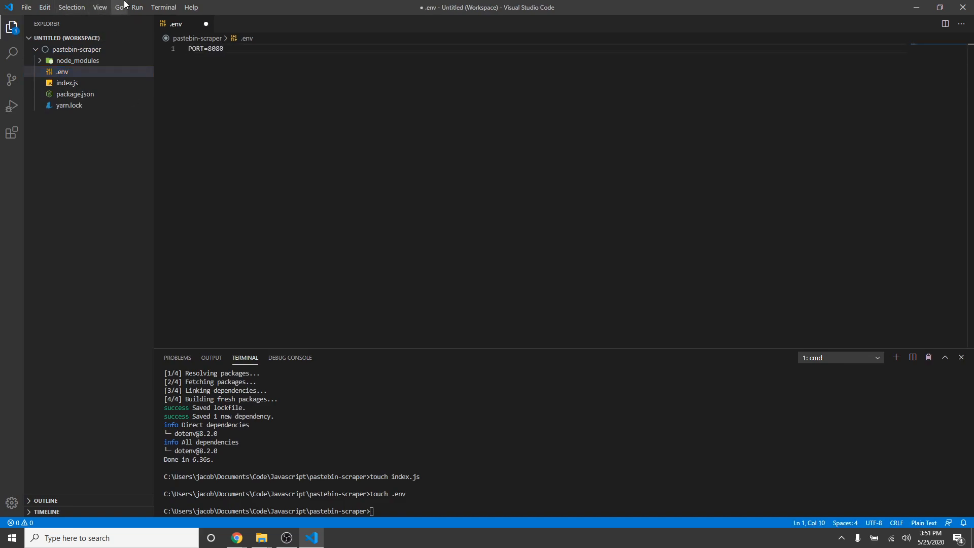
{"action": "left_click", "coordinate": [67, 83]}
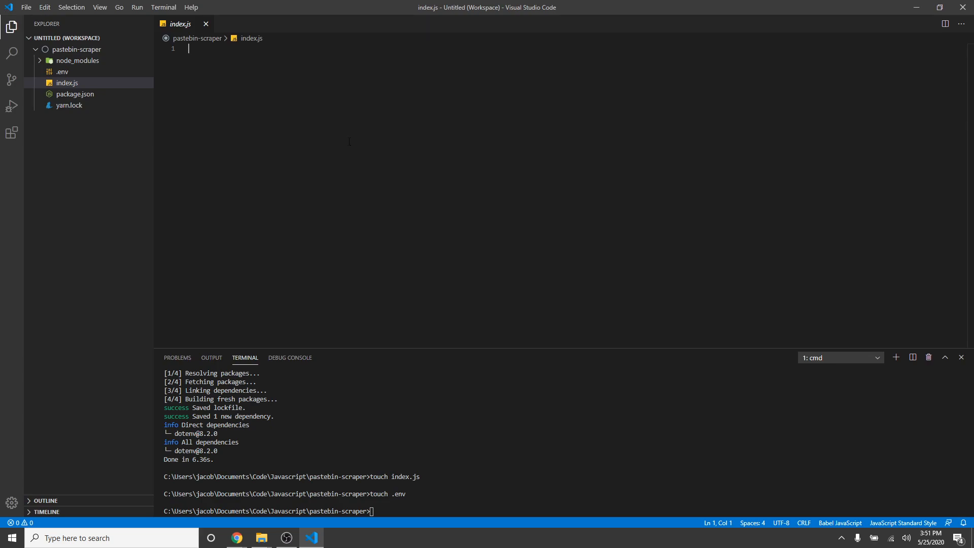
- Load dotenv config in index.js only when process.env.HEROKU is undefined
{"action": "type", "text": "if"}
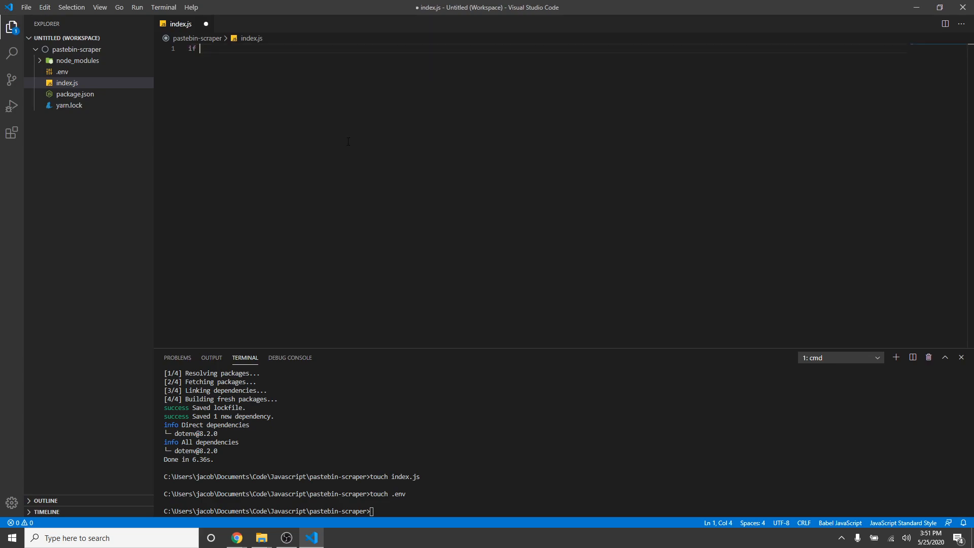
{"action": "type", "text": "(proc)"}
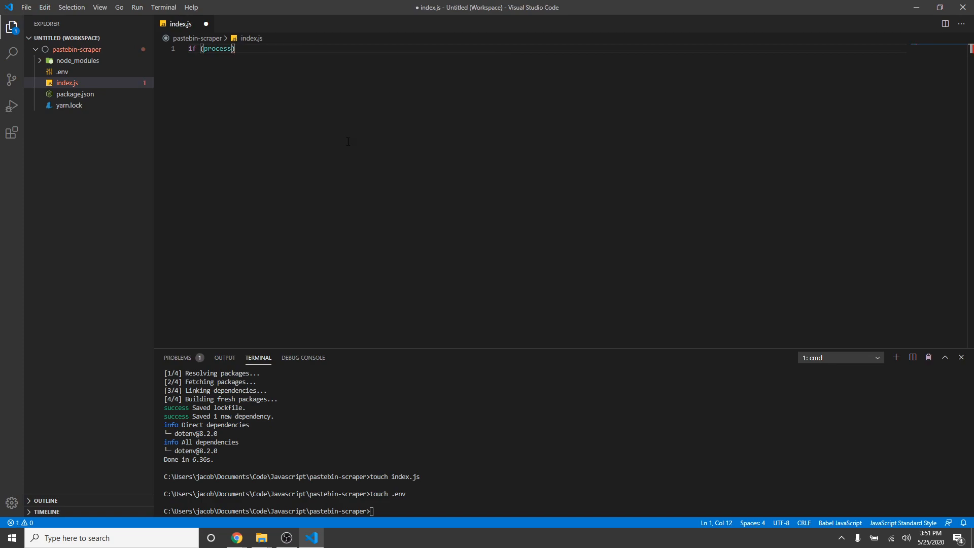
{"action": "type", "text": ".env"}
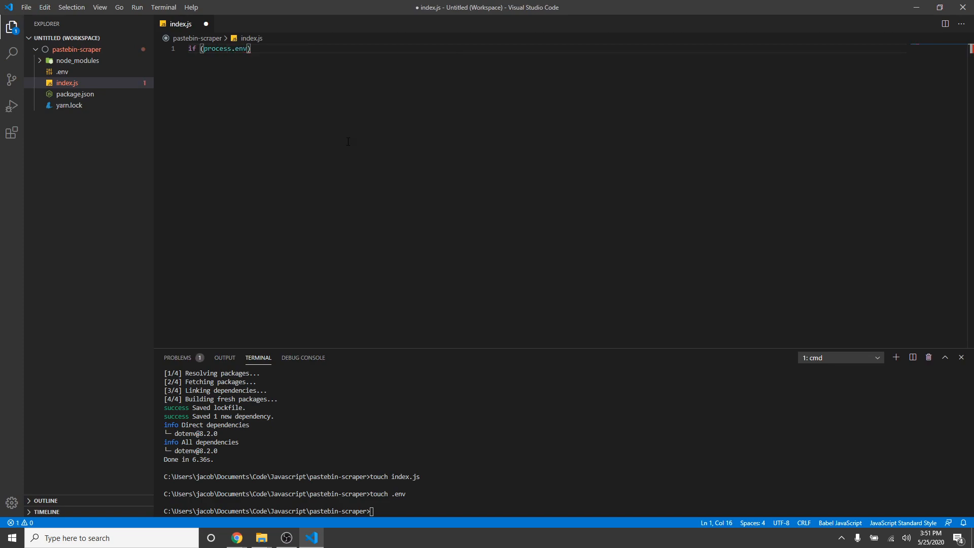
{"action": "type", "text": "HEROKU"}
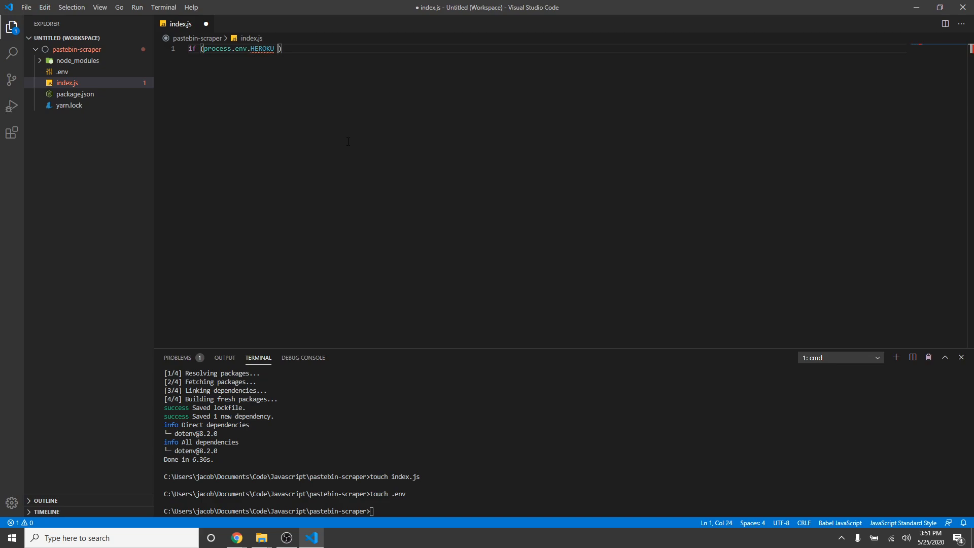
{"action": "type", "text": "=== u"}
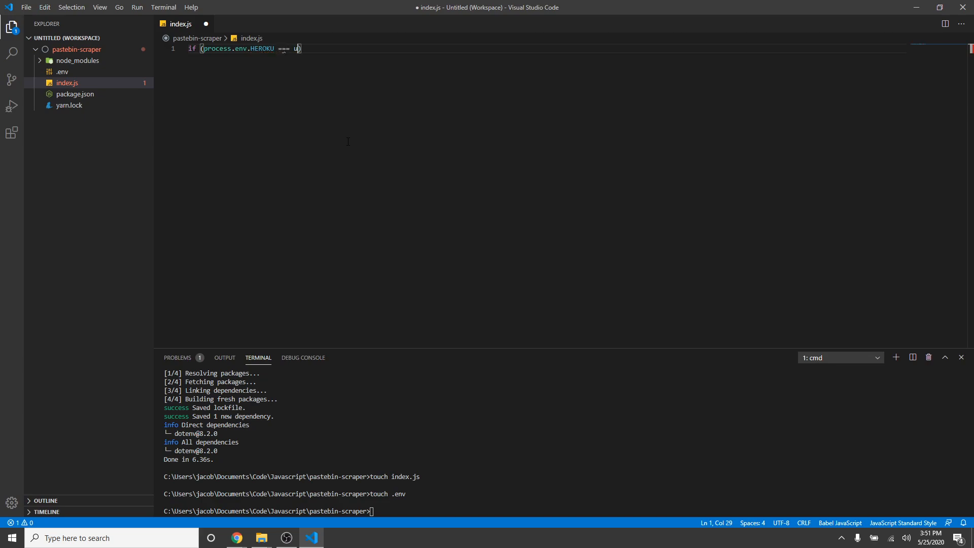
{"action": "type", "text": "ndefined) re"}
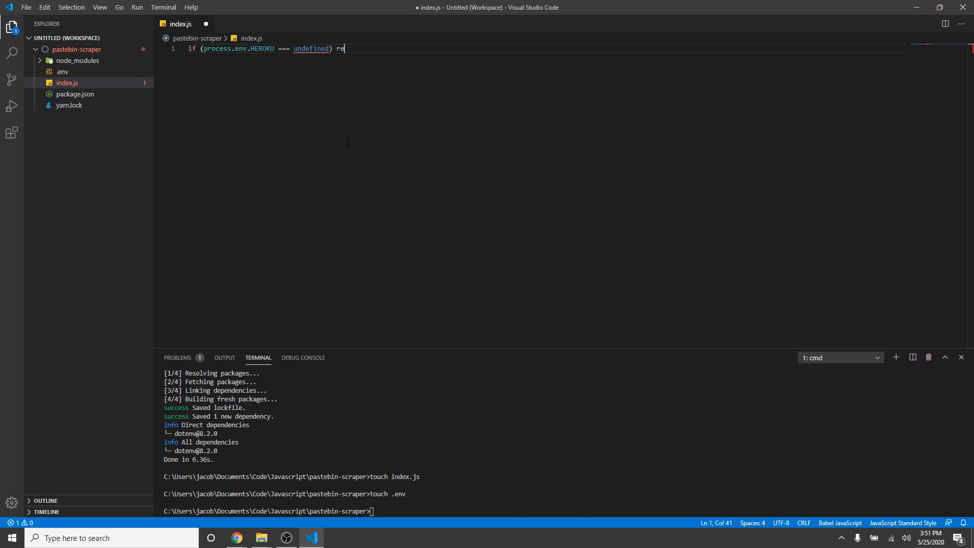
{"action": "type", "text": "quire"}
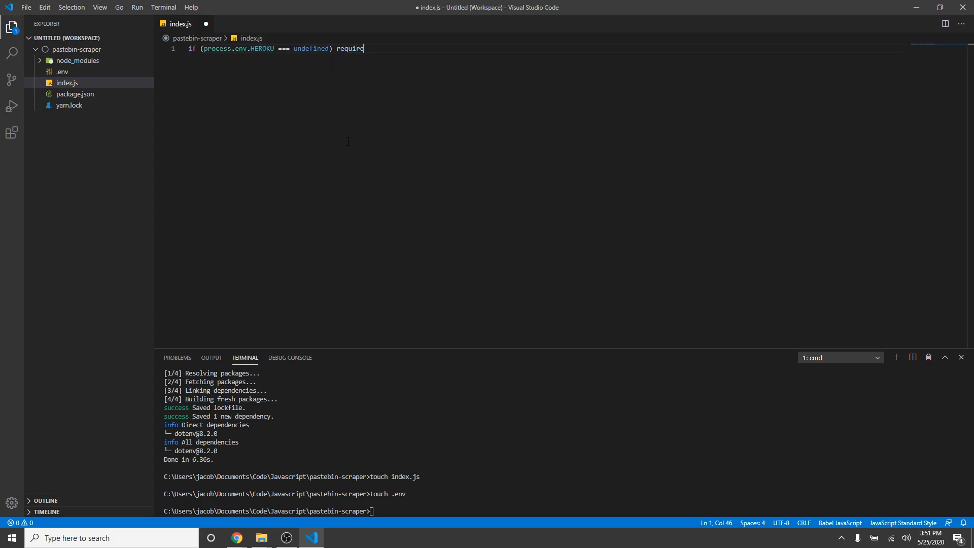
{"action": "type", "text": "("}
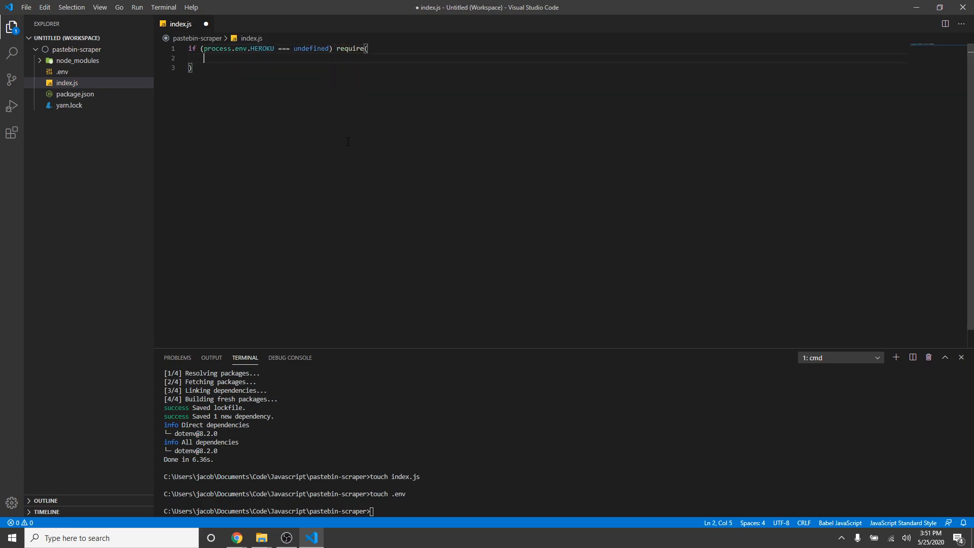
{"action": "type", "text": "'dotenv')"}
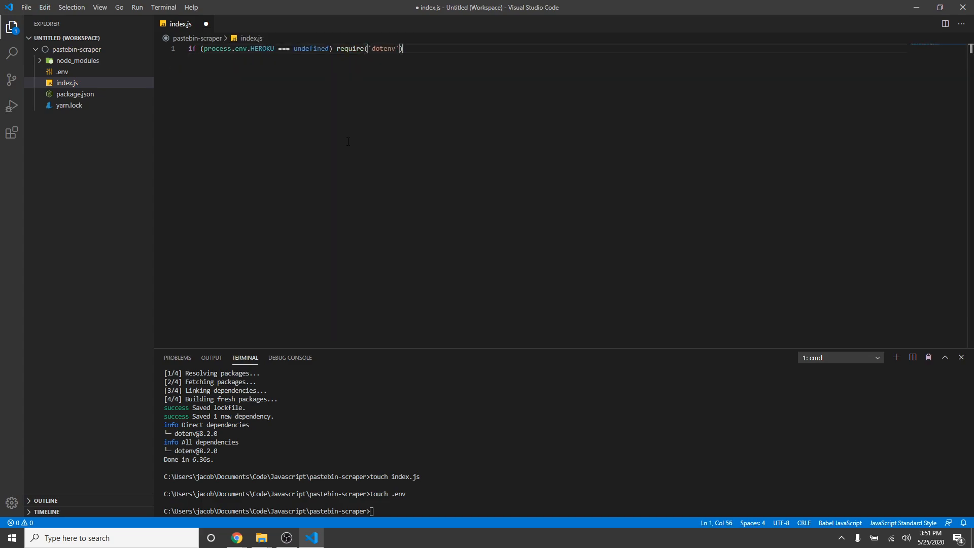
{"action": "type", "text": ".config();"}
{"action": "type", "text": "const"}
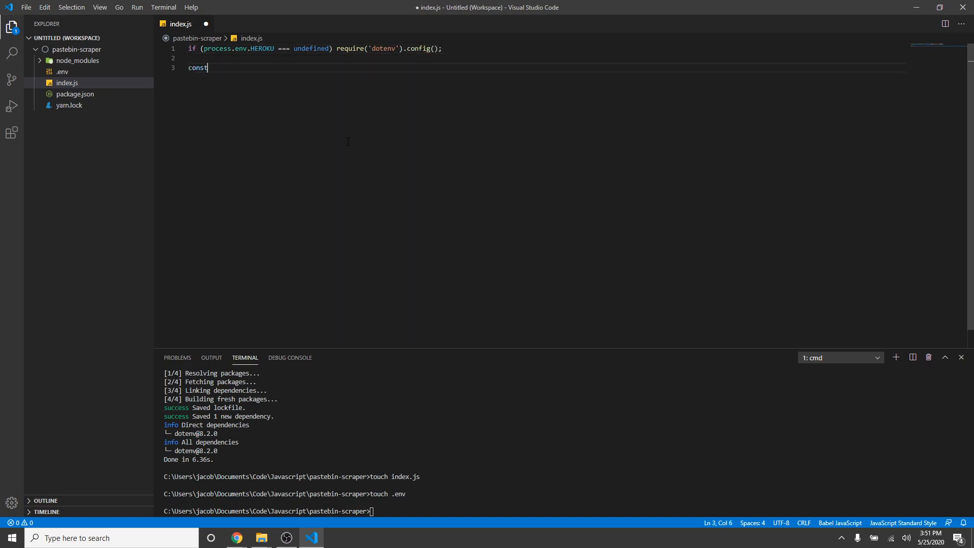
- Require express, jsdom and node-fetch in index.js
{"action": "type", "text": "express = re"}
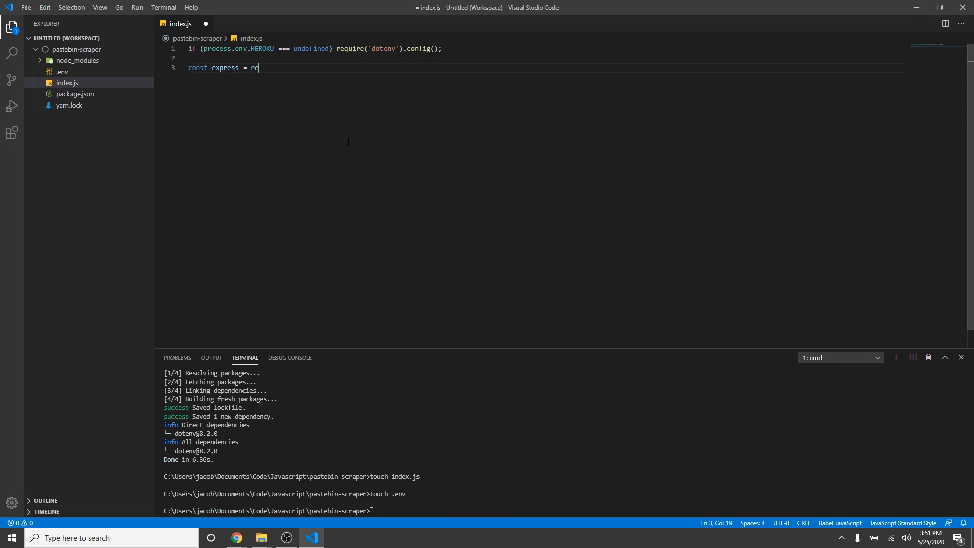
{"action": "type", "text": "quire();"}
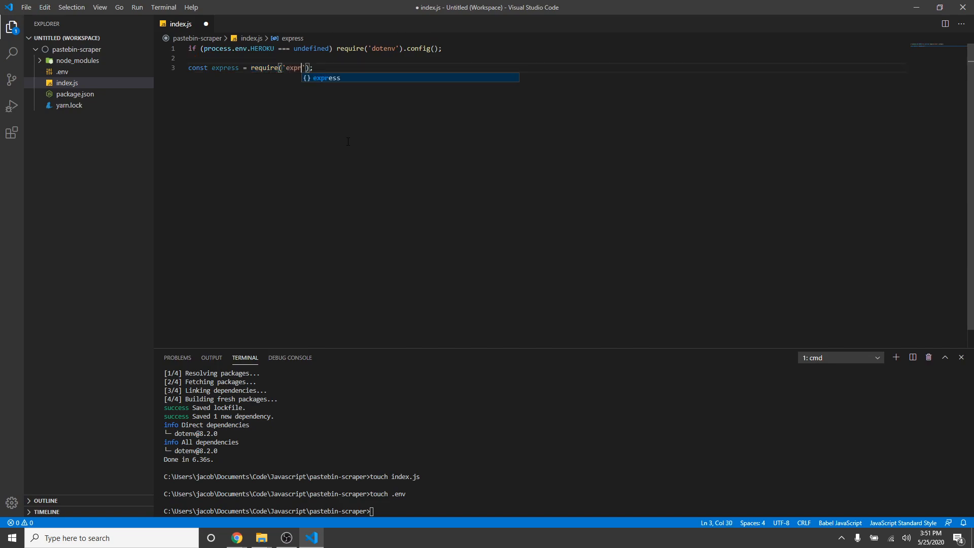
{"action": "type", "text": "coms"}
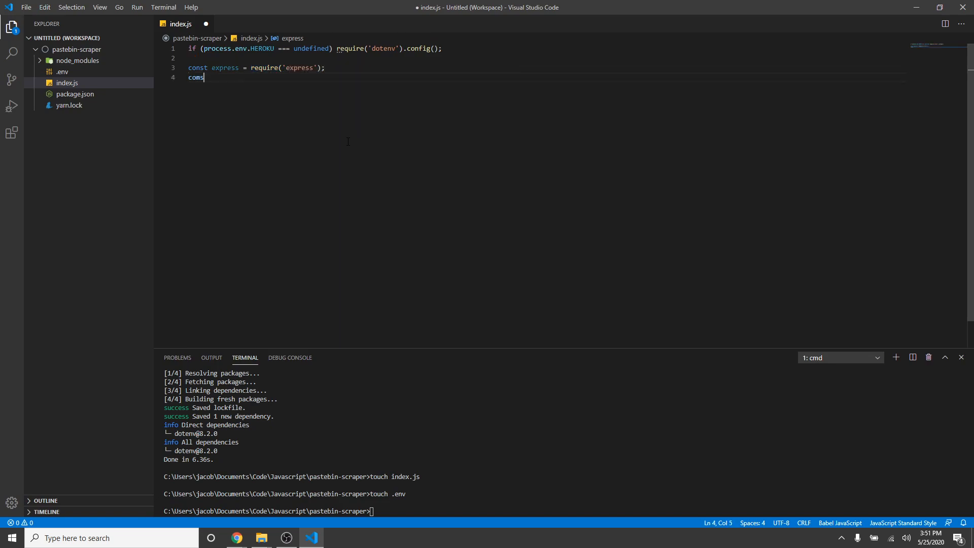
{"action": "type", "text": "const js"}
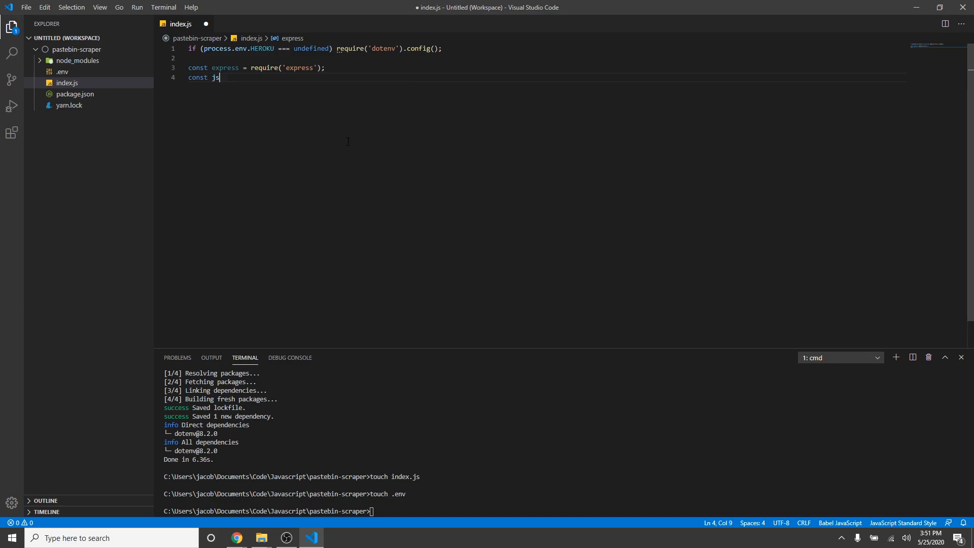
{"action": "type", "text": "dom = require()"}
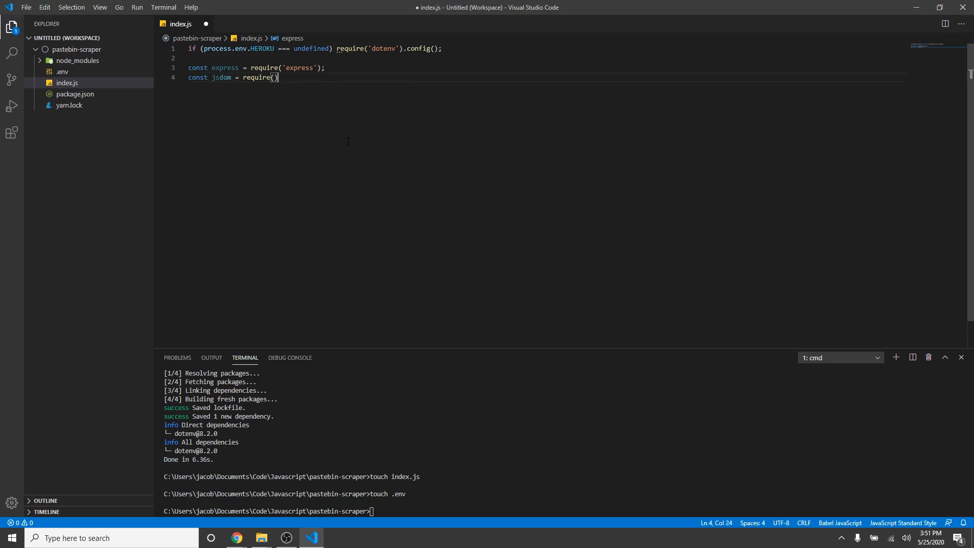
{"action": "type", "text": "'jsdom'"}
{"action": "type", "text": "const"}
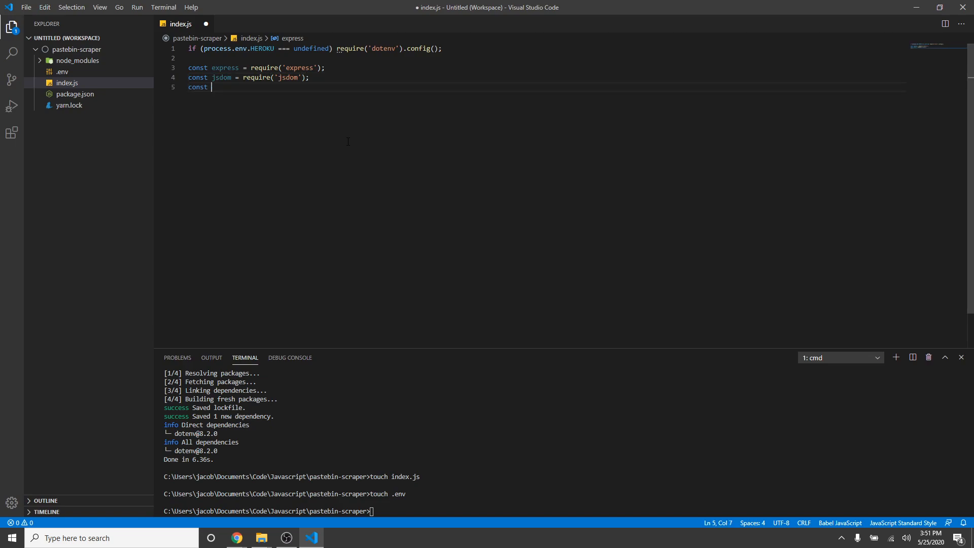
{"action": "type", "text": "fetch = require('node-fetch');"}
{"action": "type", "text": "const"}
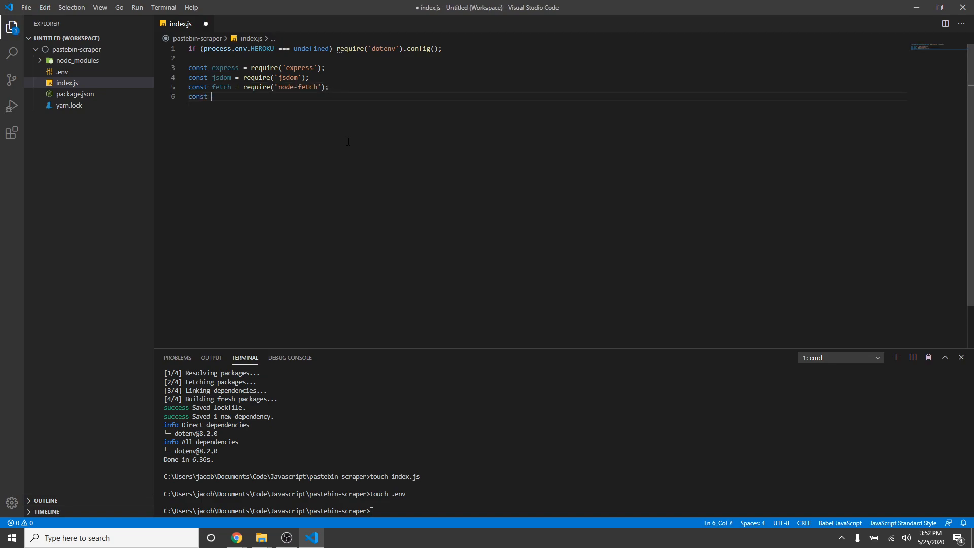
- Create the app with express() and listen on process.env.PORT
{"action": "type", "text": "app ="}
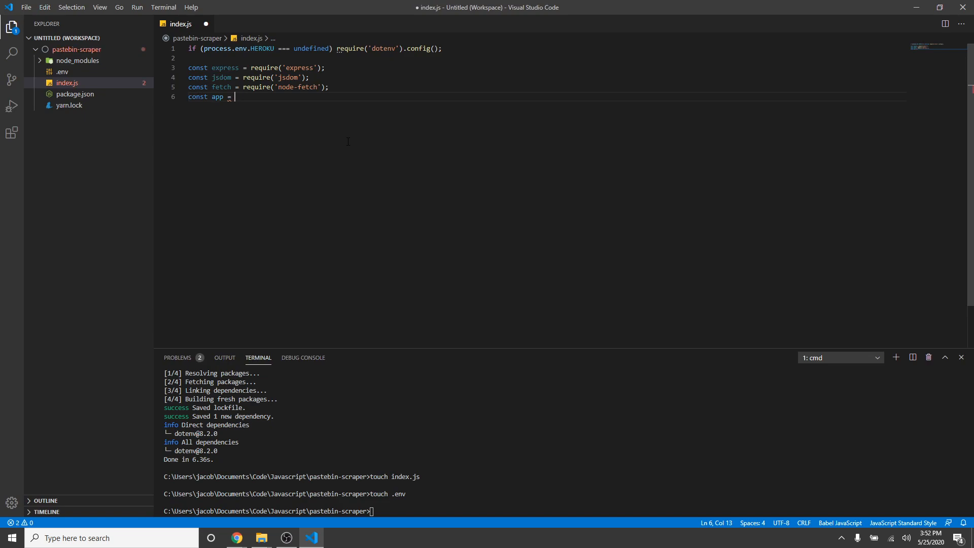
{"action": "type", "text": "express();"}
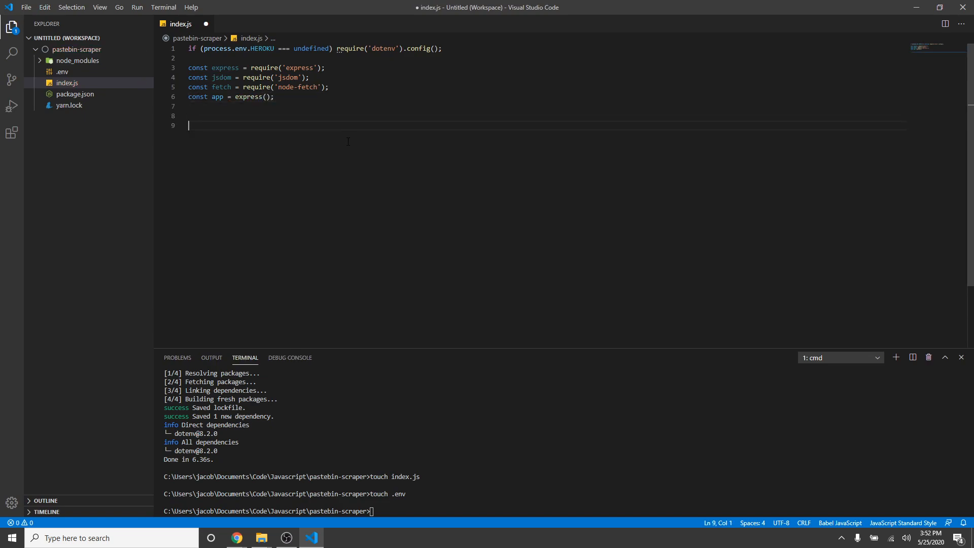
{"action": "type", "text": "app.listen();"}
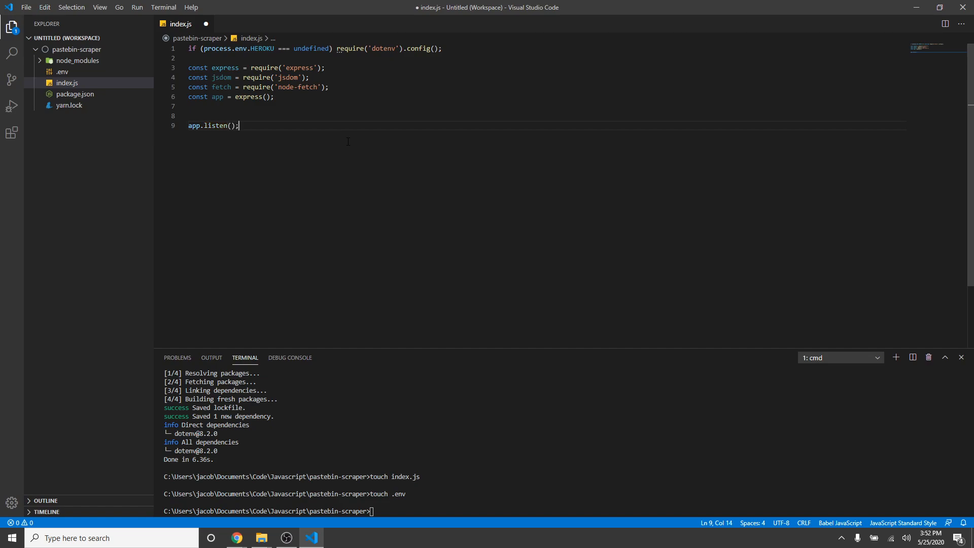
{"action": "type", "text": "prod"}
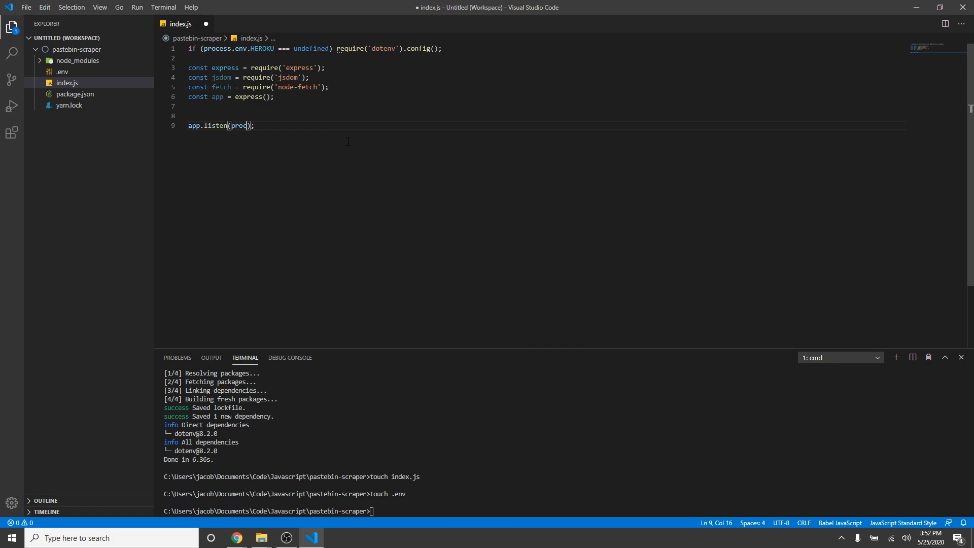
{"action": "type", "text": "process.env"}
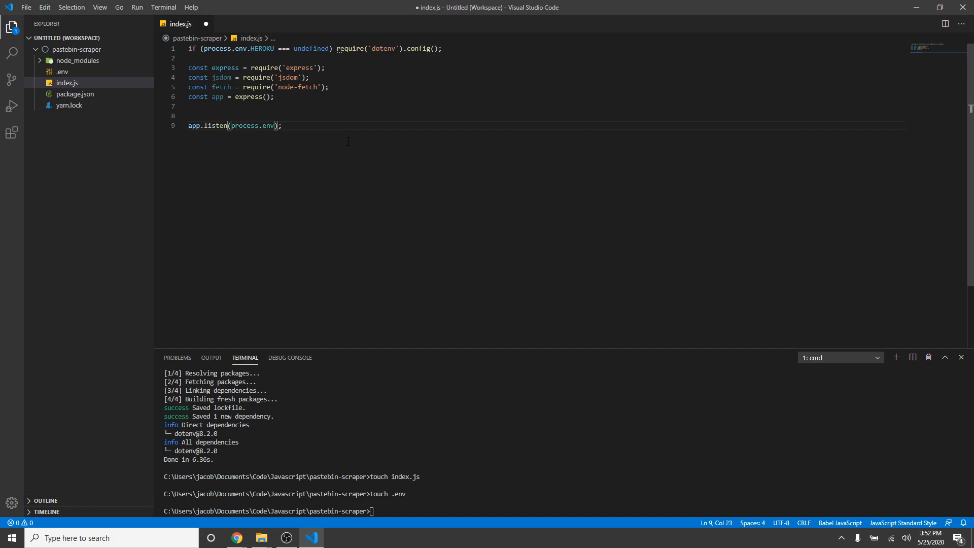
{"action": "type", "text": "PORT"}
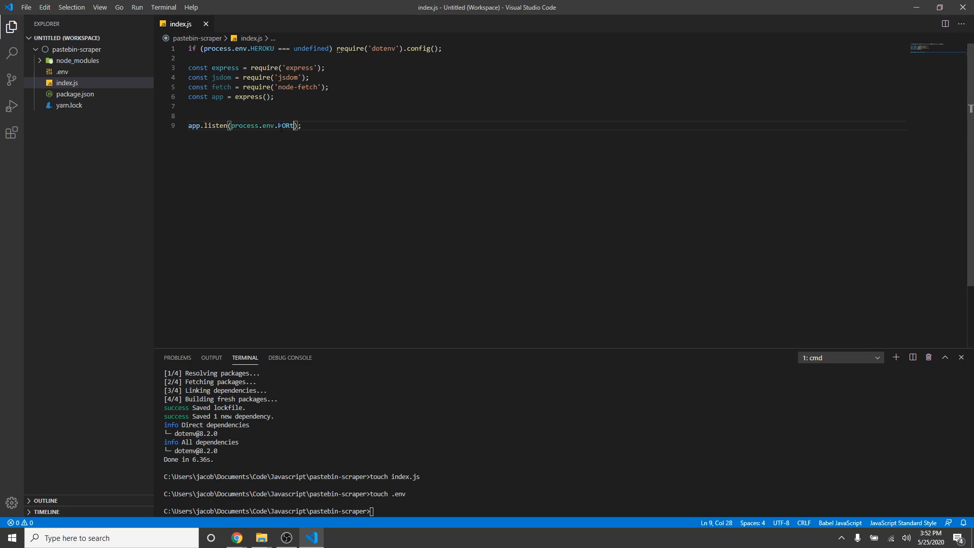
{"action": "left_click", "coordinate": [293, 106]}
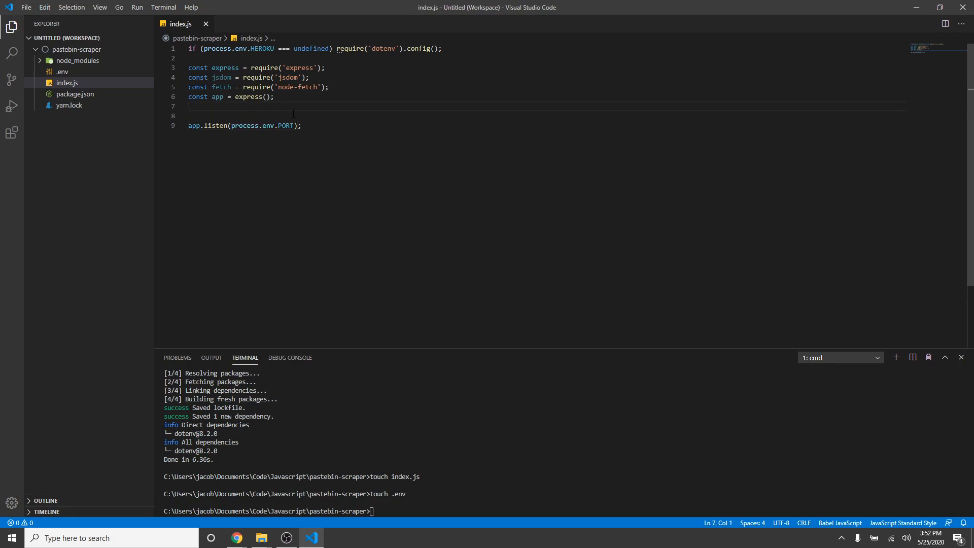
- Add a catch-all '*' route sending status 404 and an empty '/' route, then save
{"action": "type", "text": "app."}
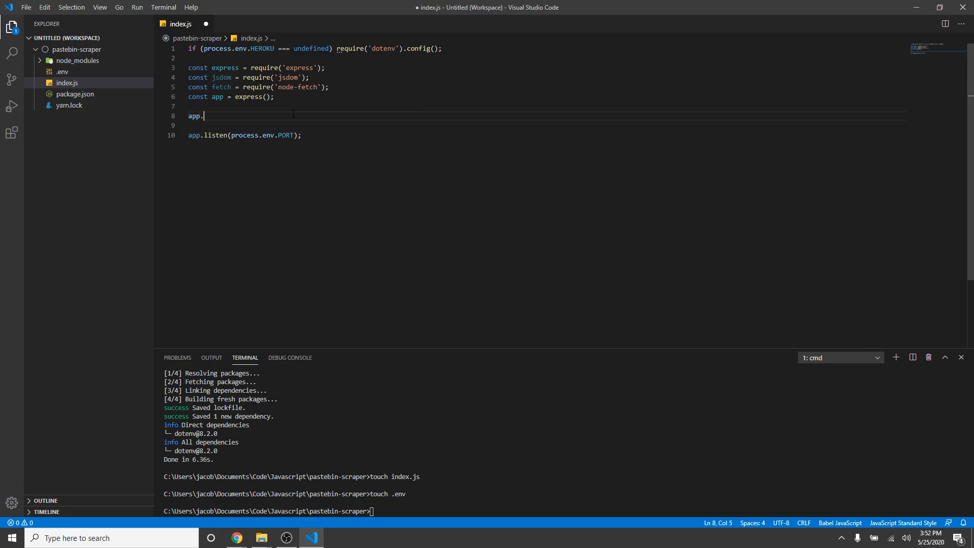
{"action": "type", "text": "get();"}
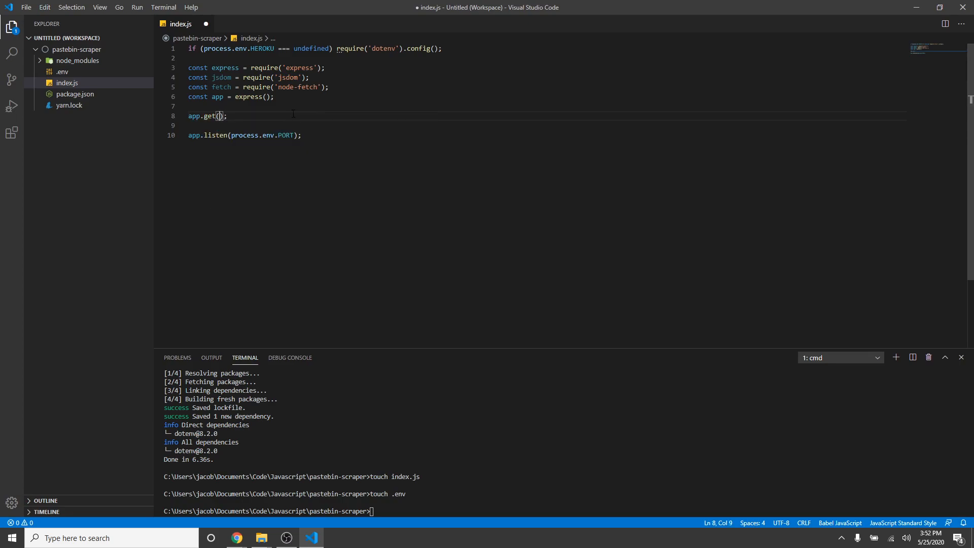
{"action": "type", "text": "'*',"}
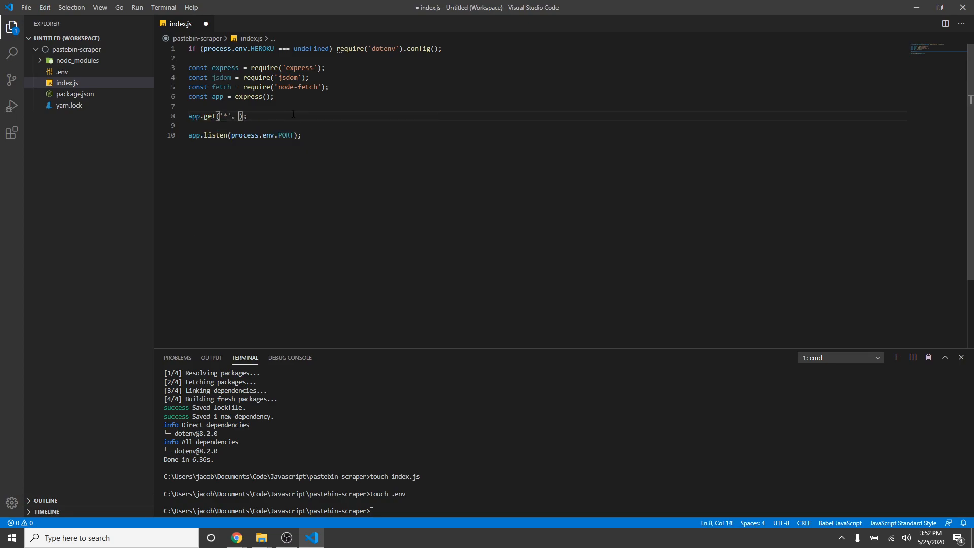
{"action": "type", "text": "(req, res"}
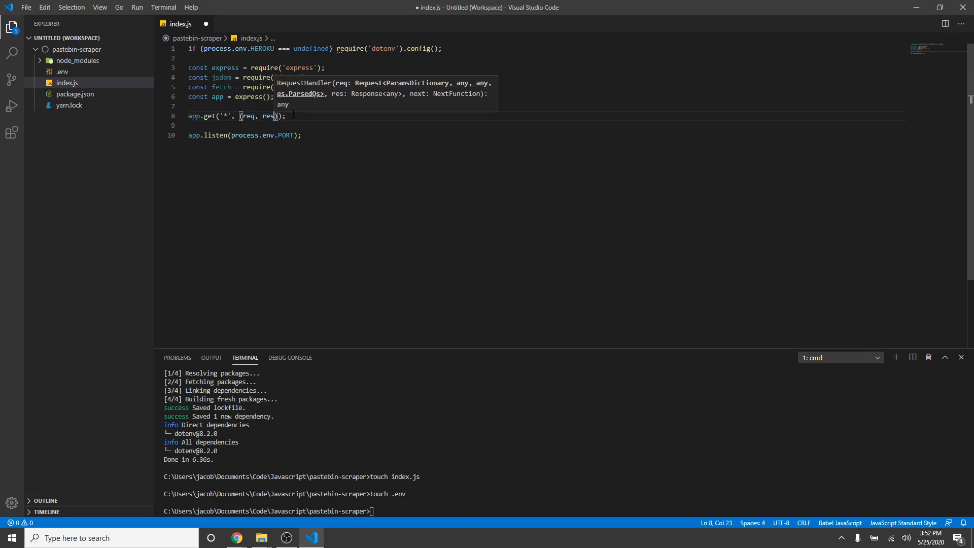
{"action": "type", "text": "=> {"}
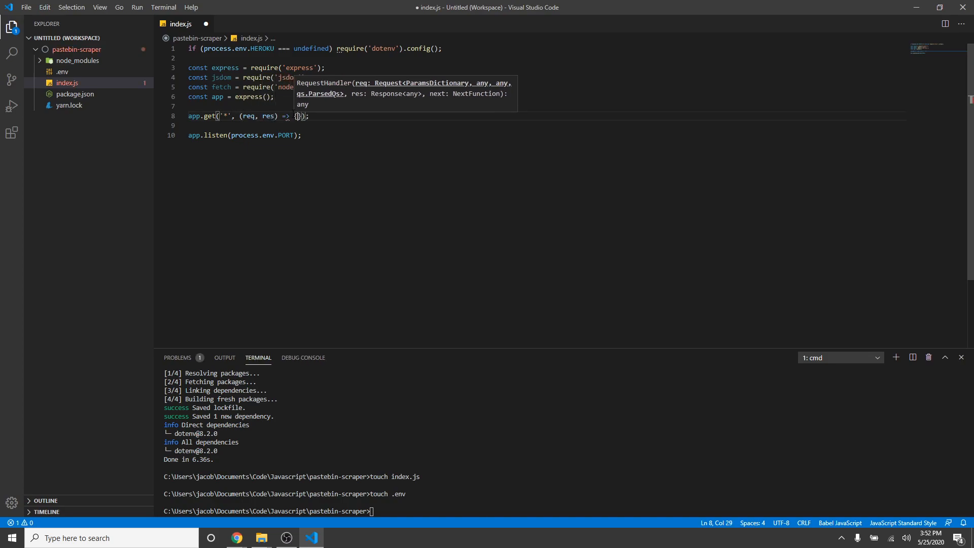
{"action": "type", "text": "res.send"}
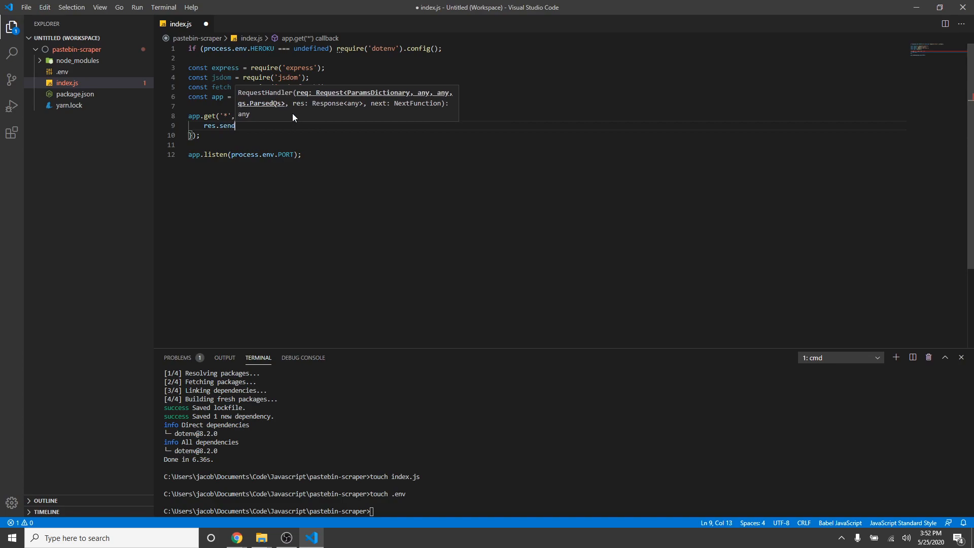
{"action": "type", "text": "Status(404);"}
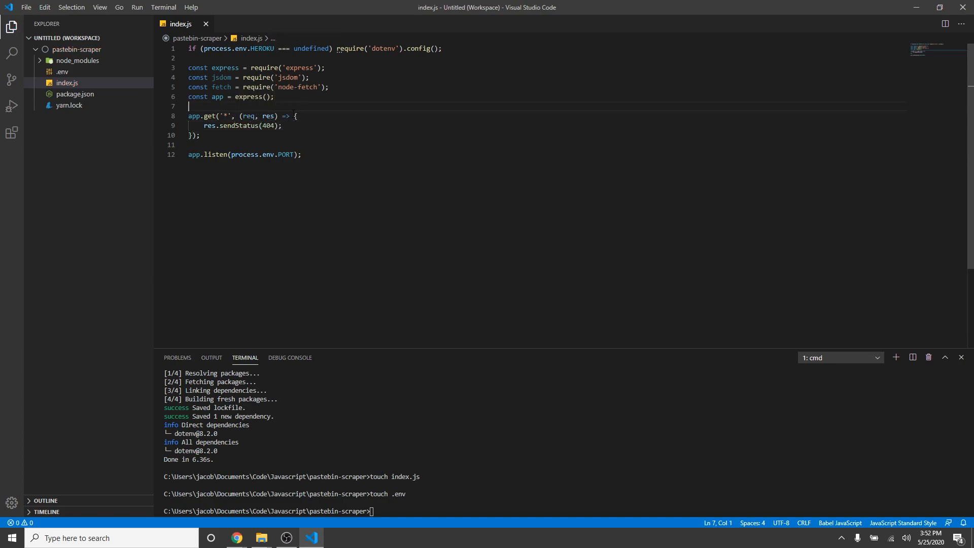
{"action": "type", "text": "app.get('/', (req, res) => {"}
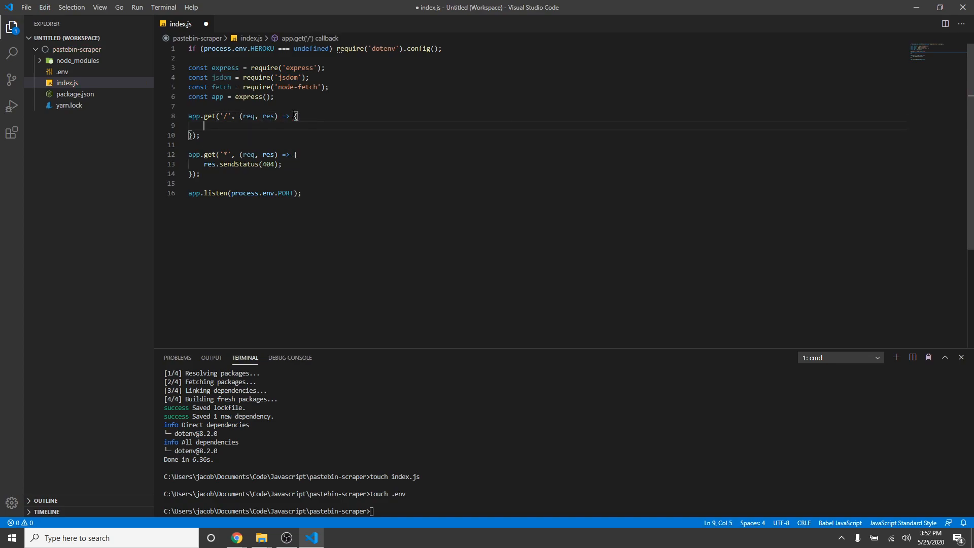
{"action": "key", "text": "ctrl+s"}
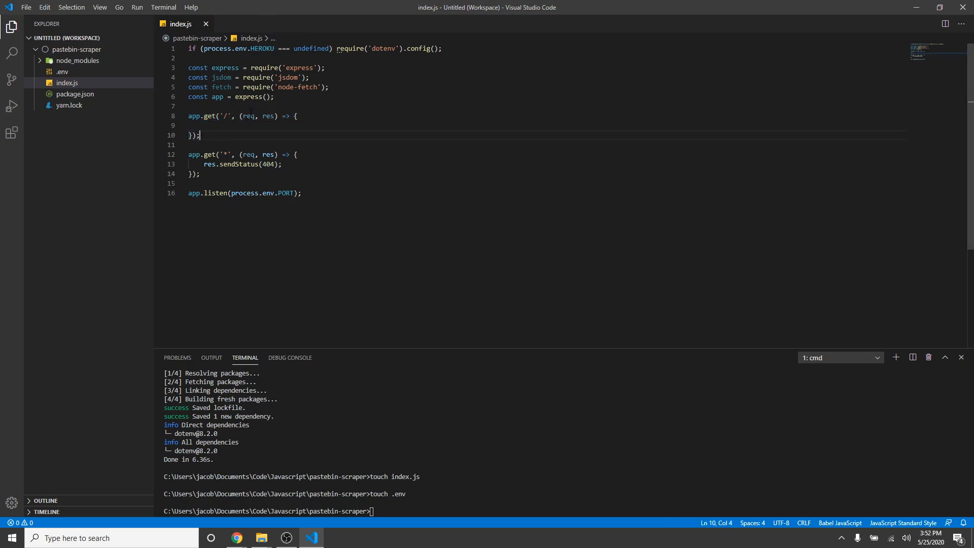
{"action": "mouse_move", "coordinate": [236, 537]}
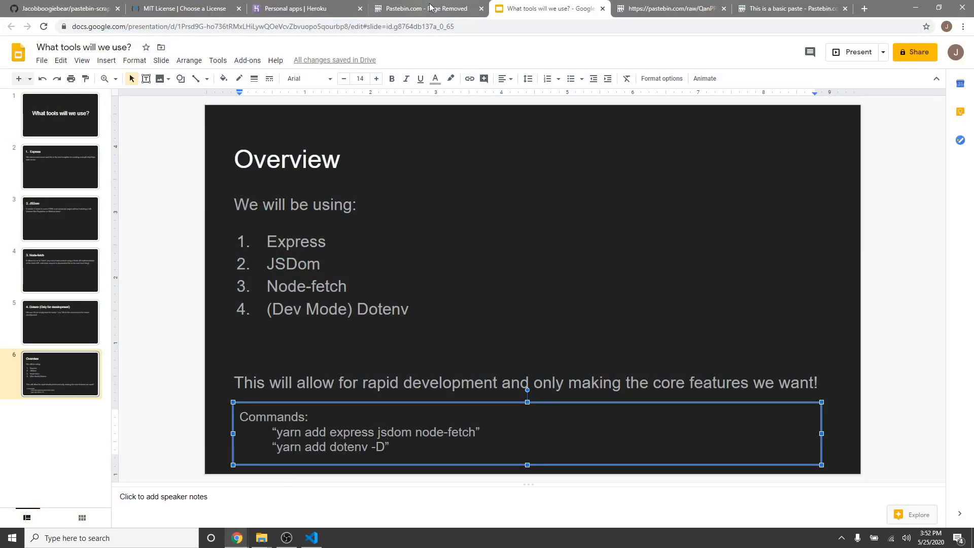
{"action": "left_click", "coordinate": [792, 8]}
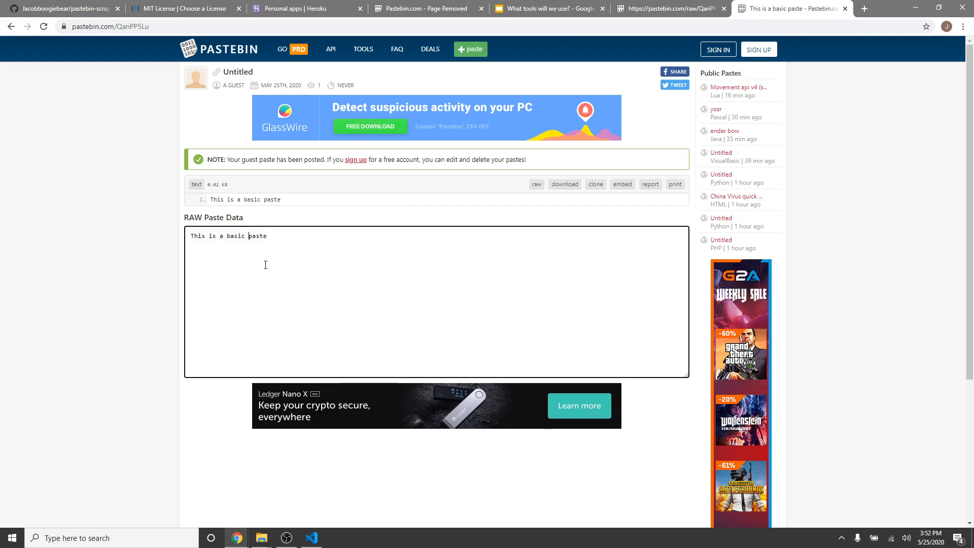
{"action": "left_click", "coordinate": [192, 236]}
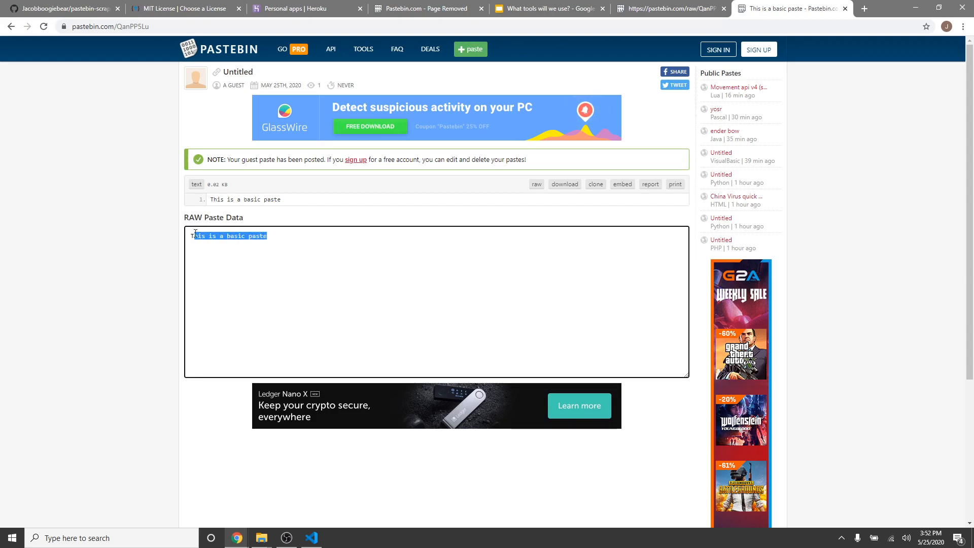
{"action": "left_click", "coordinate": [203, 266]}
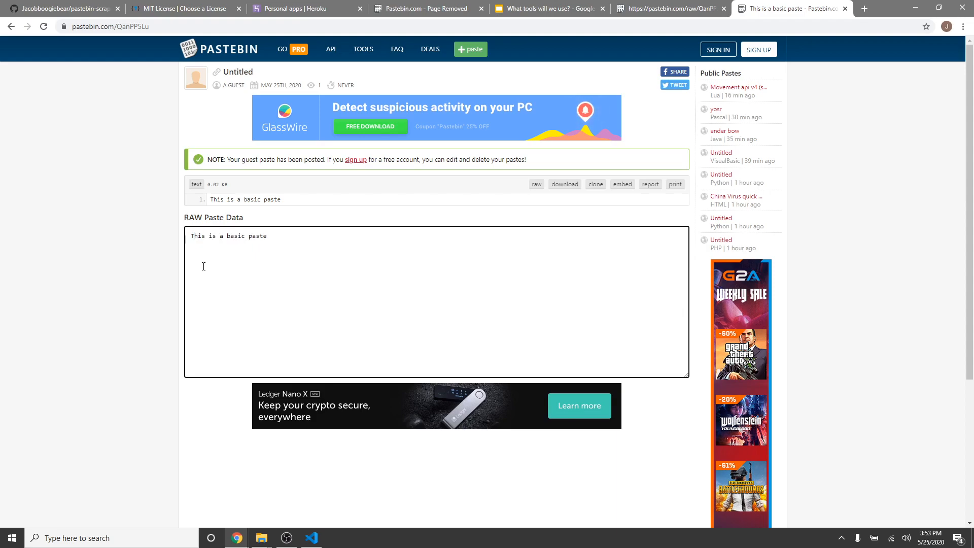
{"action": "left_click", "coordinate": [108, 26]}
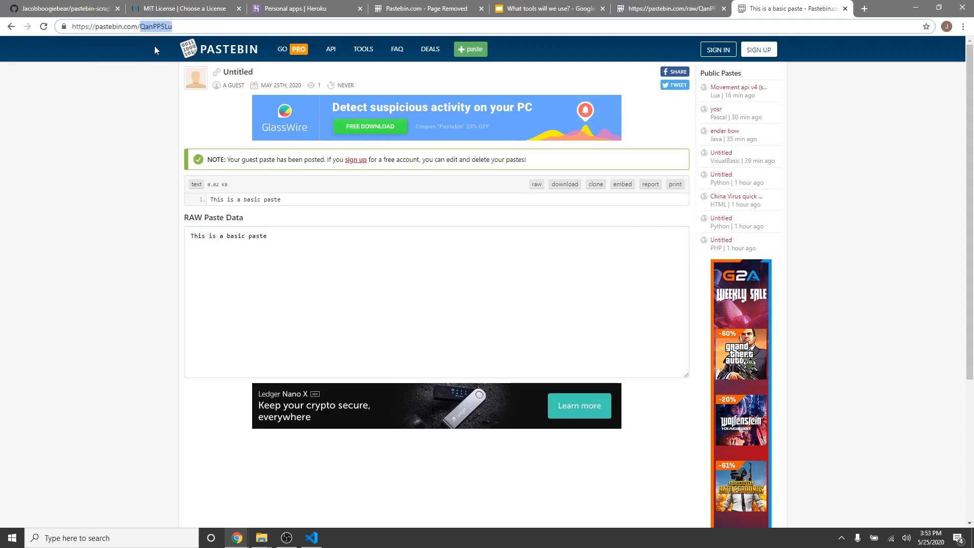
{"action": "left_click", "coordinate": [310, 537]}
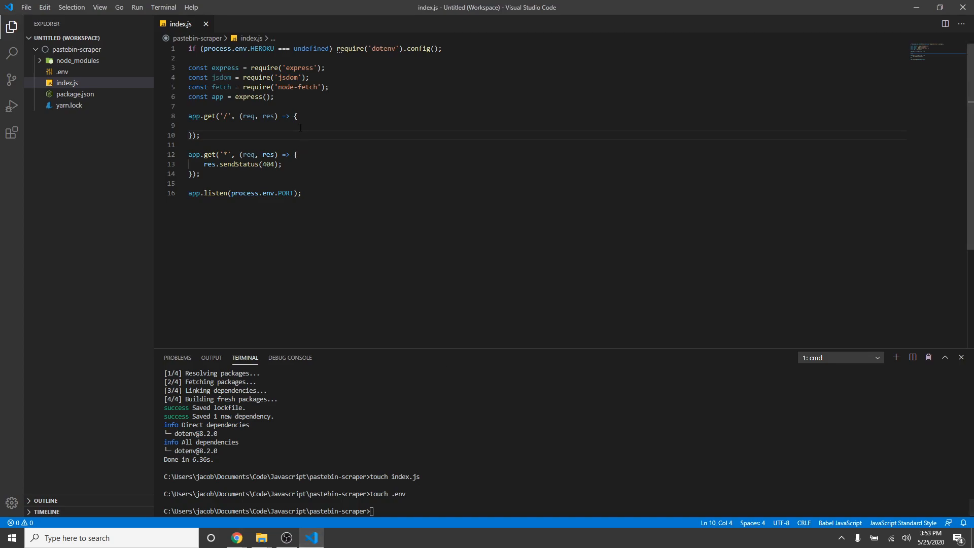
- Read req.query.id and fetch that Pastebin page's text in the '/' route
{"action": "type", "text": "let id ="}
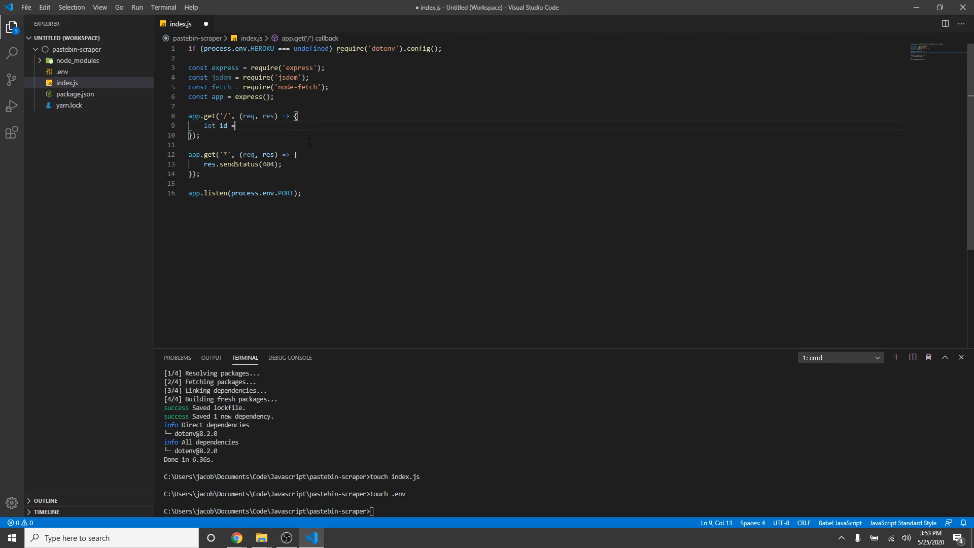
{"action": "type", "text": "req.query."}
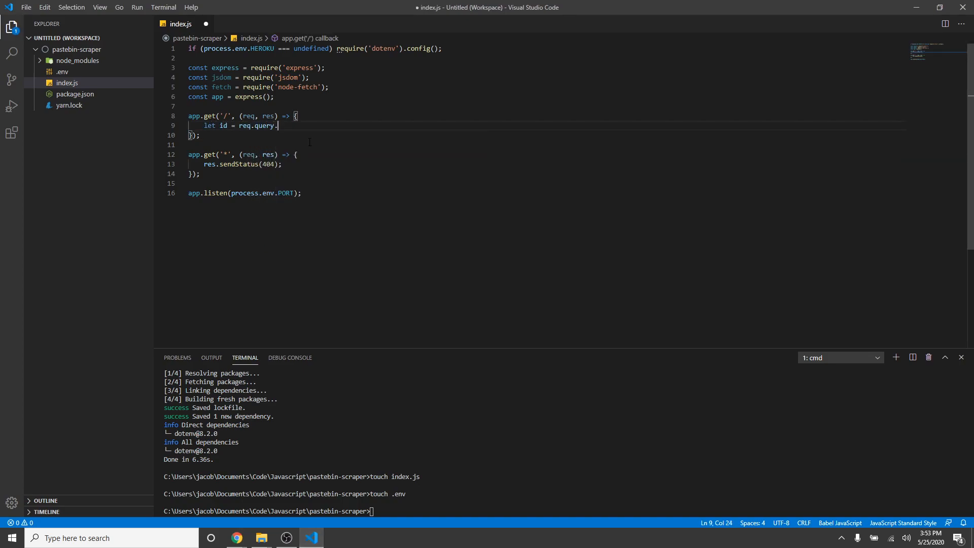
{"action": "type", "text": "id;"}
{"action": "type", "text": "fetch(`https://pastebin.com/${"}
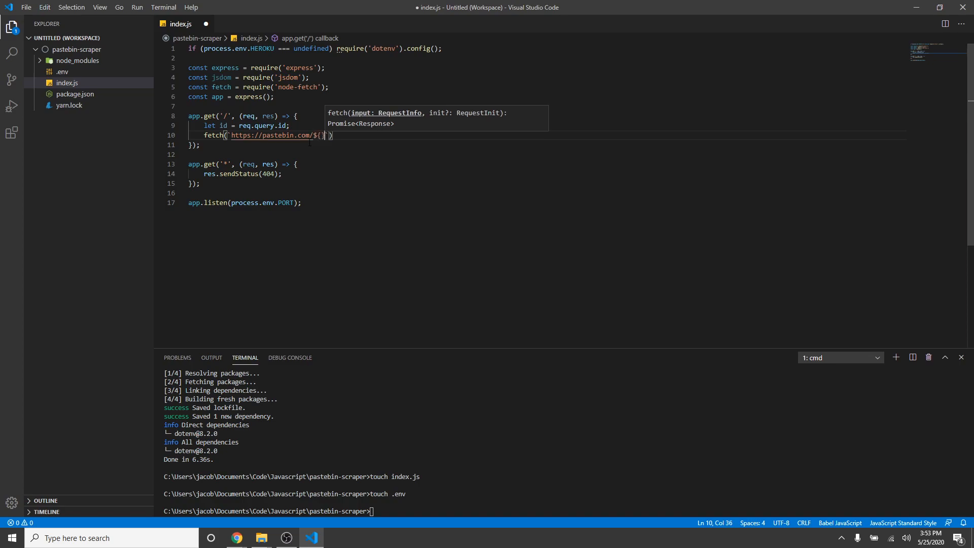
{"action": "type", "text": "id"}
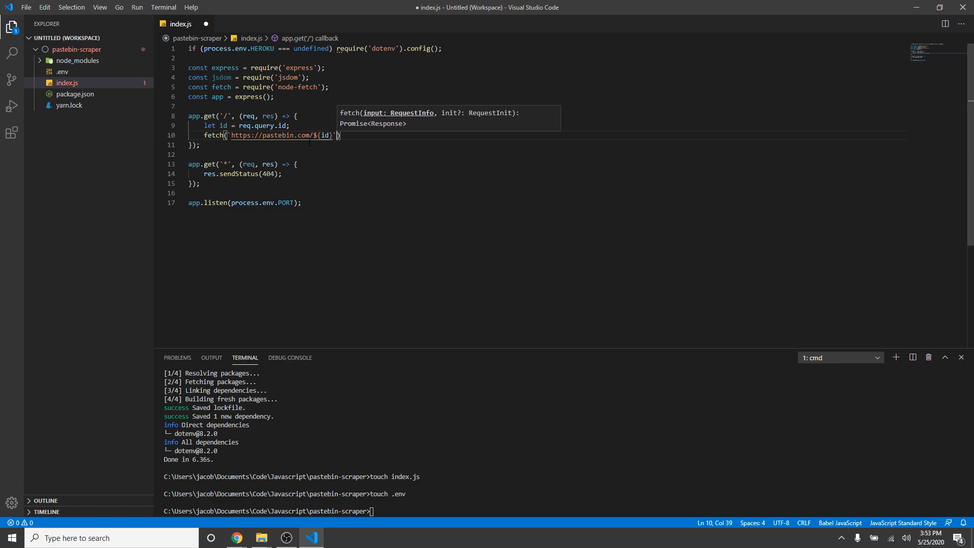
{"action": "type", "text": ".t"}
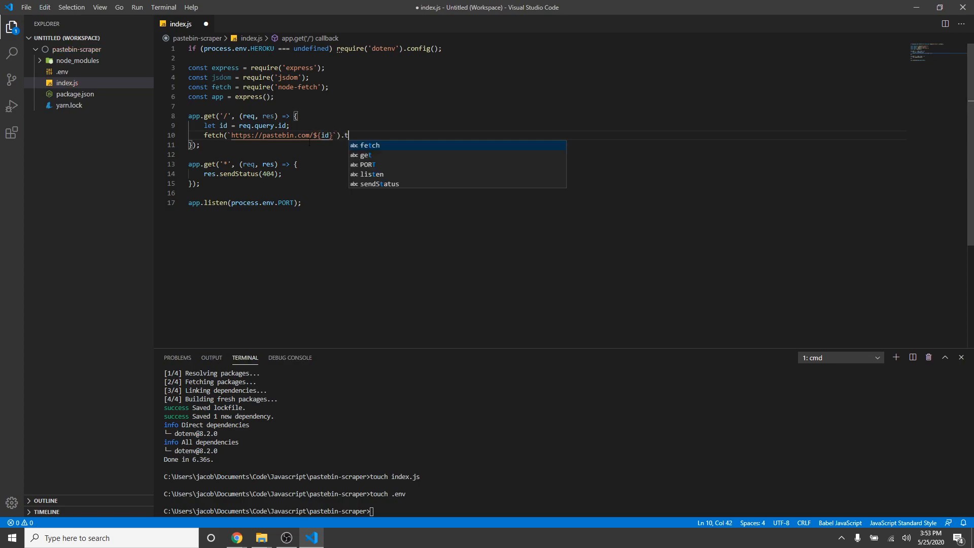
{"action": "type", "text": "hen()"}
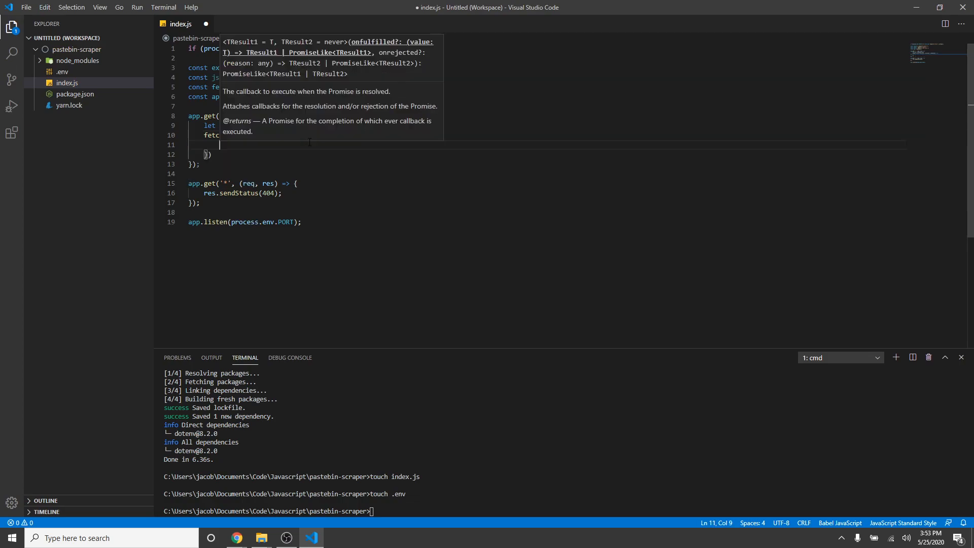
{"action": "type", "text": "text"}
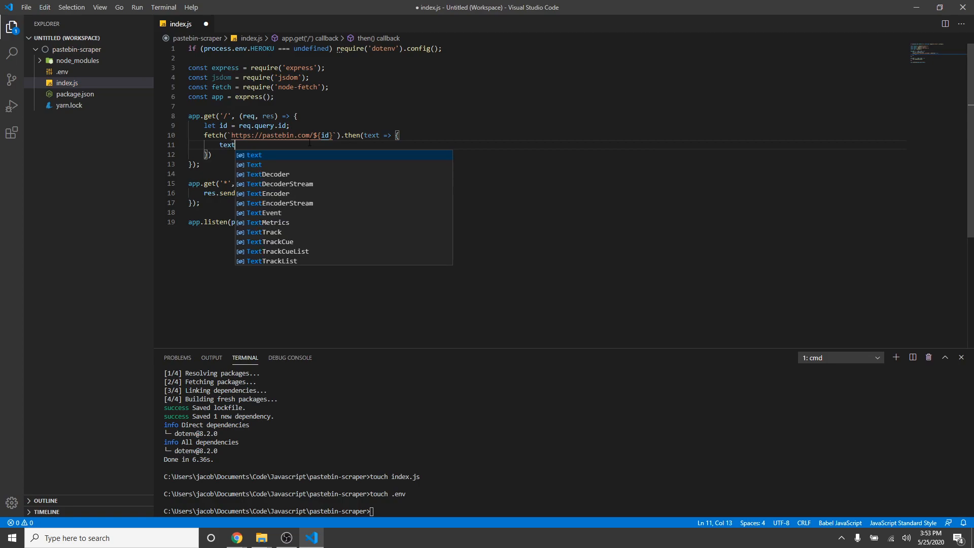
{"action": "type", "text": ".text()."}
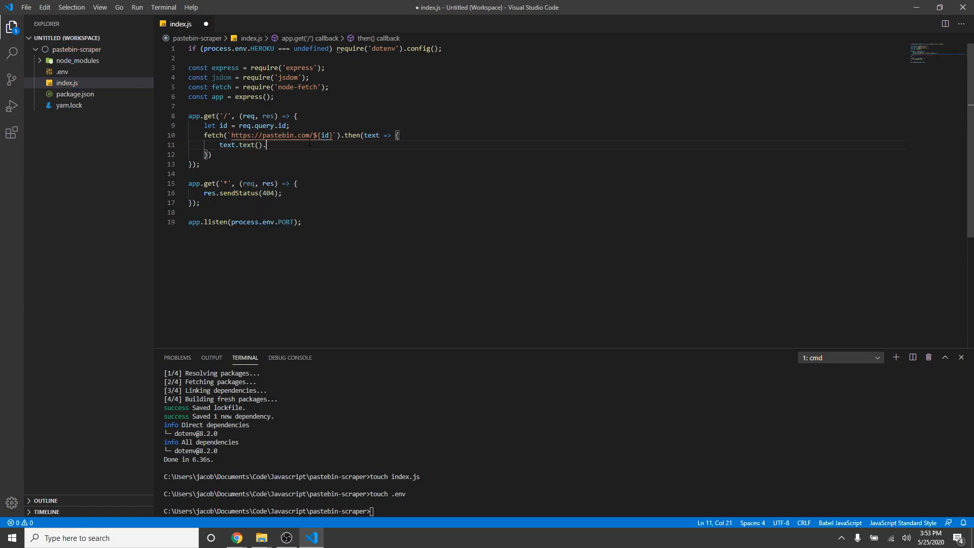
{"action": "type", "text": "then(html => {"}
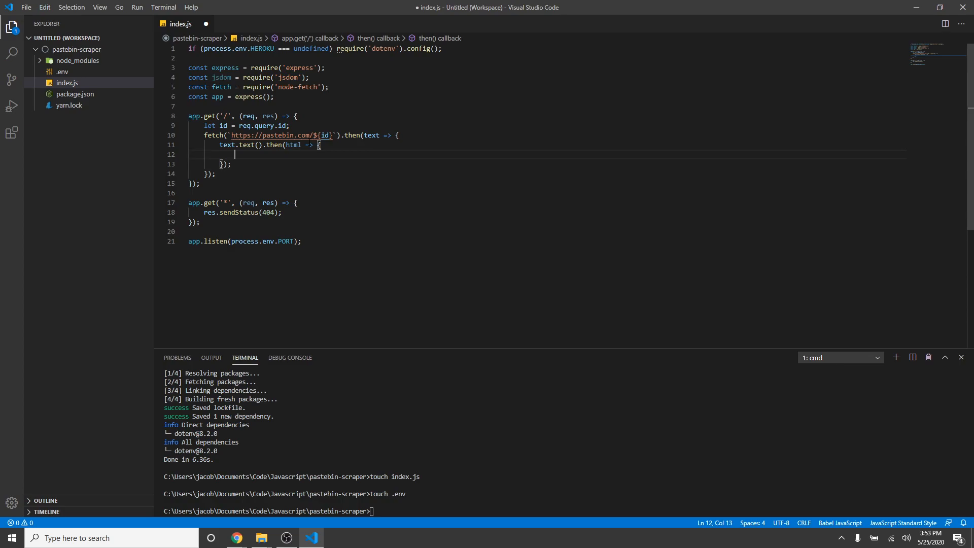
- Parse the fetched HTML with new jsdom.JSDOM and send from dom.window.document
{"action": "type", "text": "let dom ="}
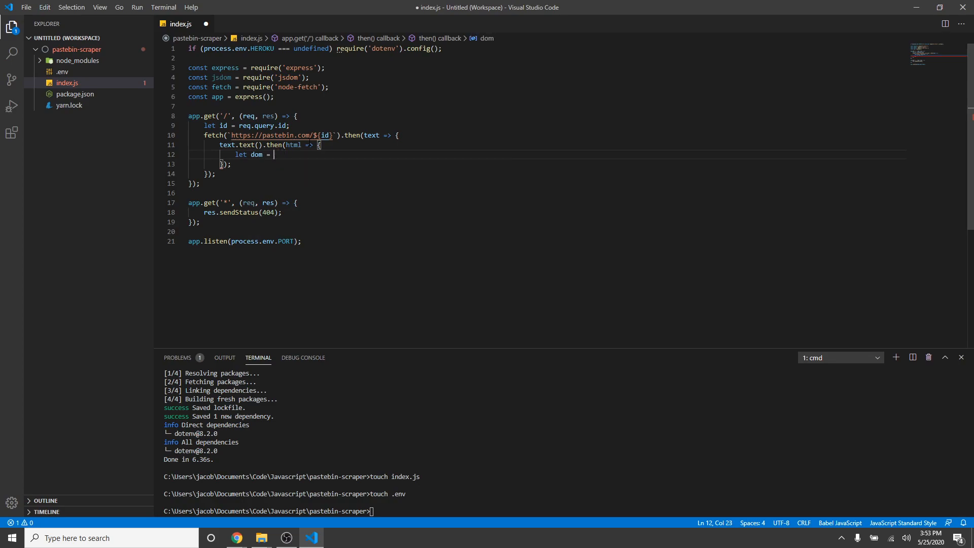
{"action": "type", "text": "new jsdom.JSDOM(html);"}
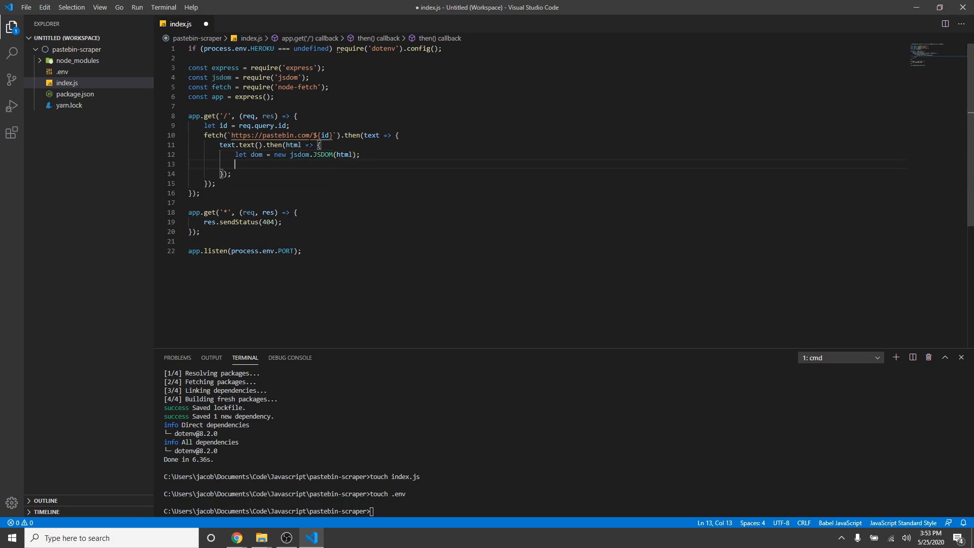
{"action": "type", "text": "res.send()"}
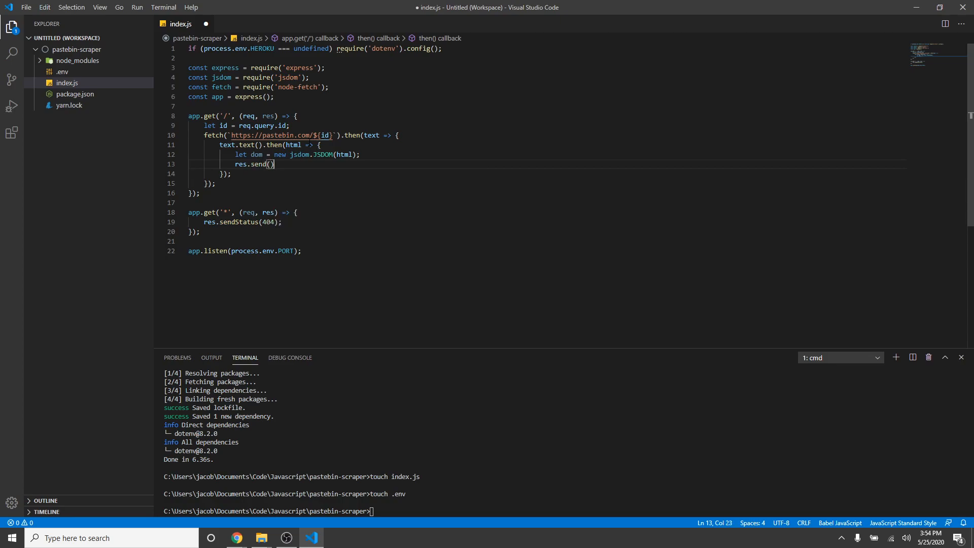
{"action": "type", "text": "dom.window."}
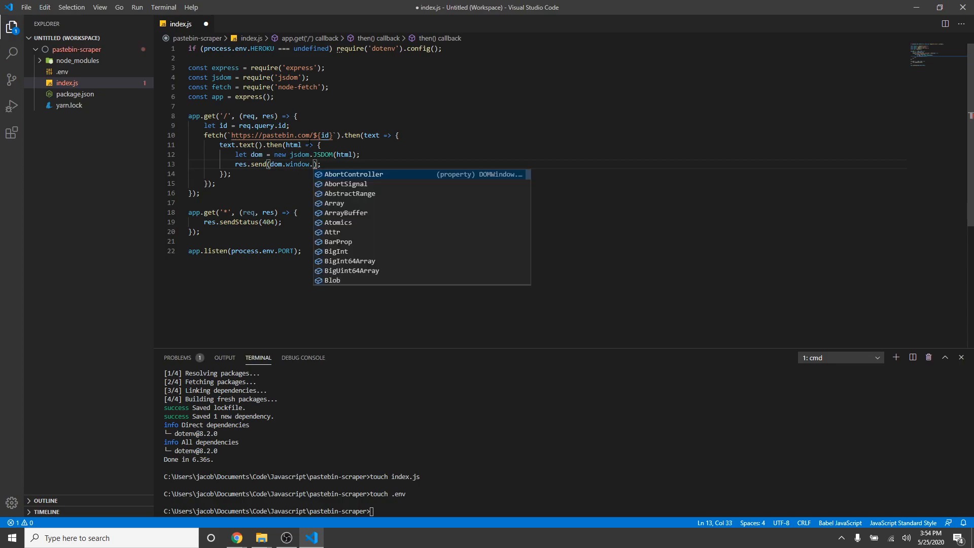
{"action": "type", "text": "docum"}
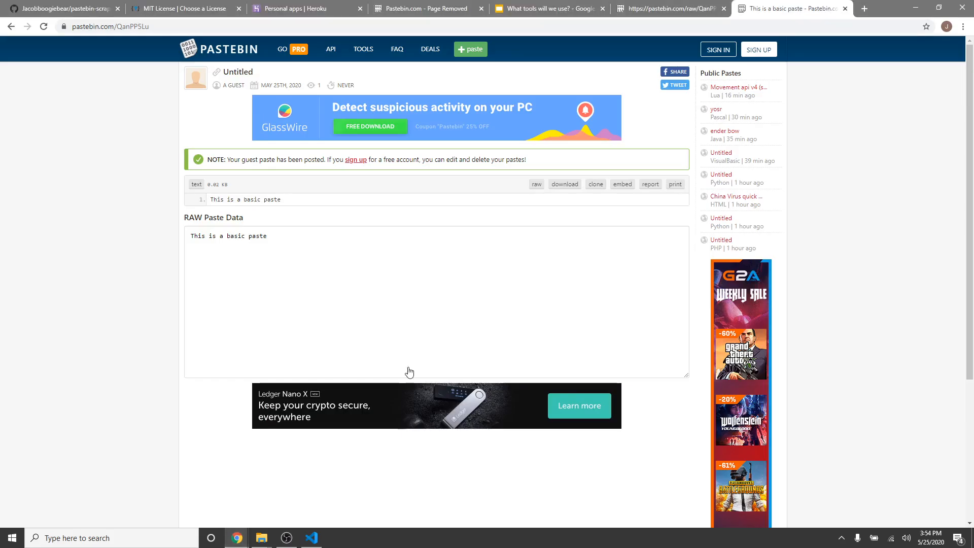
- Inspect Pastebin's raw paste textarea (id paste_code) in Chrome DevTools, then return to VS Code
{"action": "triple_click", "coordinate": [228, 236]}
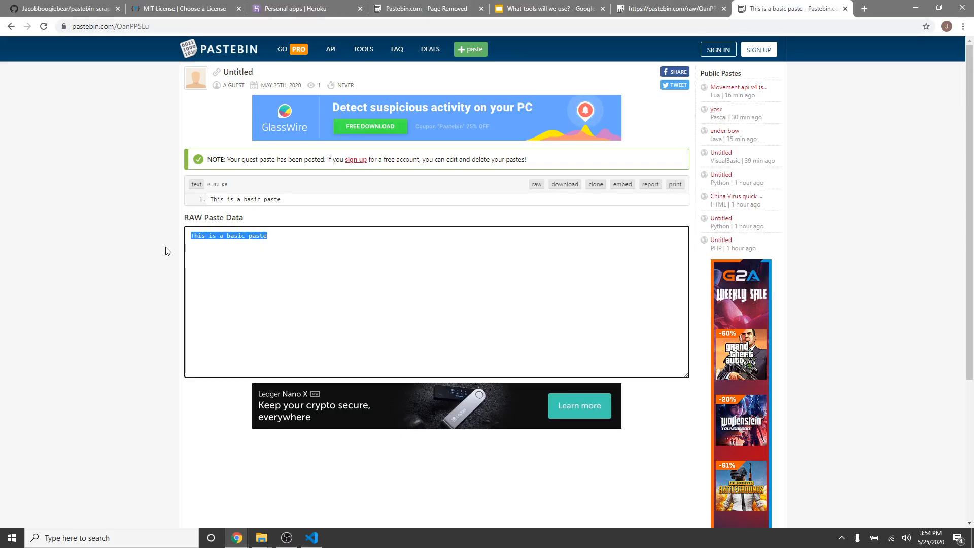
{"action": "left_click", "coordinate": [228, 240]}
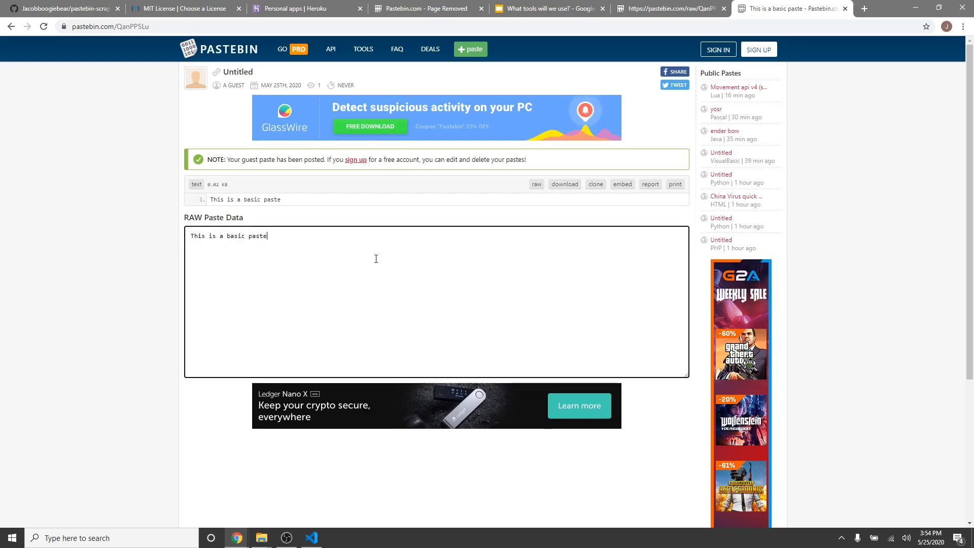
{"action": "key", "text": "f12"}
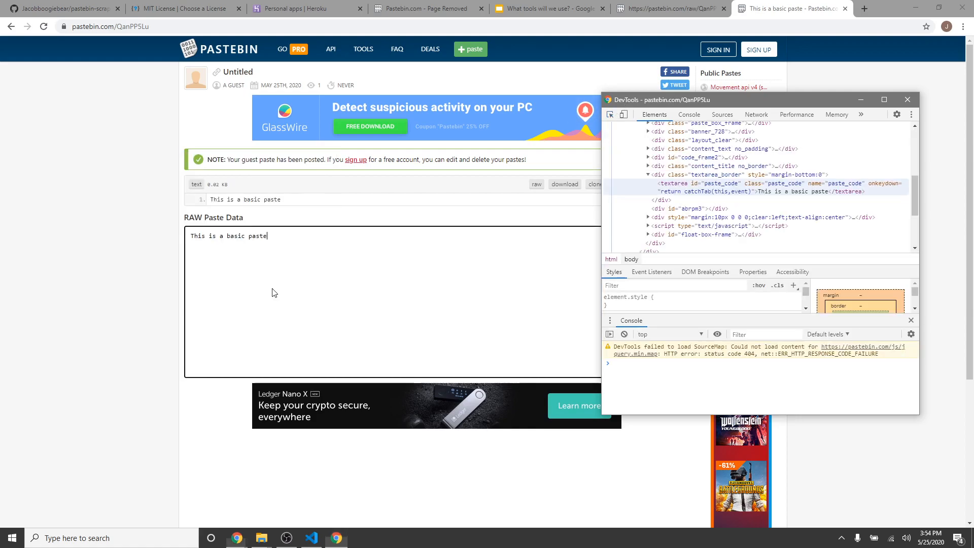
{"action": "mouse_move", "coordinate": [717, 183]}
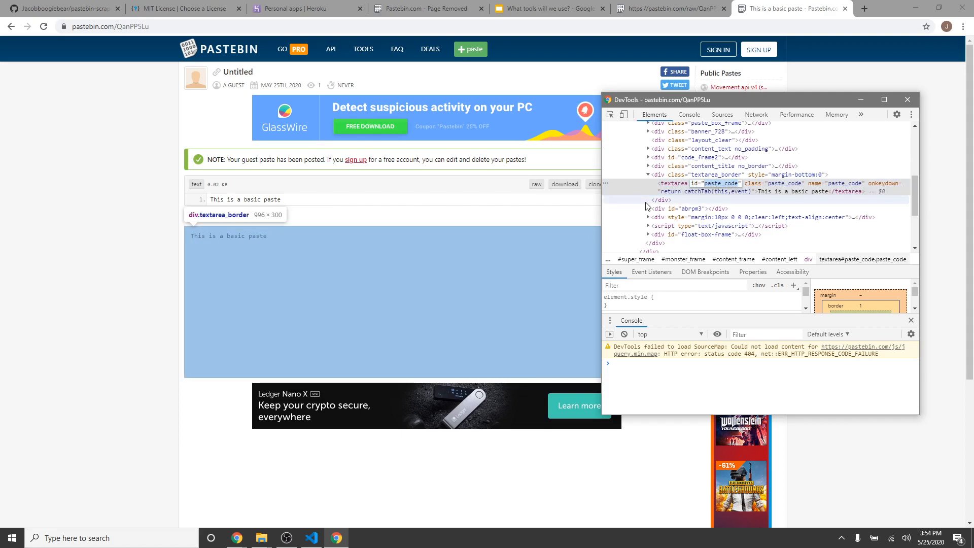
{"action": "left_click", "coordinate": [310, 537]}
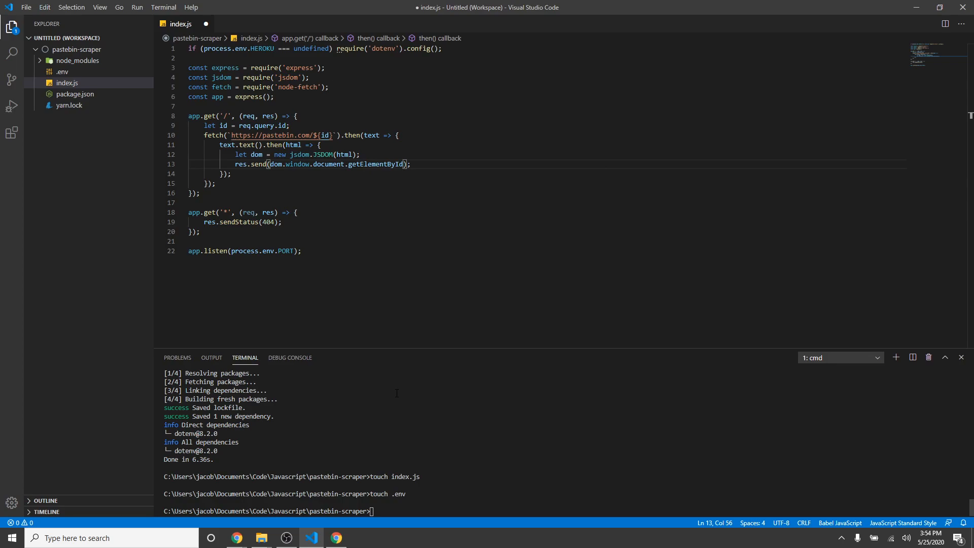
- Send getElementById('paste_code').innerHTML from the route and start the app with node
{"action": "type", "text": "'paste_code')"}
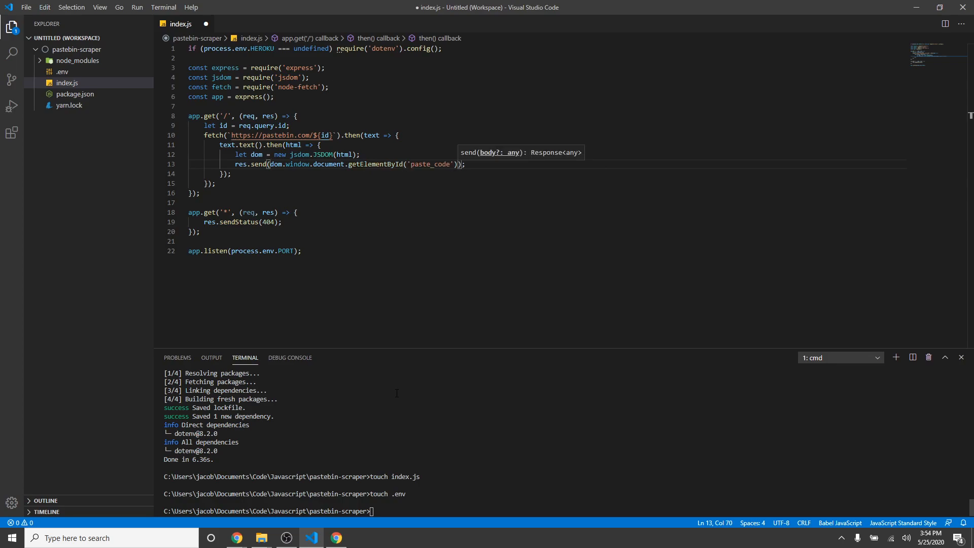
{"action": "type", "text": ".innerHTML"}
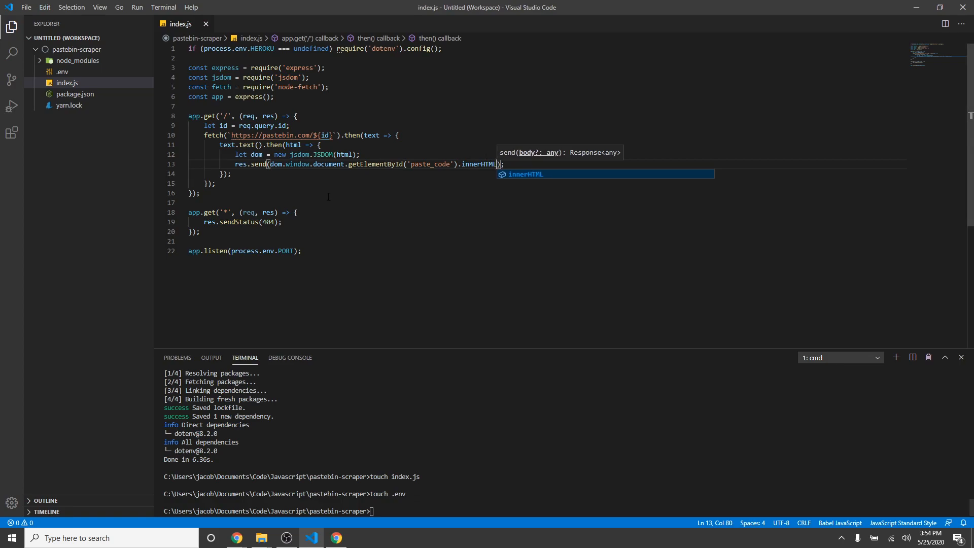
{"action": "type", "text": "node ."}
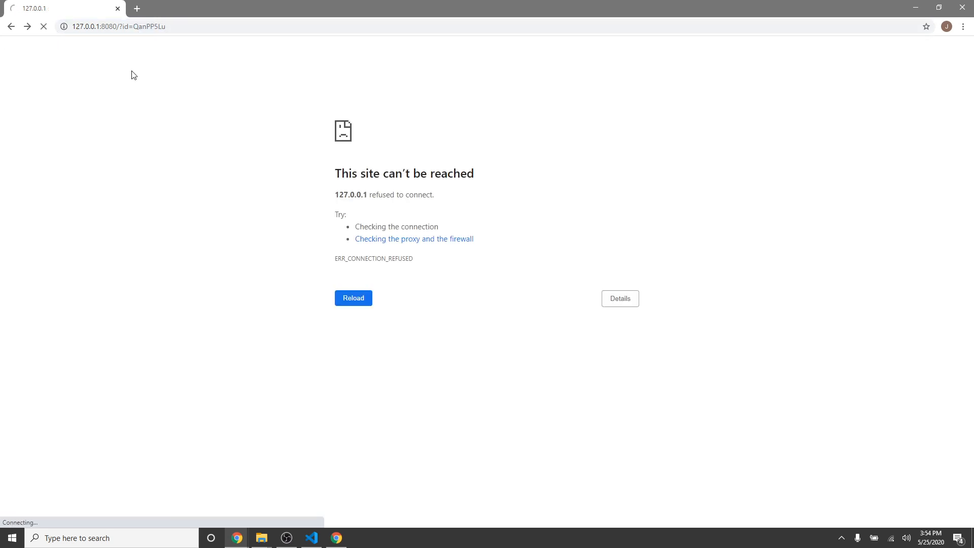
- Reload 127.0.0.1:8080/?id=QanPP5Lu repeatedly; it still refuses to connect
{"action": "left_click", "coordinate": [311, 538]}
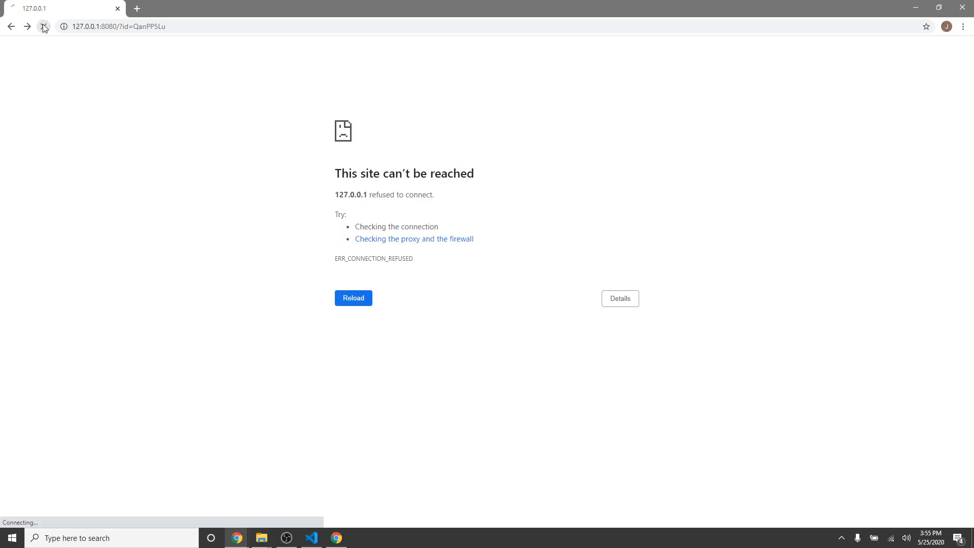
{"action": "mouse_move", "coordinate": [44, 25]}
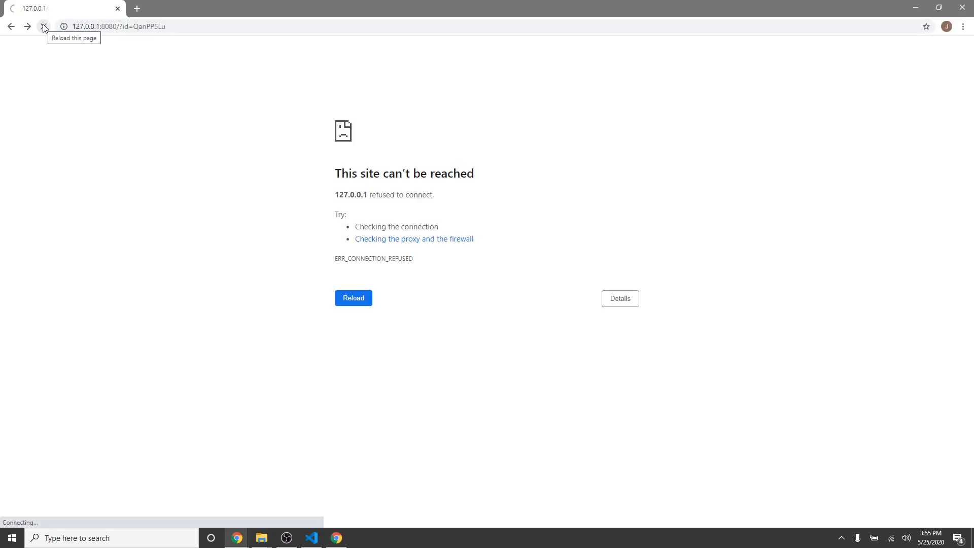
{"action": "left_click", "coordinate": [310, 537]}
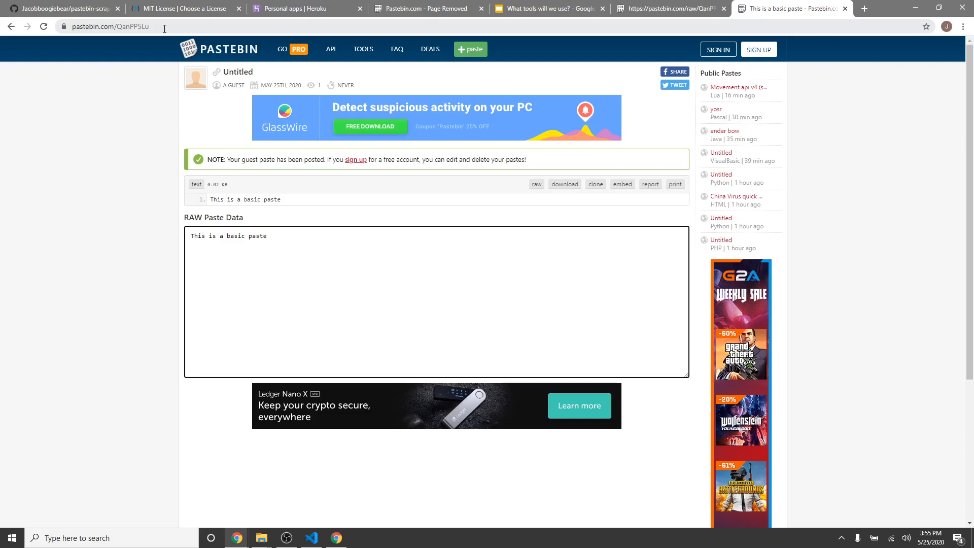
{"action": "double_click", "coordinate": [125, 26]}
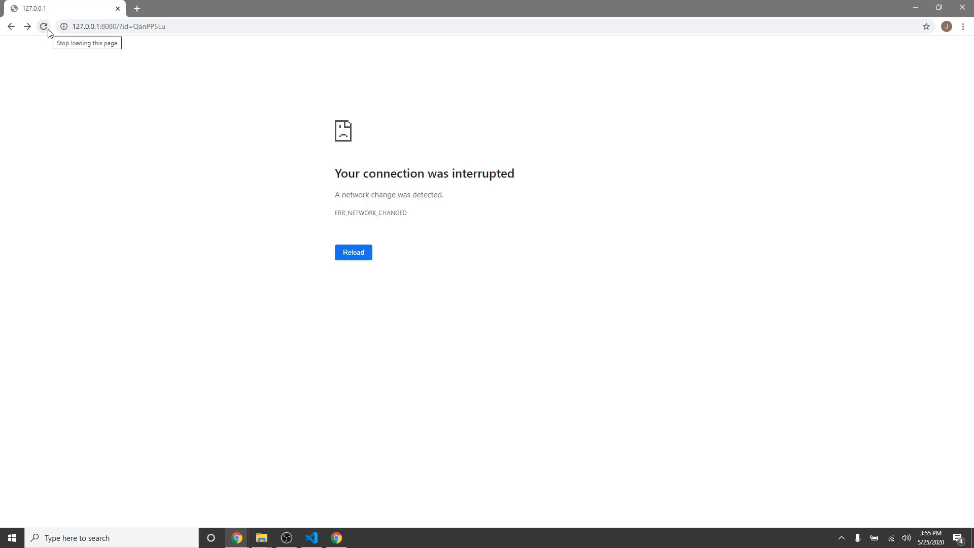
{"action": "left_click", "coordinate": [353, 251]}
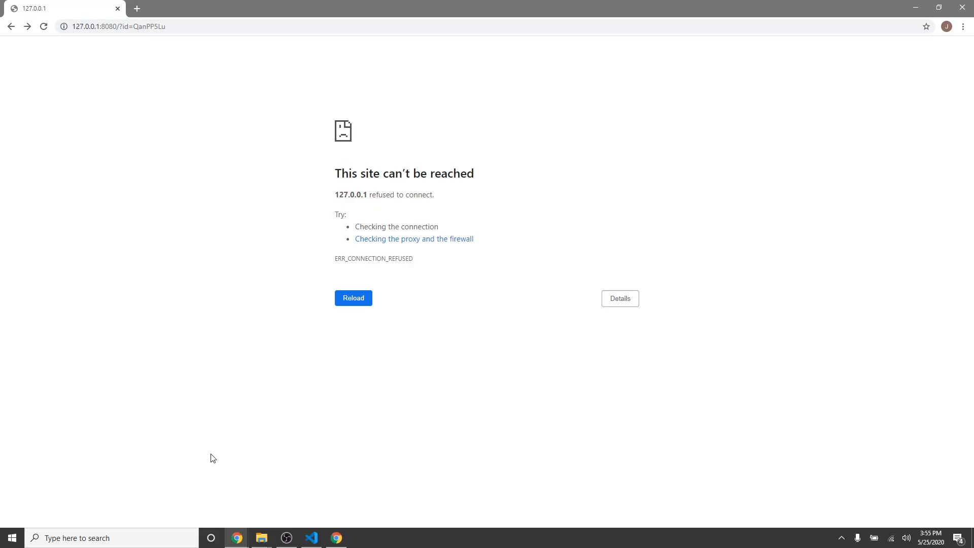
{"action": "left_click", "coordinate": [353, 297]}
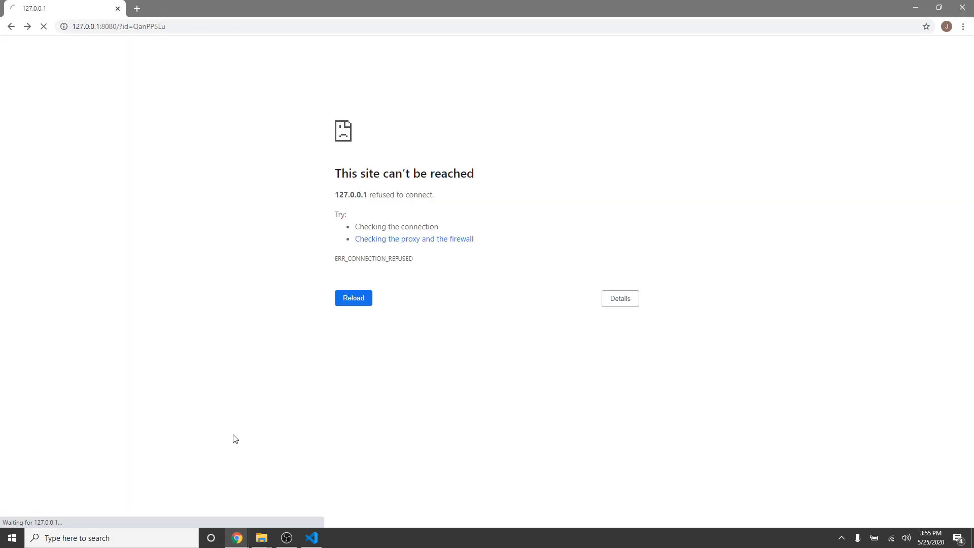
{"action": "left_click", "coordinate": [311, 537]}
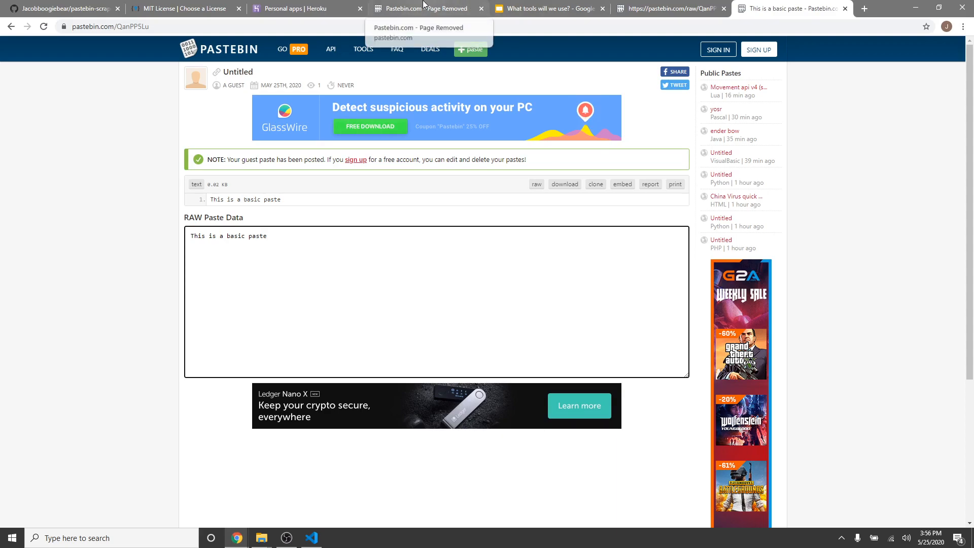
- Inspect the Pastebin 'Page Removed' notice in Chrome DevTools, then return to VS Code
{"action": "left_click", "coordinate": [427, 8]}
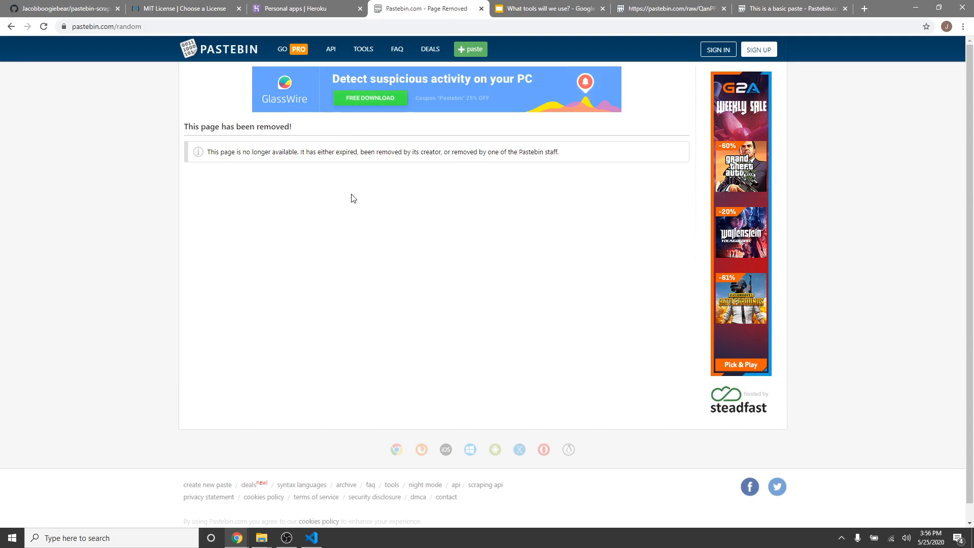
{"action": "key", "text": "F12"}
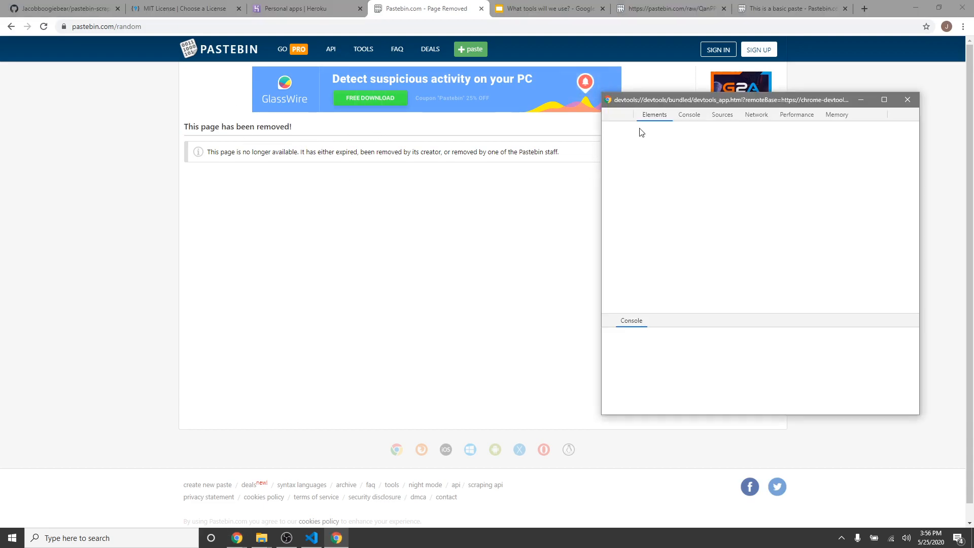
{"action": "left_click", "coordinate": [312, 538]}
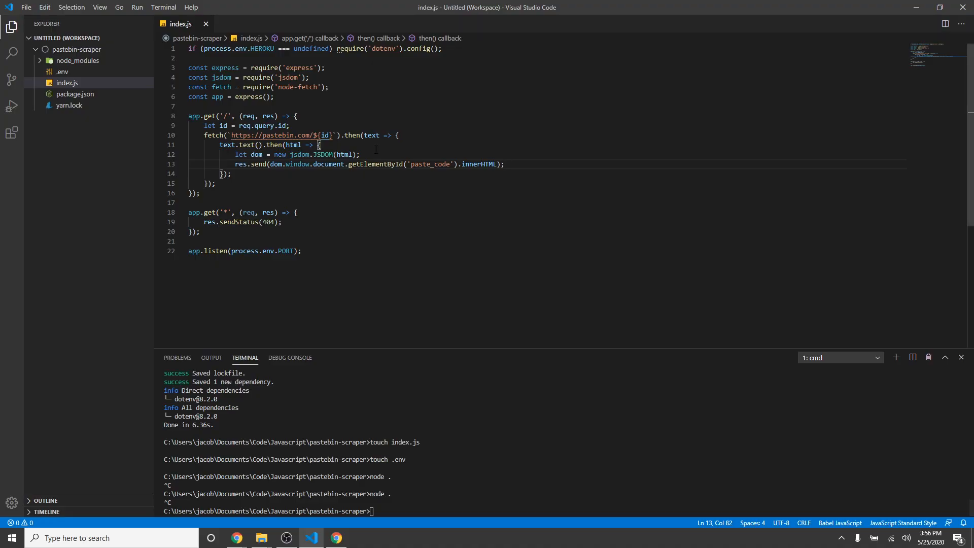
- In index.js, add an if comparing content_title's innerHTML to 'This page has been removed!'
{"action": "type", "text": "if"}
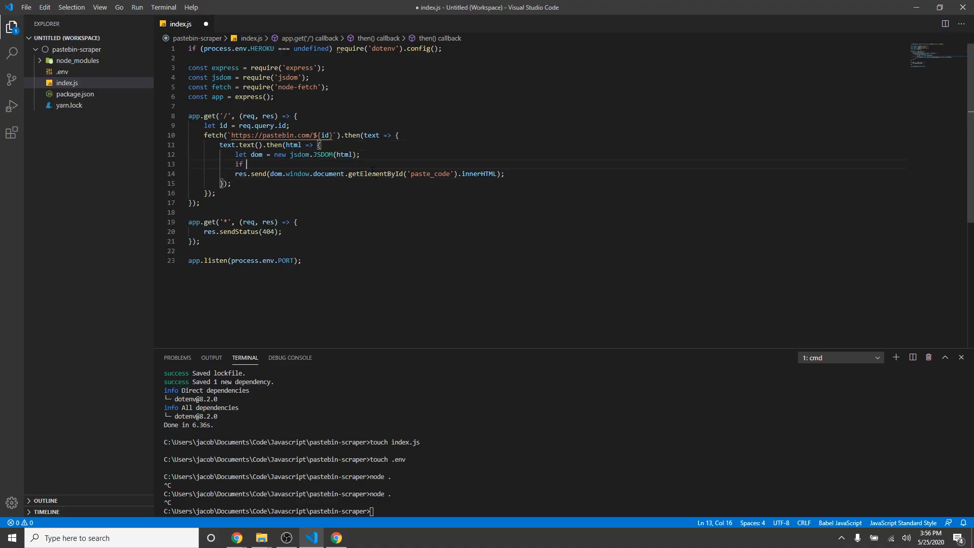
{"action": "type", "text": "()"}
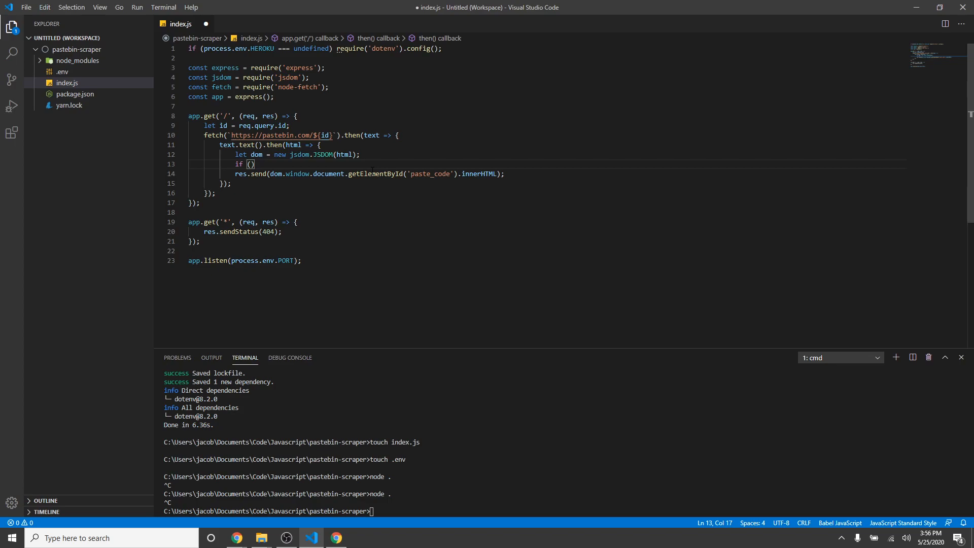
{"action": "type", "text": "dom.window.documen"}
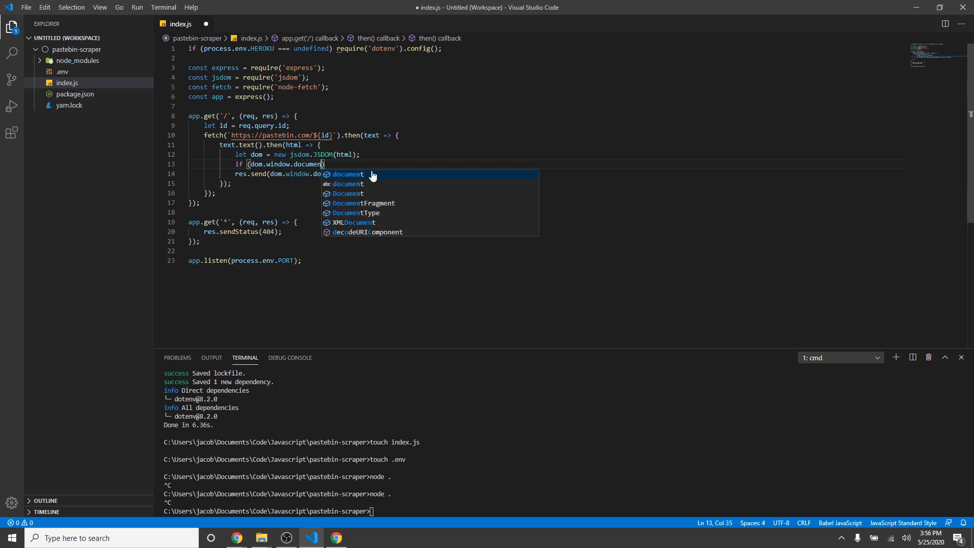
{"action": "type", "text": ".get"}
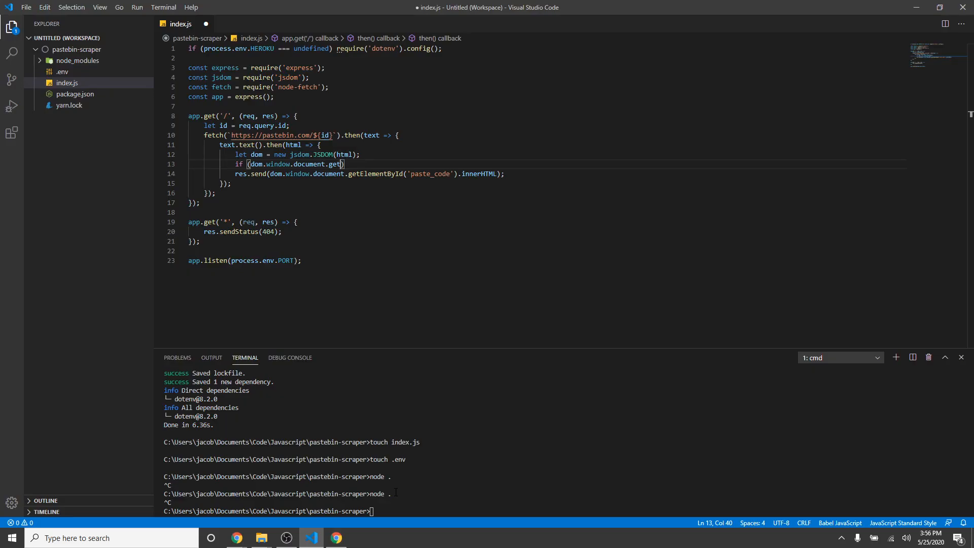
{"action": "type", "text": "ElemntsByClassName('content_title"}
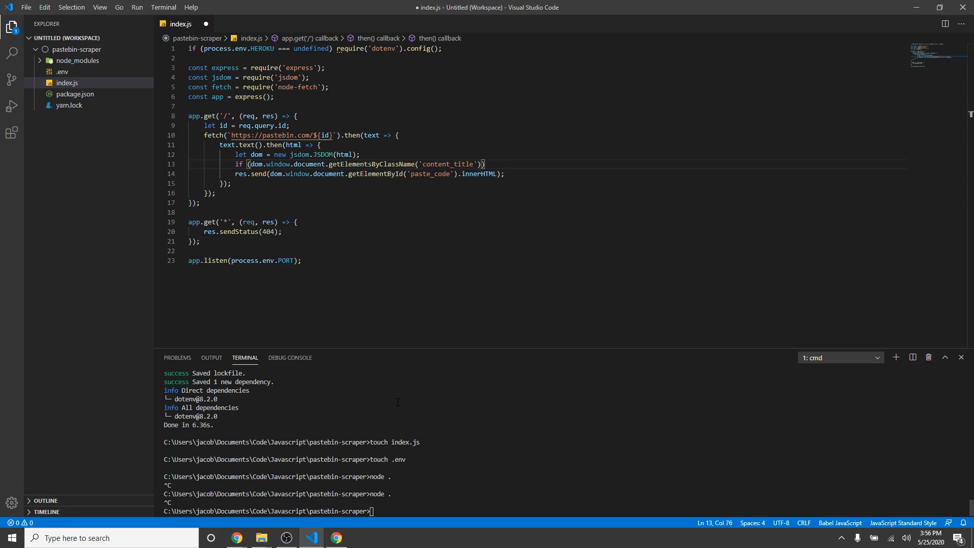
{"action": "type", "text": "[0]"}
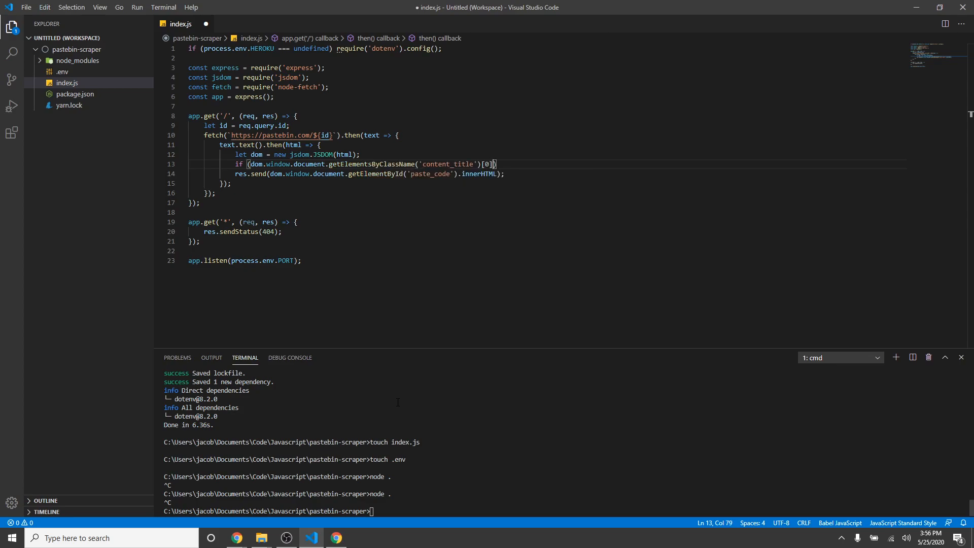
{"action": "type", "text": ".inne"}
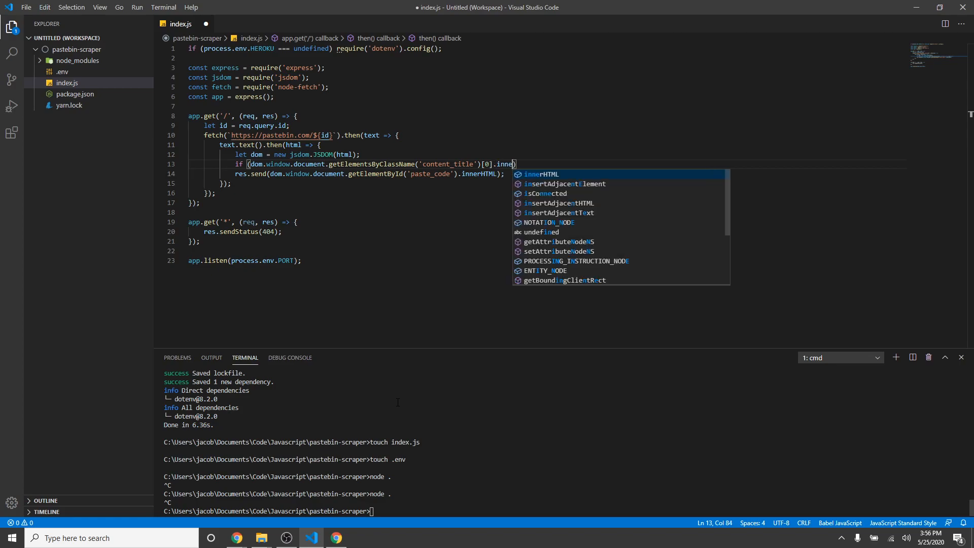
{"action": "key", "text": "Tab"}
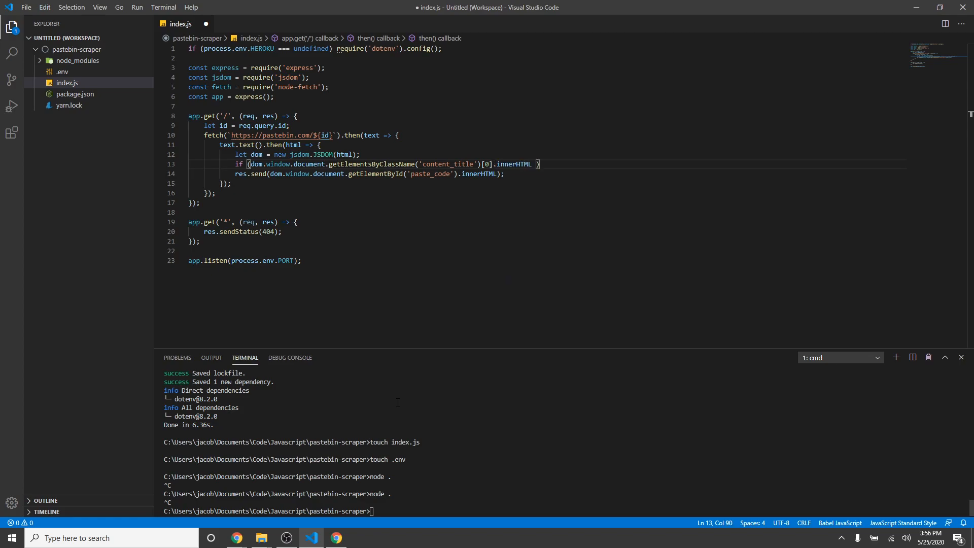
{"action": "type", "text": "=== \"\""}
{"action": "type", "text": "res.send"}
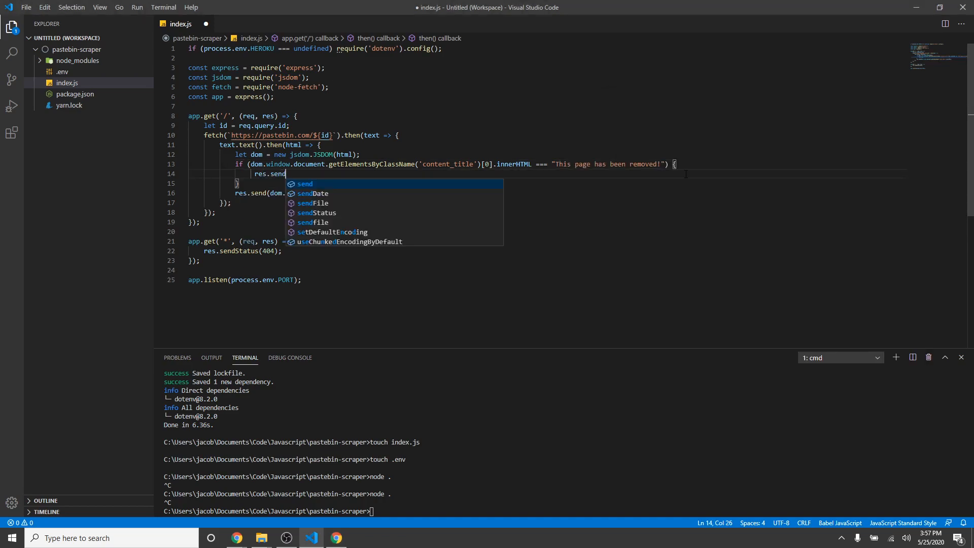
- Send status 404 when removed, else send paste_code's innerHTML, and restart with node
{"action": "type", "text": "Status(404);"}
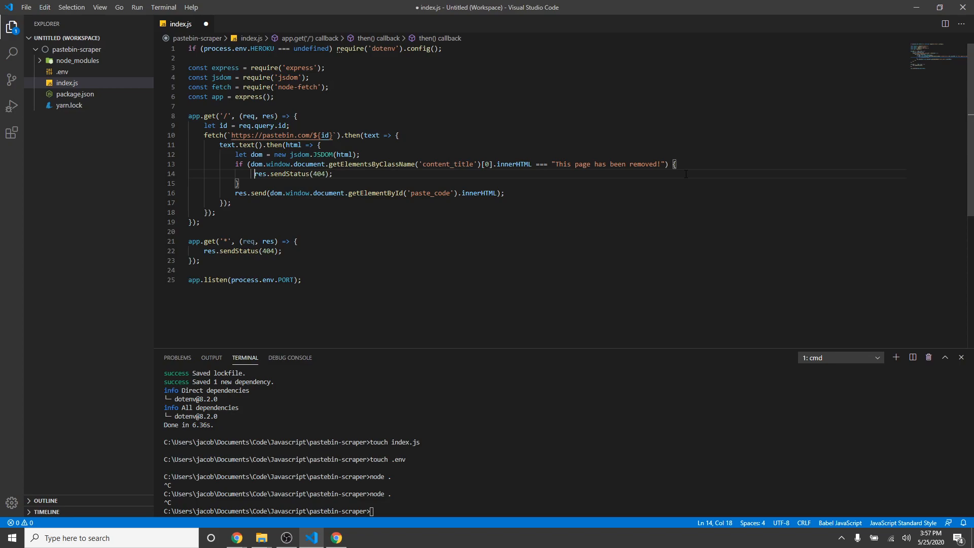
{"action": "type", "text": "else {"}
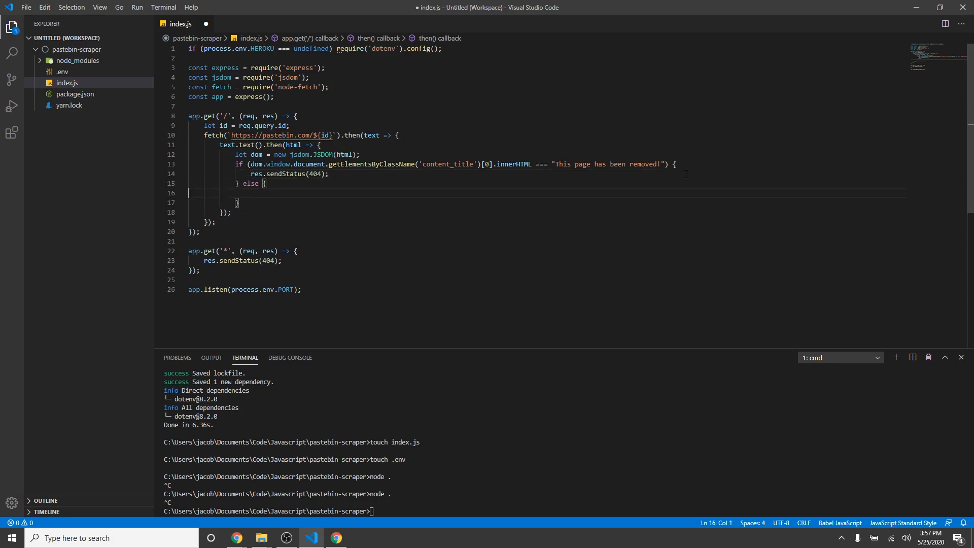
{"action": "type", "text": "res.send(dom.window.document.getElementById('paste_code').innerHTML);"}
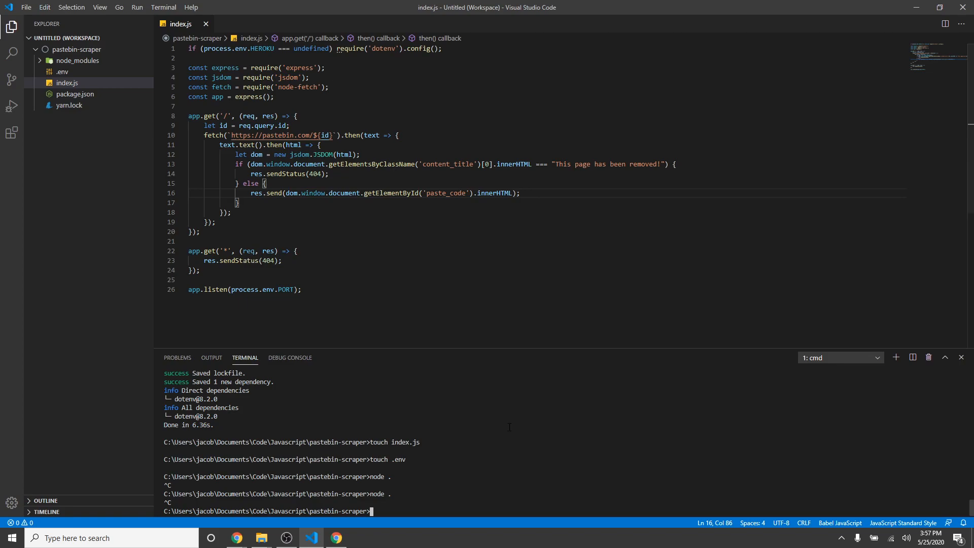
{"action": "type", "text": "node ."}
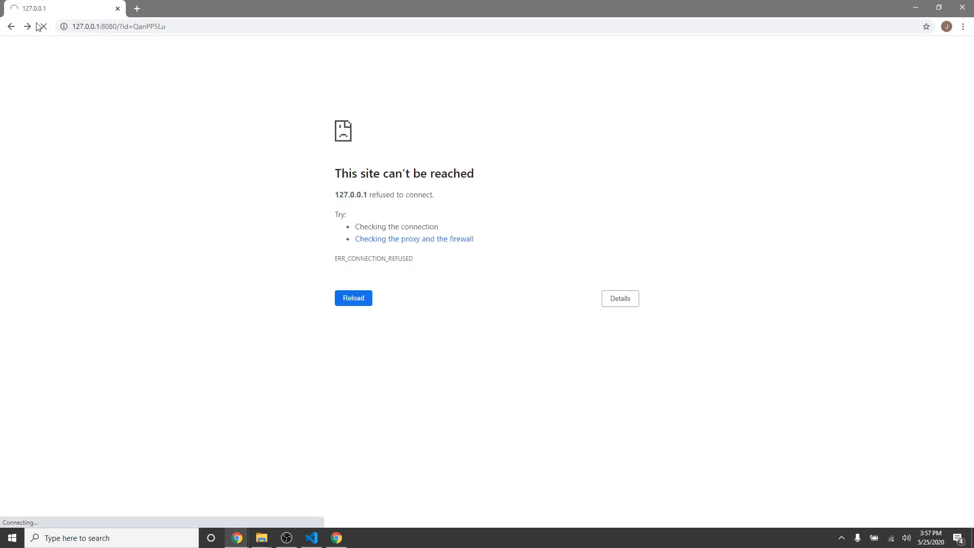
- Reload the local scraper test page 127.0.0.1:8080/?id=… and return to the main Chrome window
{"action": "left_click", "coordinate": [311, 537]}
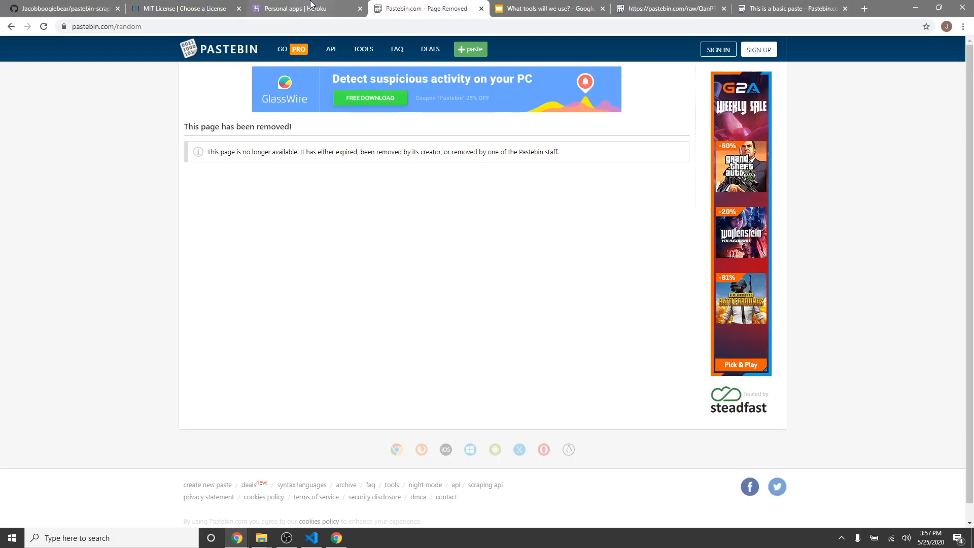
{"action": "left_click", "coordinate": [62, 8]}
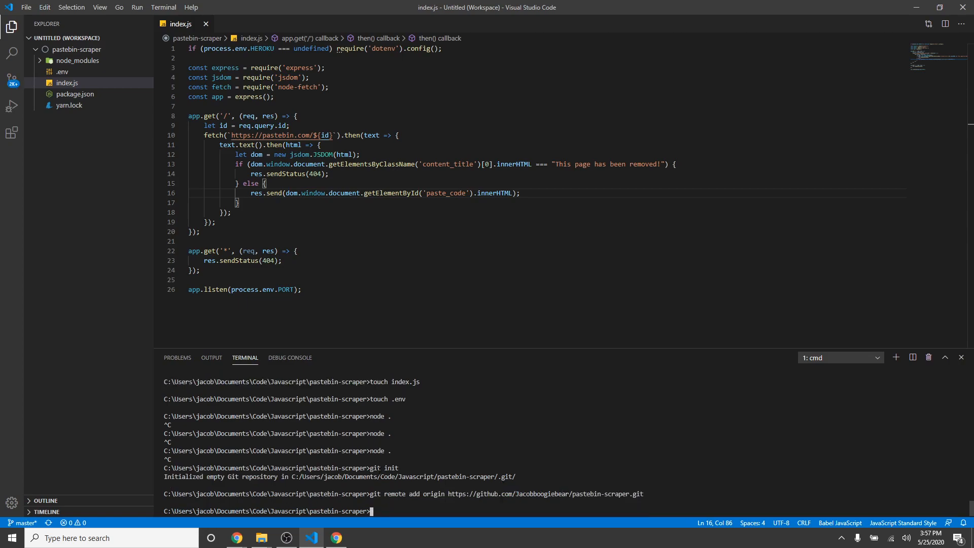
- Create empty Procfile, LICENSE and .gitignore files and refresh the Explorer to show them
{"action": "type", "text": "t"}
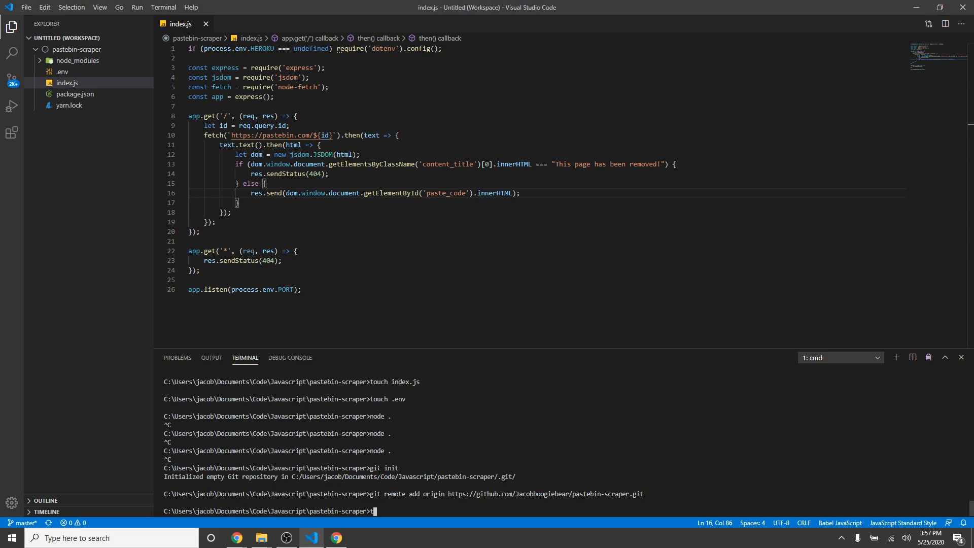
{"action": "type", "text": "ouch Procfile"}
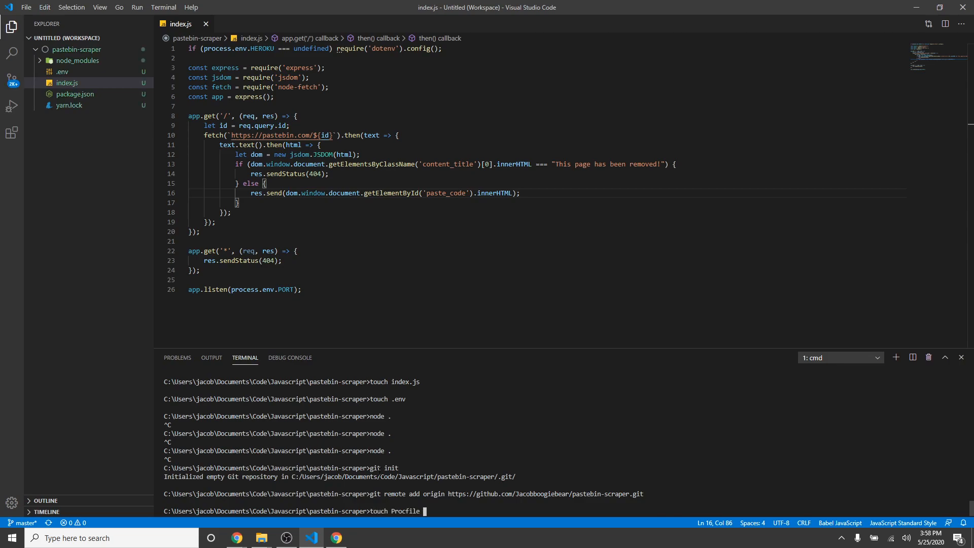
{"action": "type", "text": "LICENSE"}
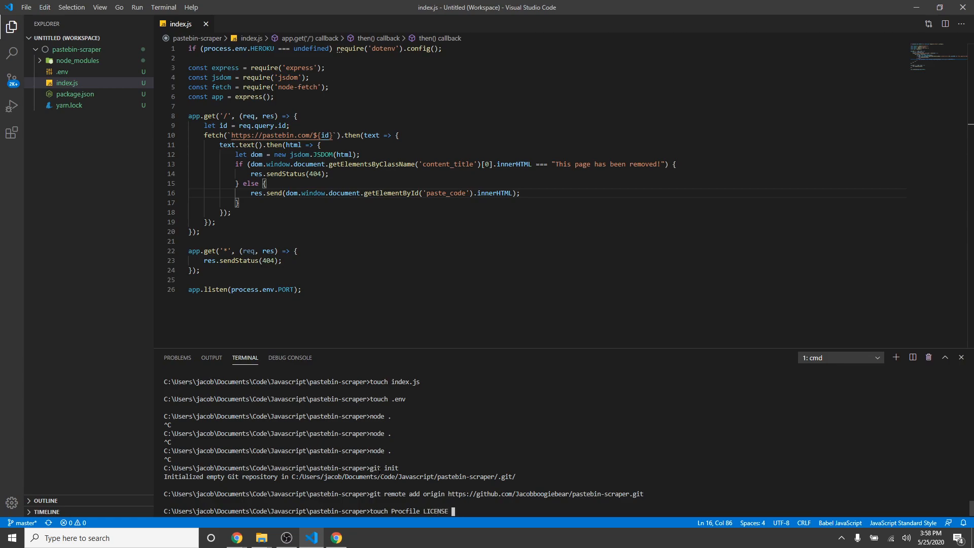
{"action": "type", "text": ".gitignore"}
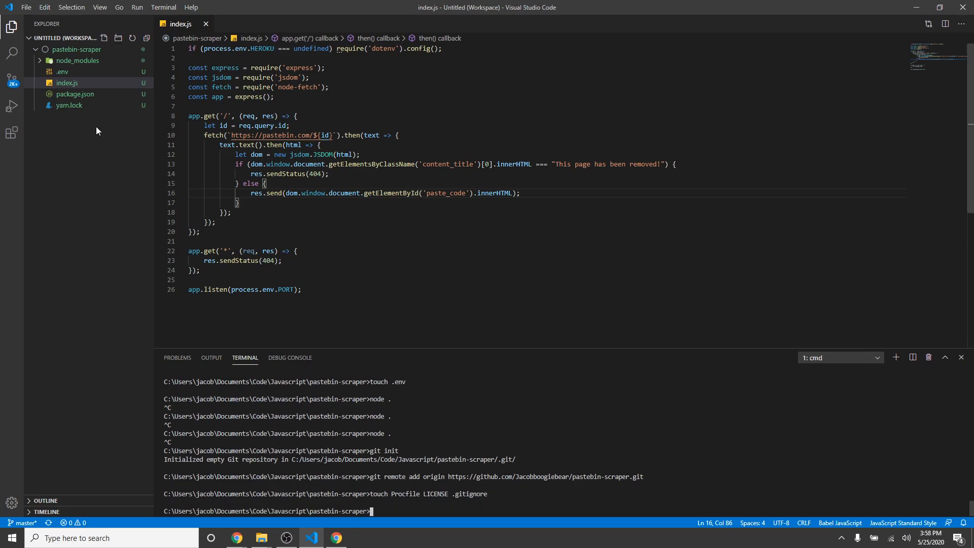
{"action": "left_click", "coordinate": [70, 83]}
{"action": "type", "text": "n"}
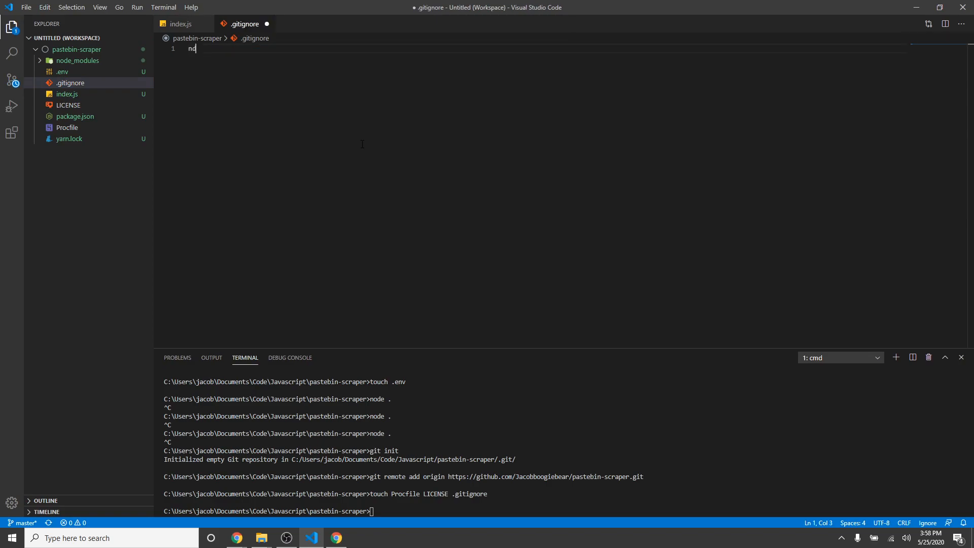
- Add node_modules/ and .env to .gitignore, write 'web: node .' in Procfile, and open LICENSE
{"action": "type", "text": "ode_m"}
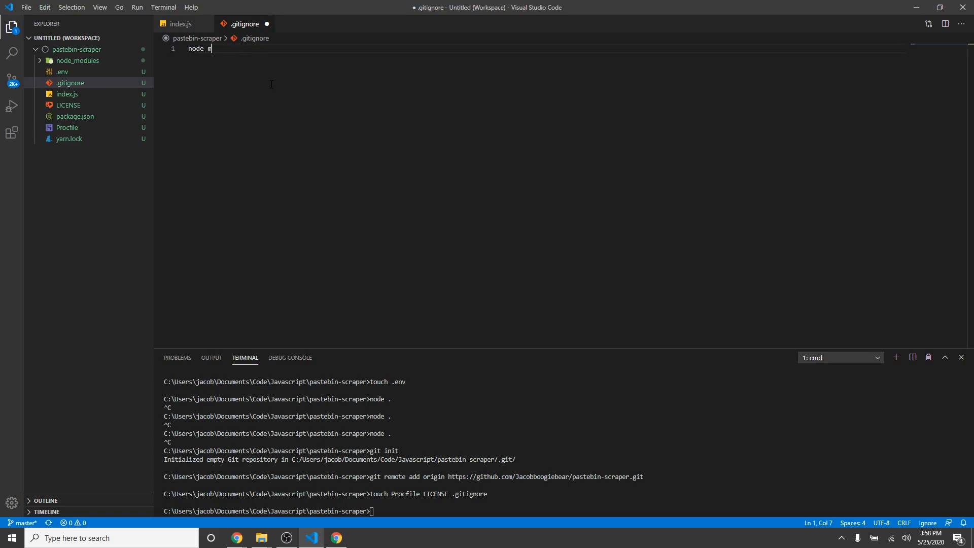
{"action": "type", "text": "odules/"}
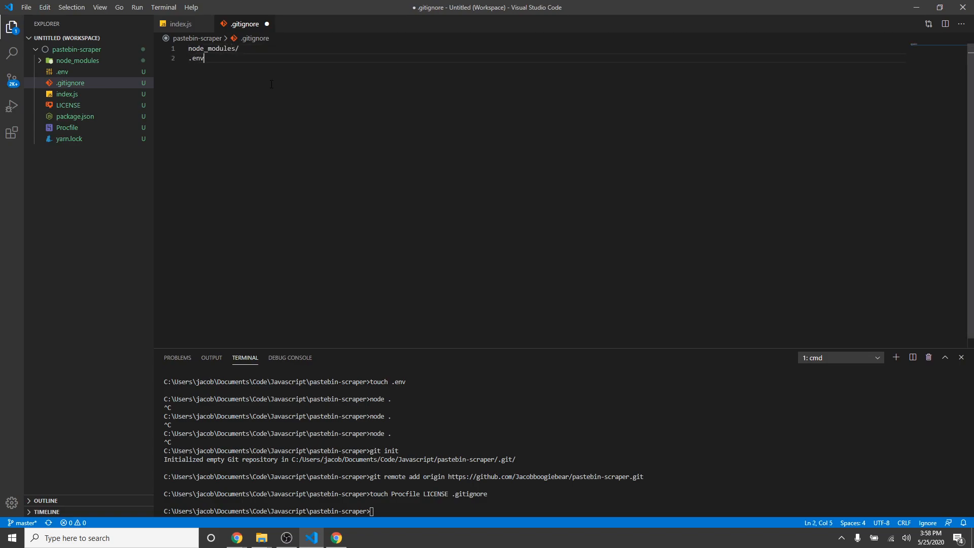
{"action": "left_click", "coordinate": [182, 24]}
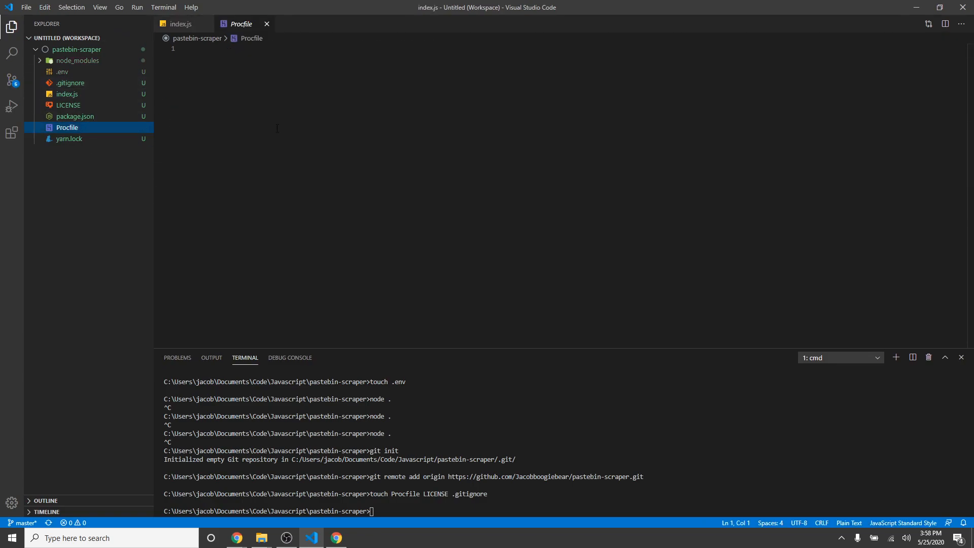
{"action": "type", "text": "weB"}
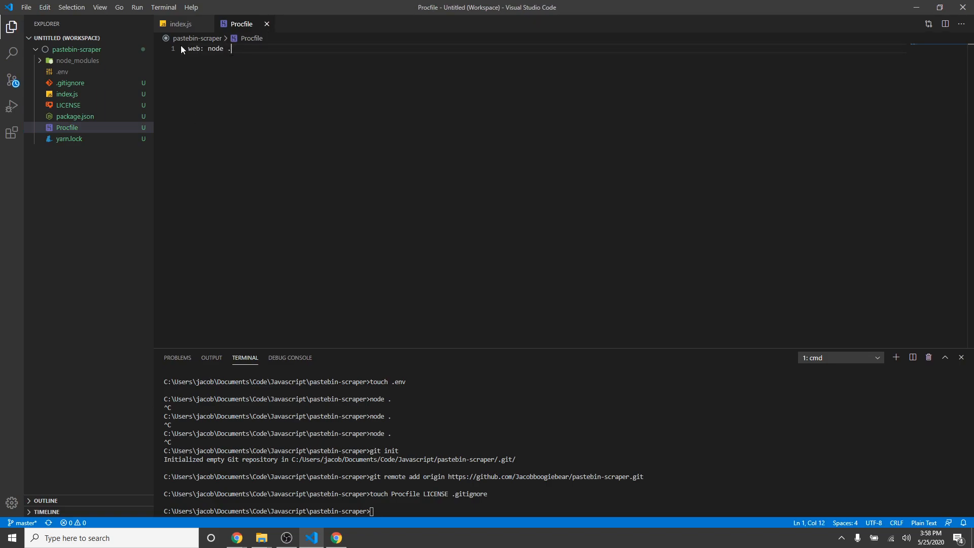
{"action": "left_click", "coordinate": [181, 24]}
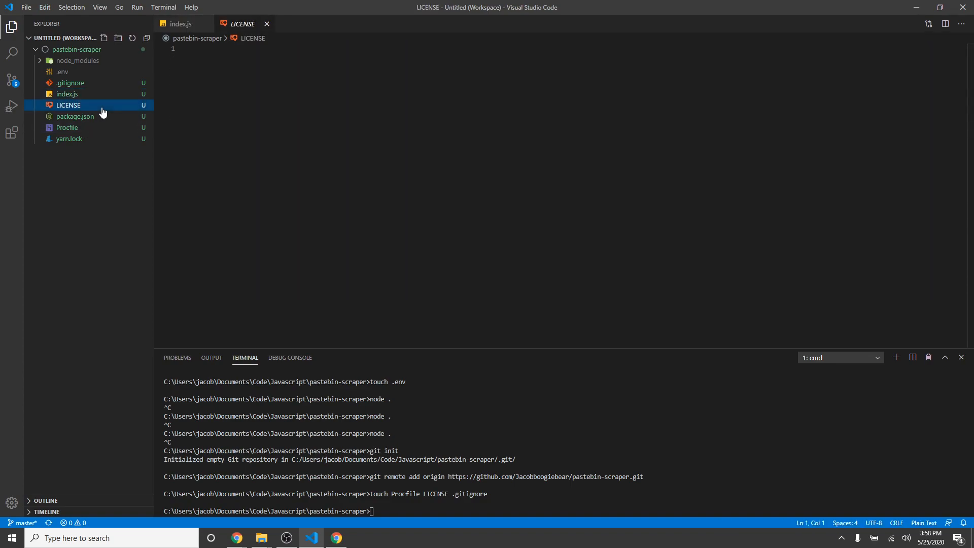
- Fill LICENSE with the MIT text, copyright 2020 Jacob Allen Morris, then save and close it
{"action": "left_click", "coordinate": [236, 537]}
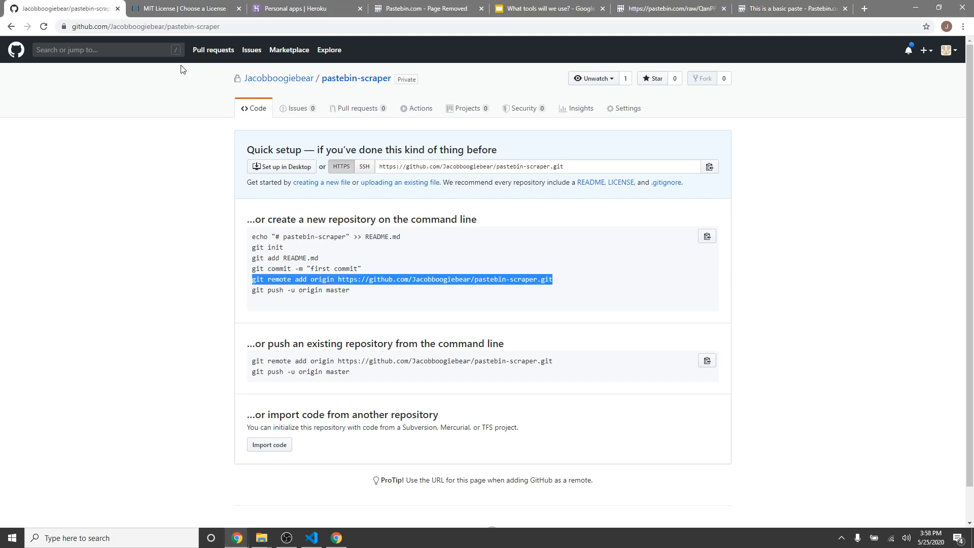
{"action": "left_click", "coordinate": [180, 8]}
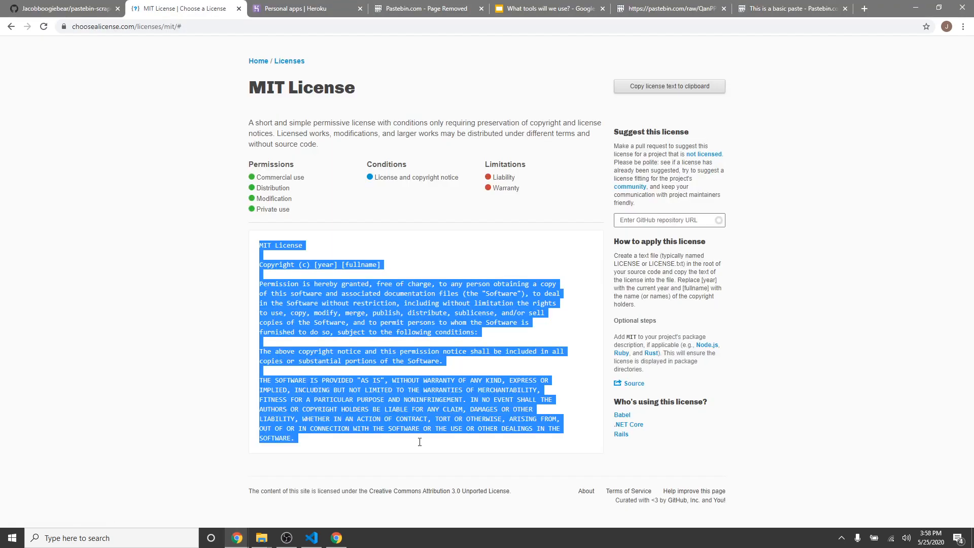
{"action": "left_click", "coordinate": [310, 537]}
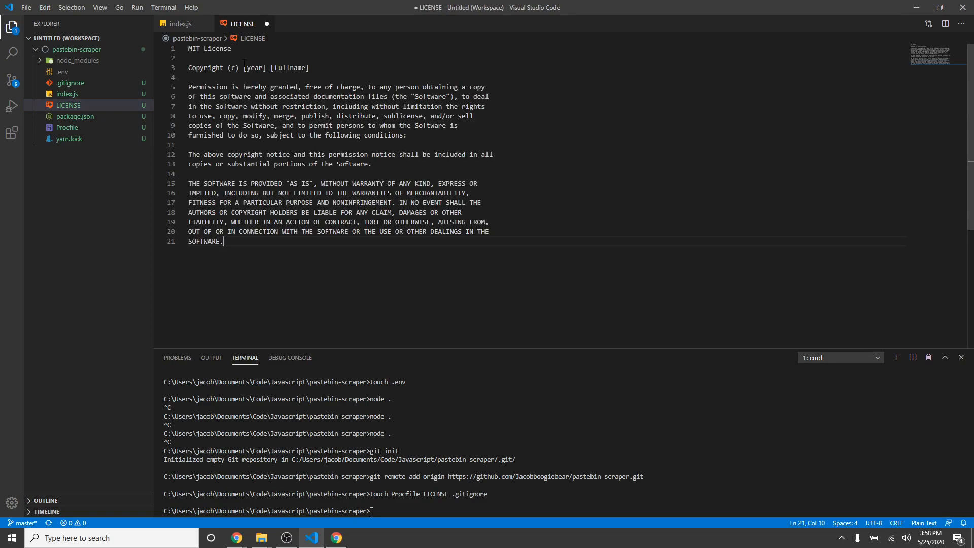
{"action": "type", "text": "2020"}
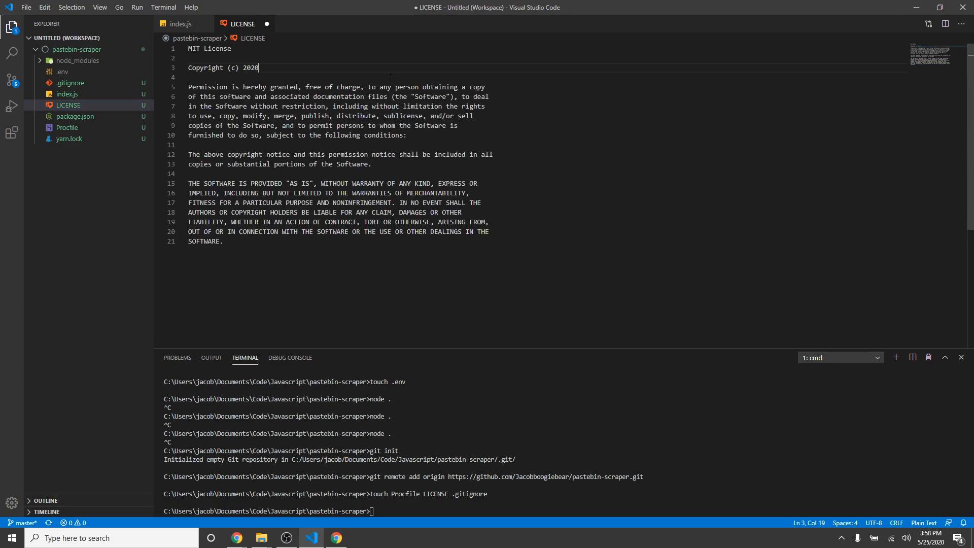
{"action": "type", "text": "Jacob Allen Mo"}
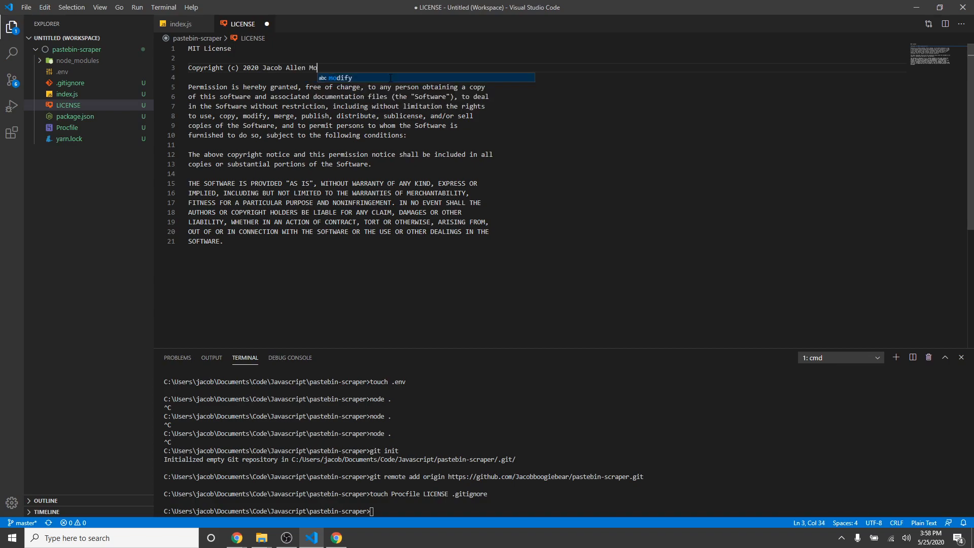
{"action": "type", "text": "rris"}
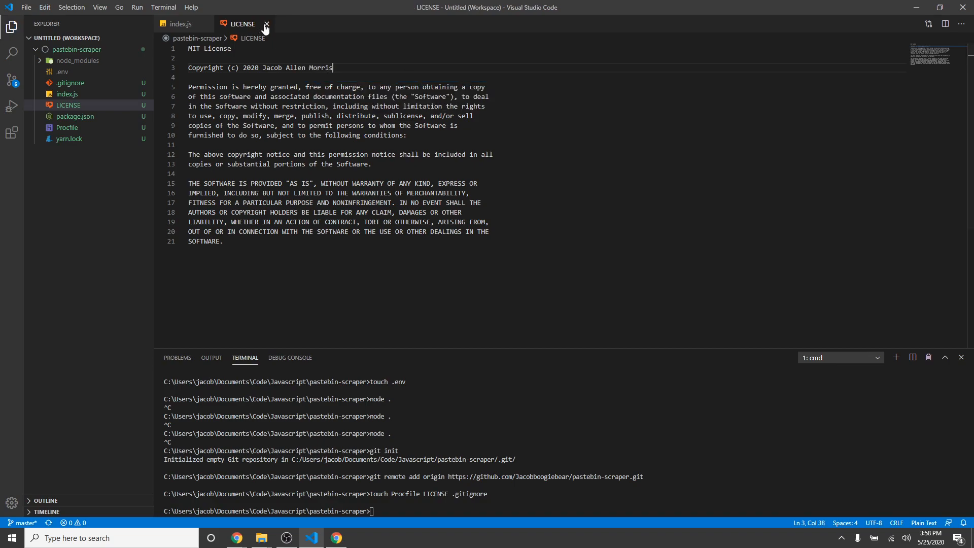
{"action": "left_click", "coordinate": [266, 24]}
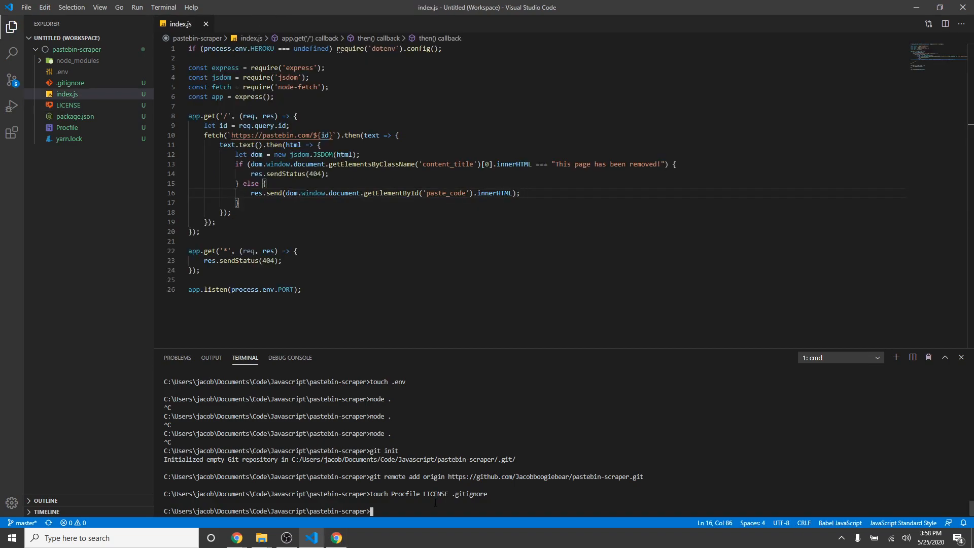
- Glance at the main Chrome window, then return to VS Code
{"action": "left_click", "coordinate": [235, 538]}
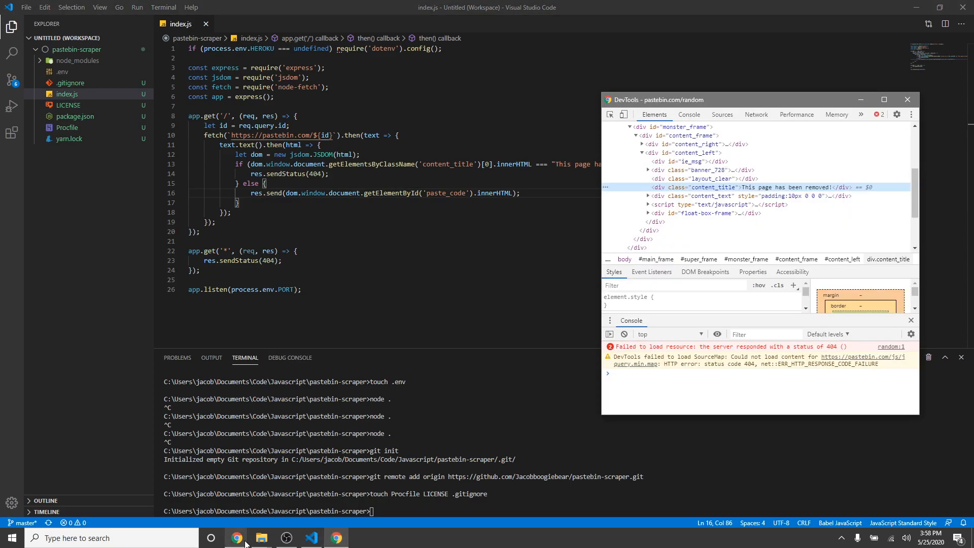
{"action": "left_click", "coordinate": [235, 538]}
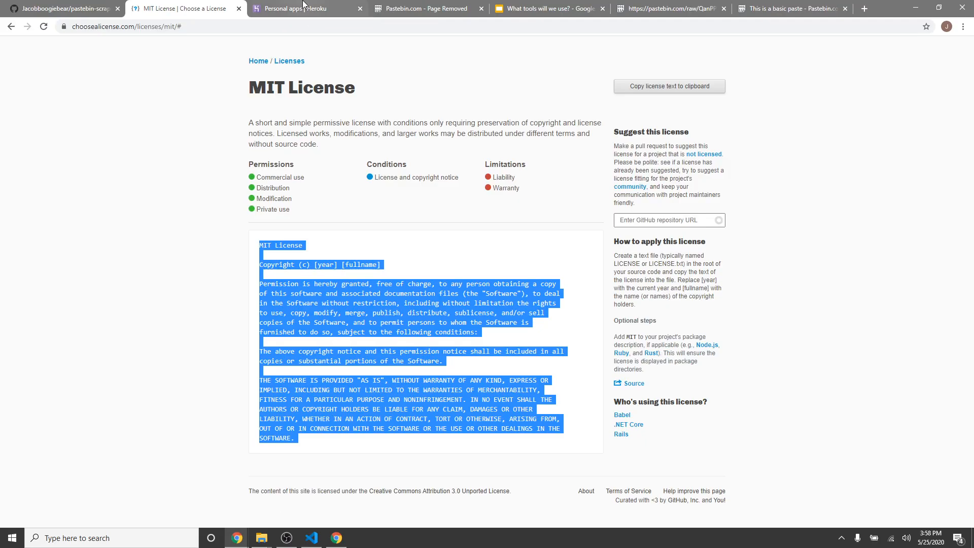
{"action": "left_click", "coordinate": [301, 8]}
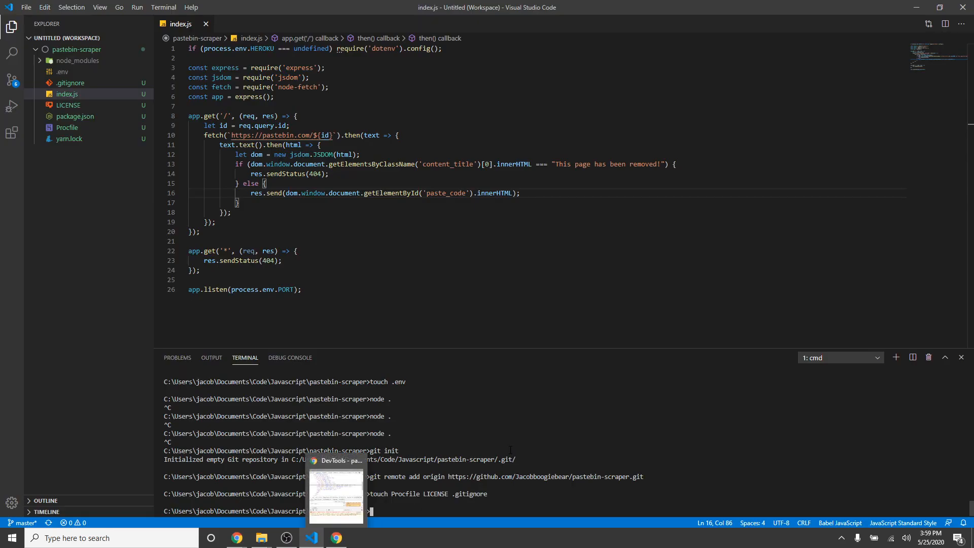
- Stage all files, commit as 'working on video', and push to origin master
{"action": "type", "text": "git add ."}
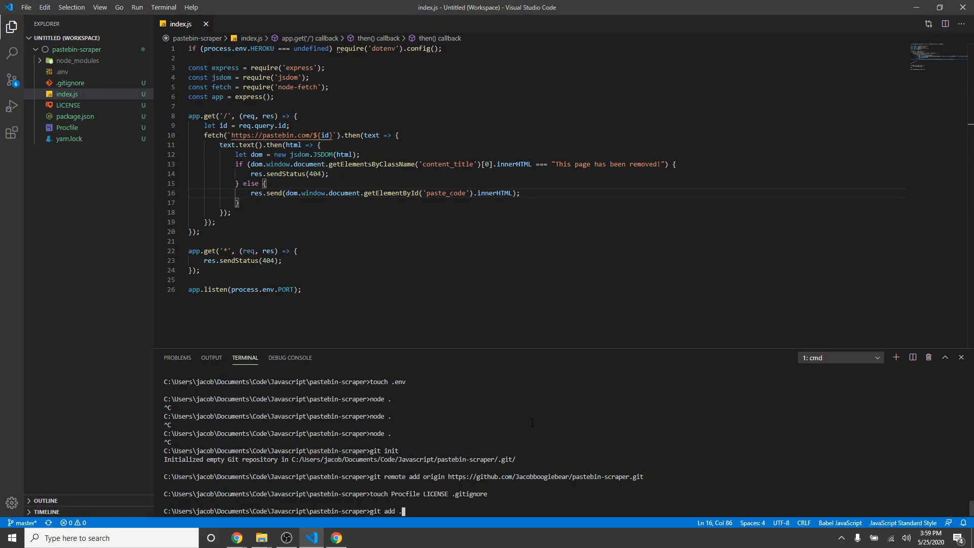
{"action": "type", "text": "git commit -m \"working on video"}
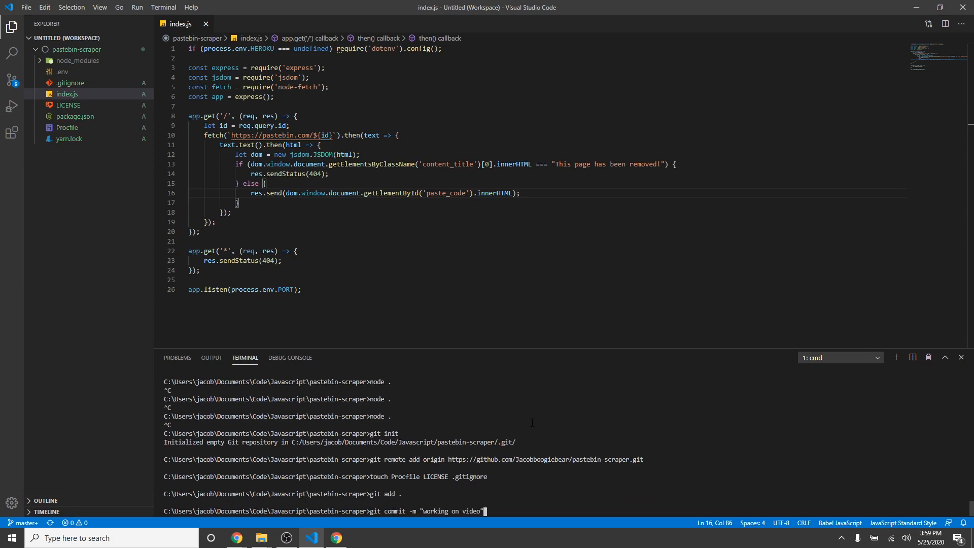
{"action": "type", "text": "git push he"}
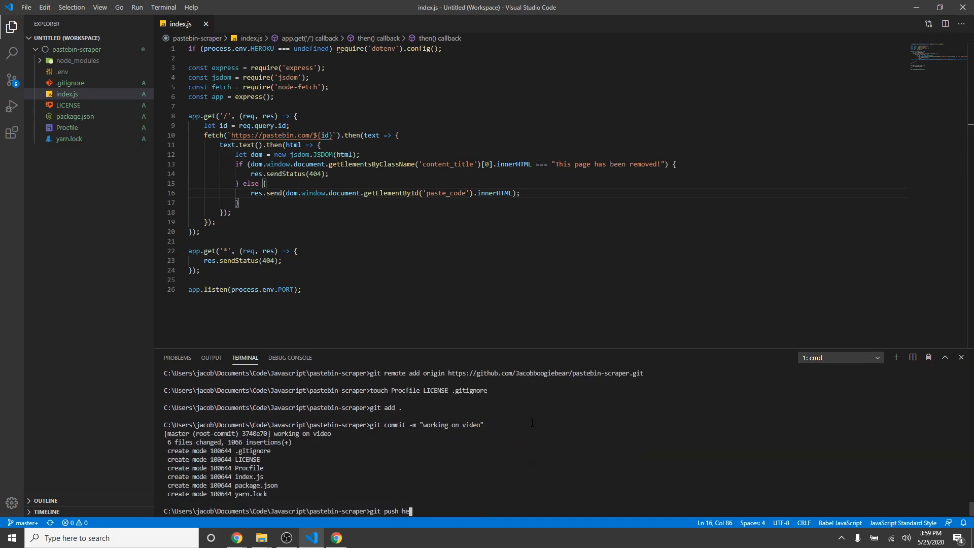
{"action": "type", "text": "origin master"}
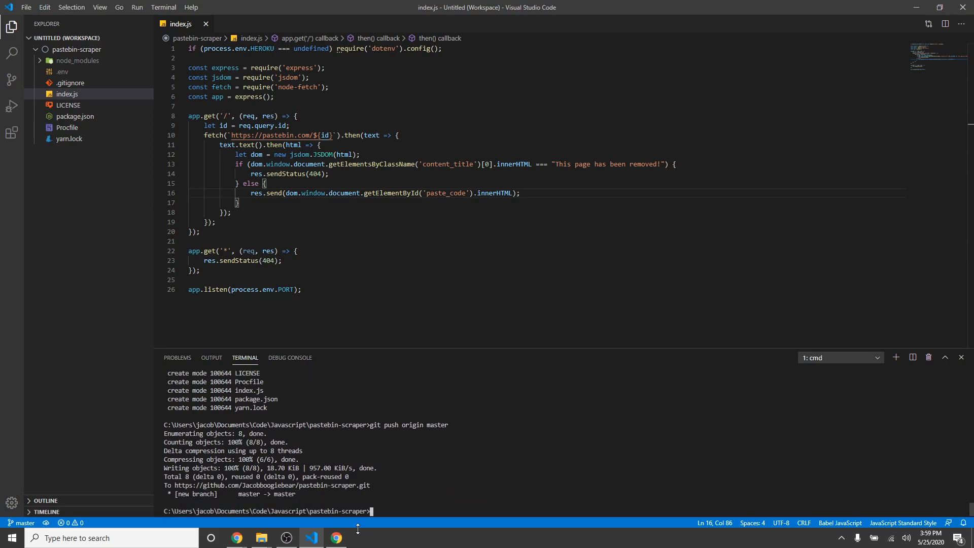
- Create the Heroku app pastebin-scraper-demo in the United States region
{"action": "left_click", "coordinate": [236, 537]}
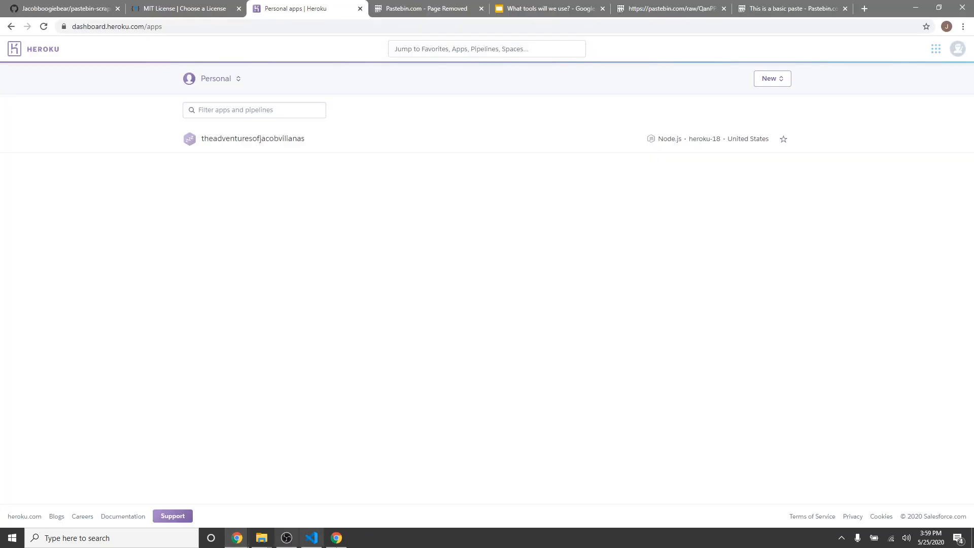
{"action": "left_click", "coordinate": [772, 78]}
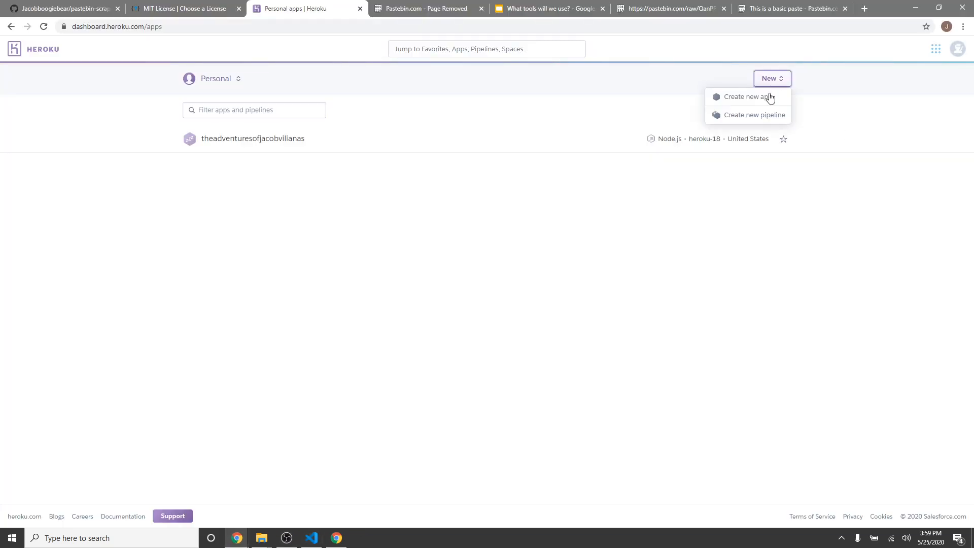
{"action": "left_click", "coordinate": [744, 97]}
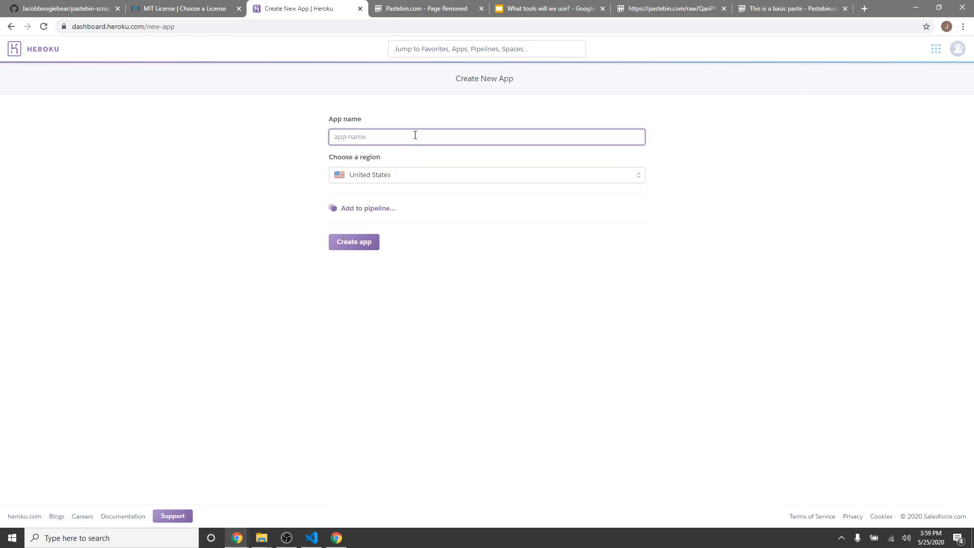
{"action": "type", "text": "pastebin-scraper-de"}
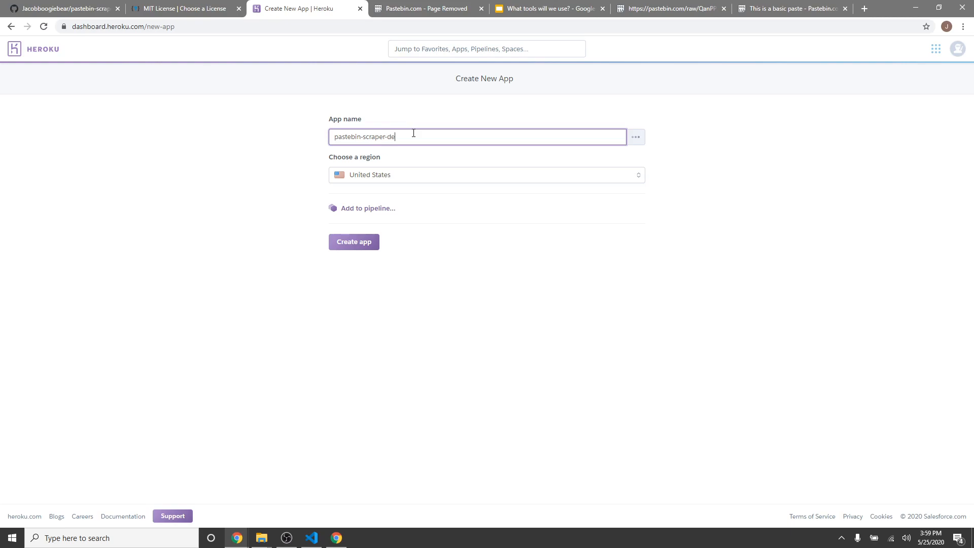
{"action": "left_click", "coordinate": [354, 241]}
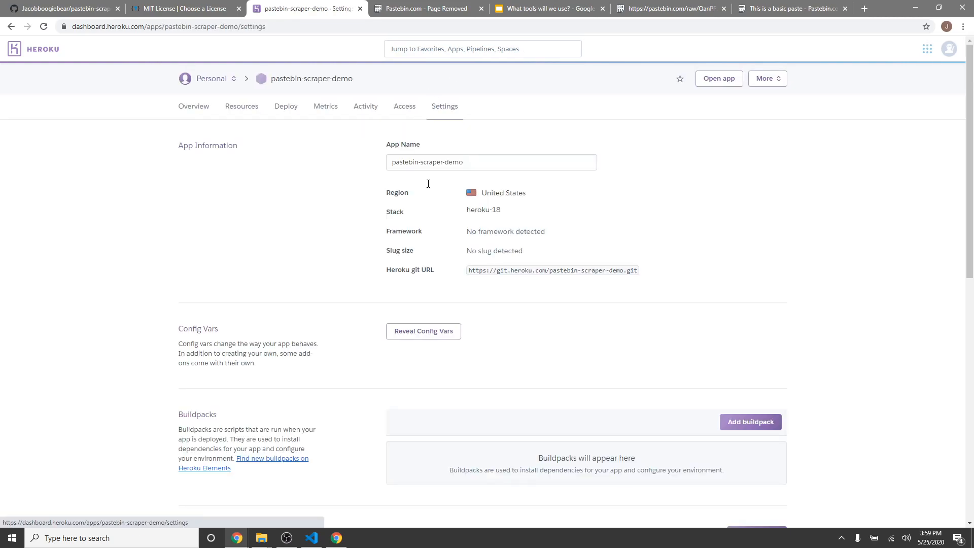
- Give pastebin-scraper-demo a HEROKU=true config var and the nodejs buildpack
{"action": "left_click", "coordinate": [423, 330]}
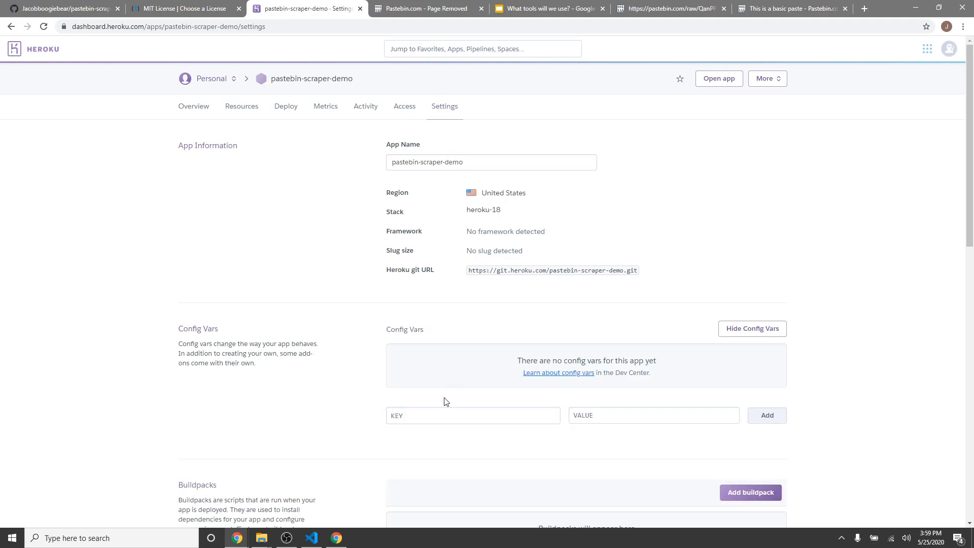
{"action": "type", "text": "HEROKU"}
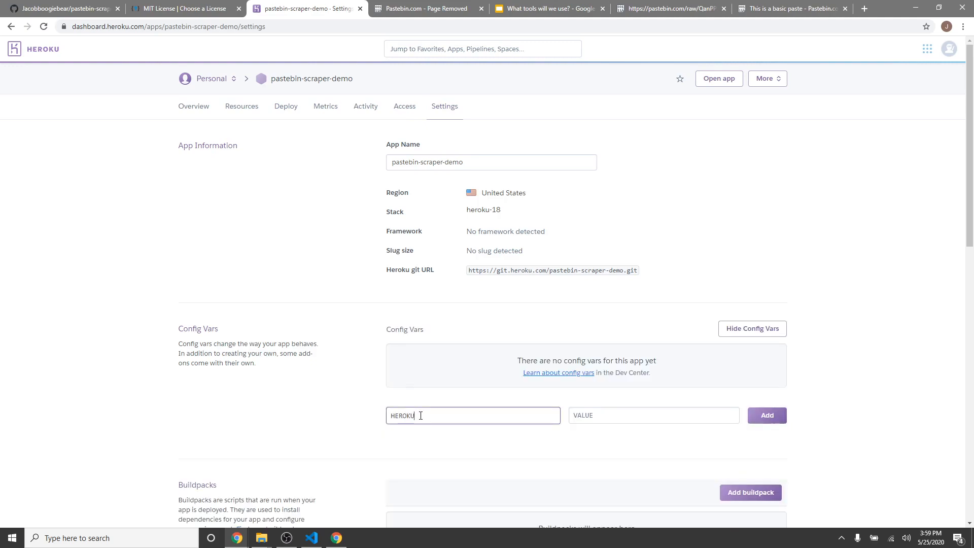
{"action": "type", "text": "true"}
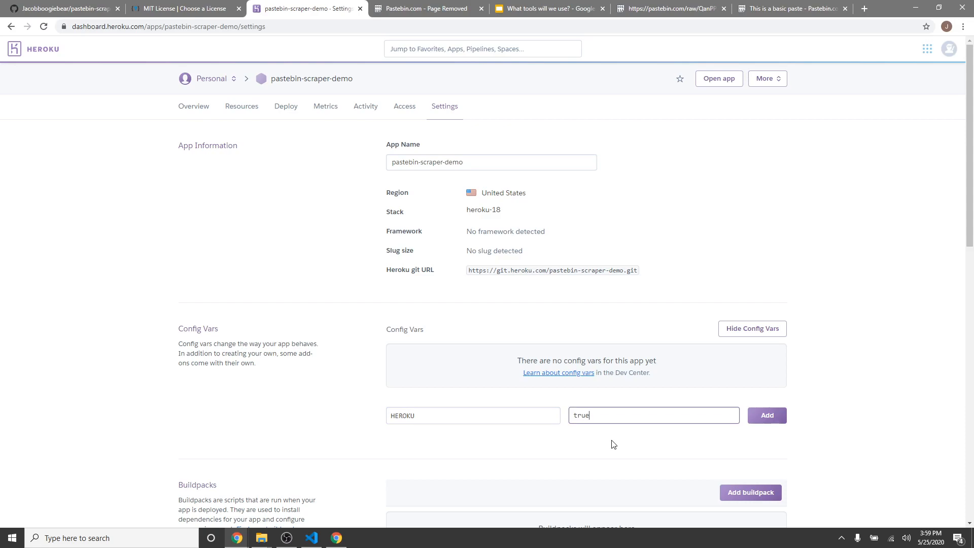
{"action": "left_click", "coordinate": [767, 416]}
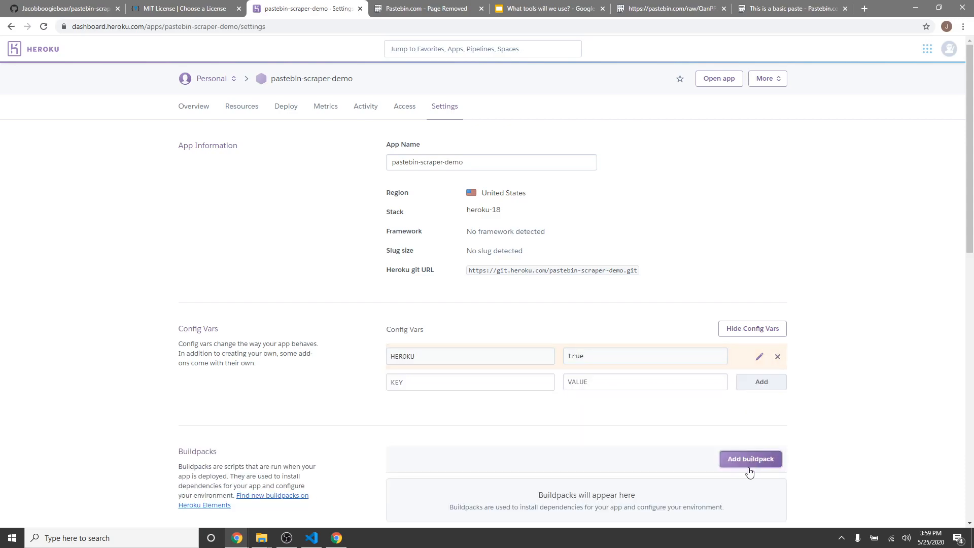
{"action": "left_click", "coordinate": [750, 459]}
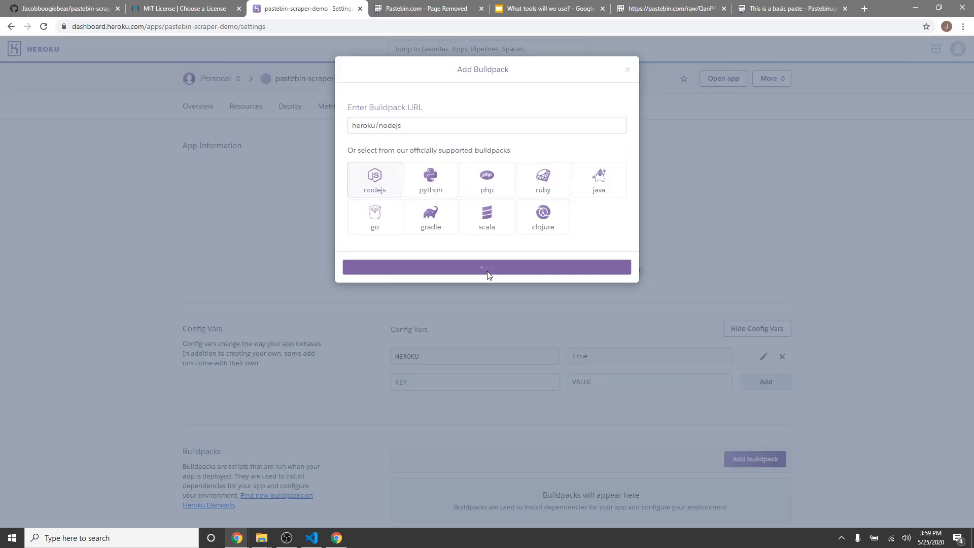
{"action": "left_click", "coordinate": [286, 106]}
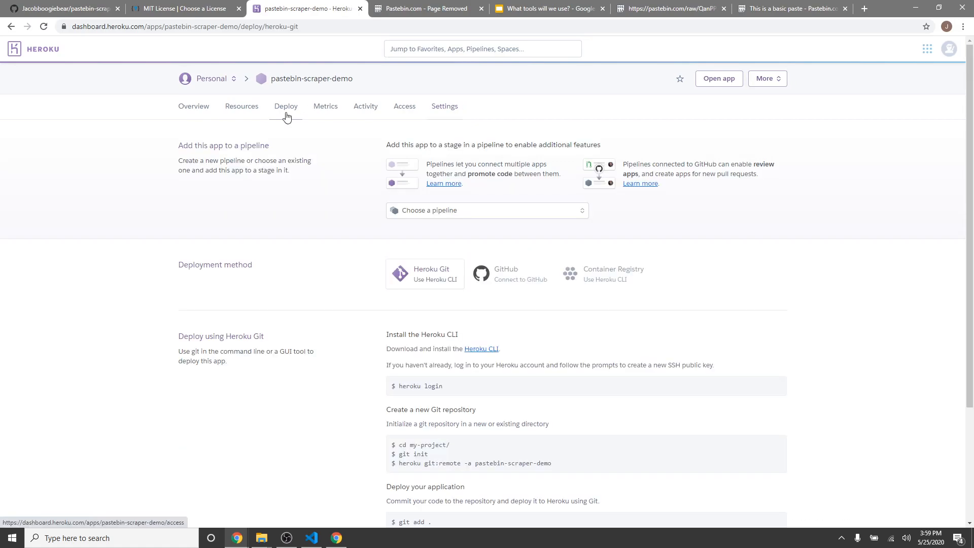
- Connect the Heroku app to the pastebin-scraper GitHub repository
{"action": "left_click", "coordinate": [509, 273]}
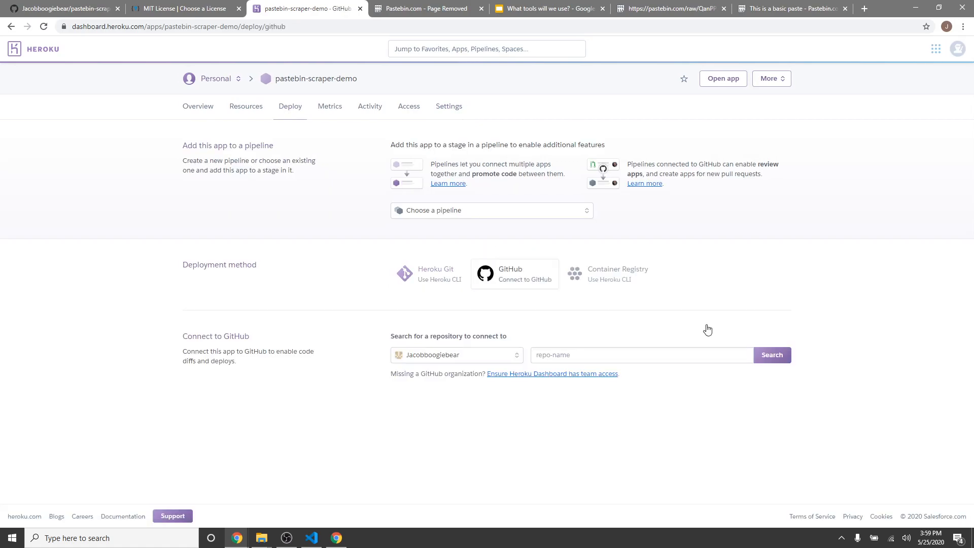
{"action": "type", "text": "pastebin-scraper"}
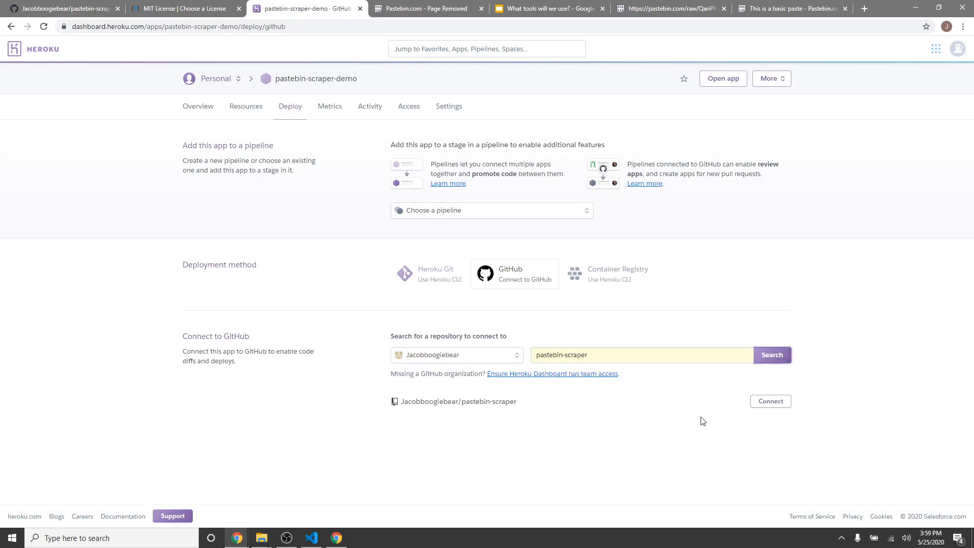
{"action": "left_click", "coordinate": [769, 401]}
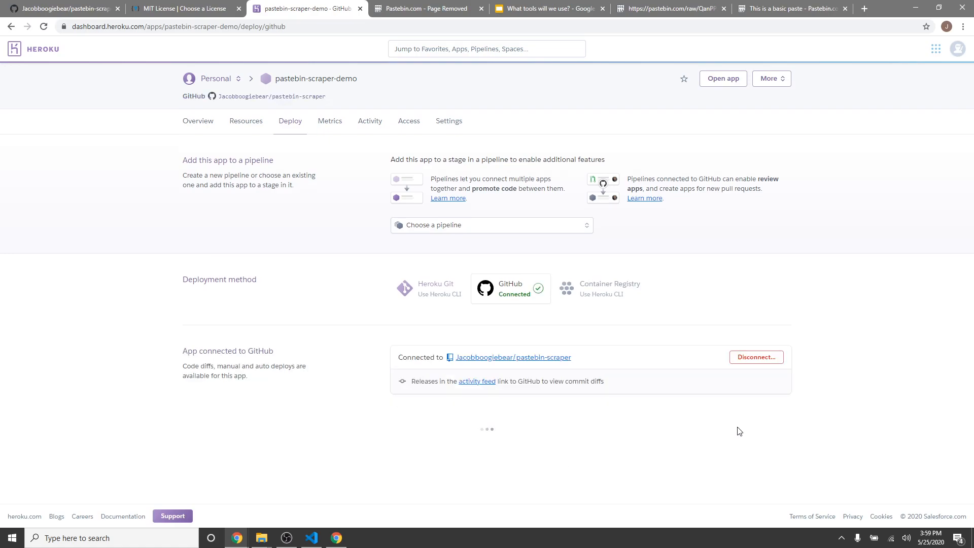
- Deploy the master branch and follow the build log until it succeeds
{"action": "scroll", "scroll_direction": "down", "scroll_amount": 3}
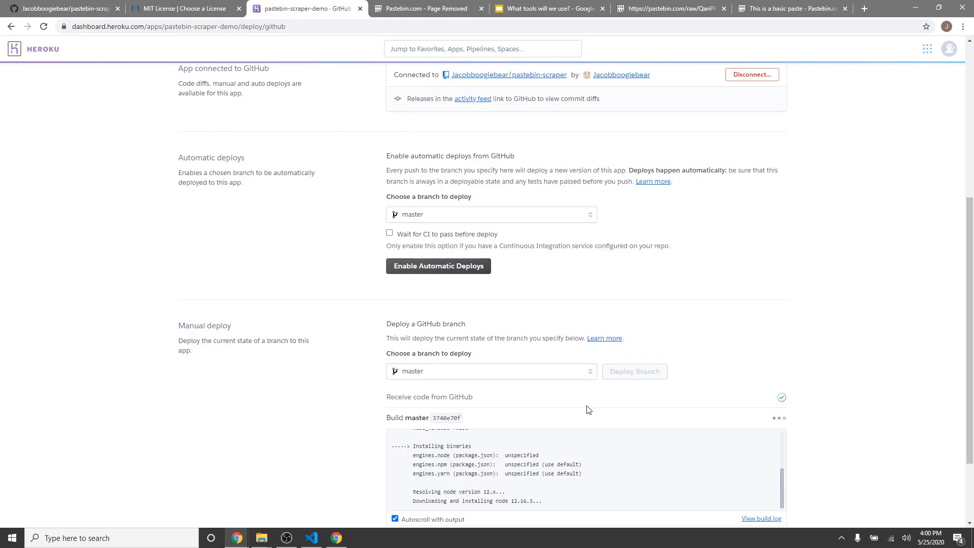
{"action": "scroll", "scroll_direction": "down", "scroll_amount": 3}
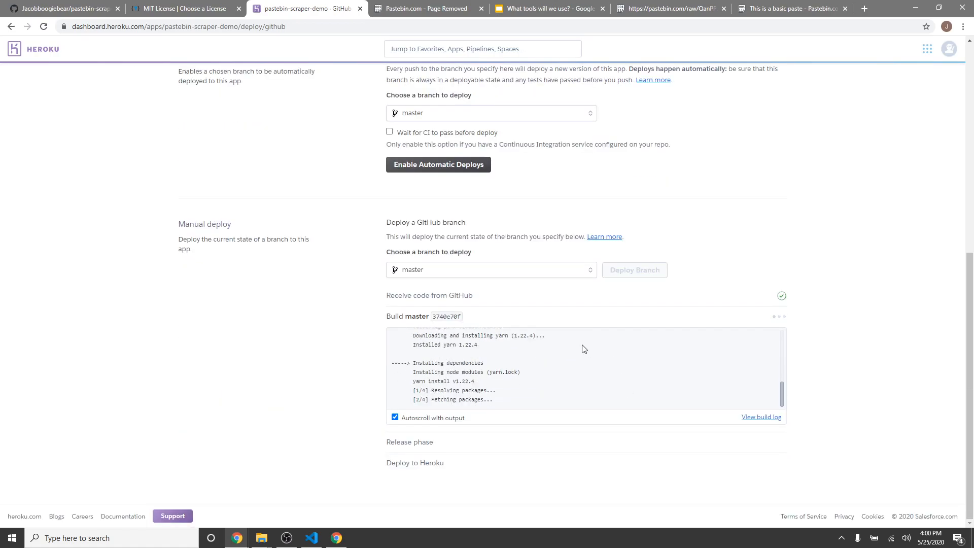
{"action": "mouse_move", "coordinate": [560, 341]}
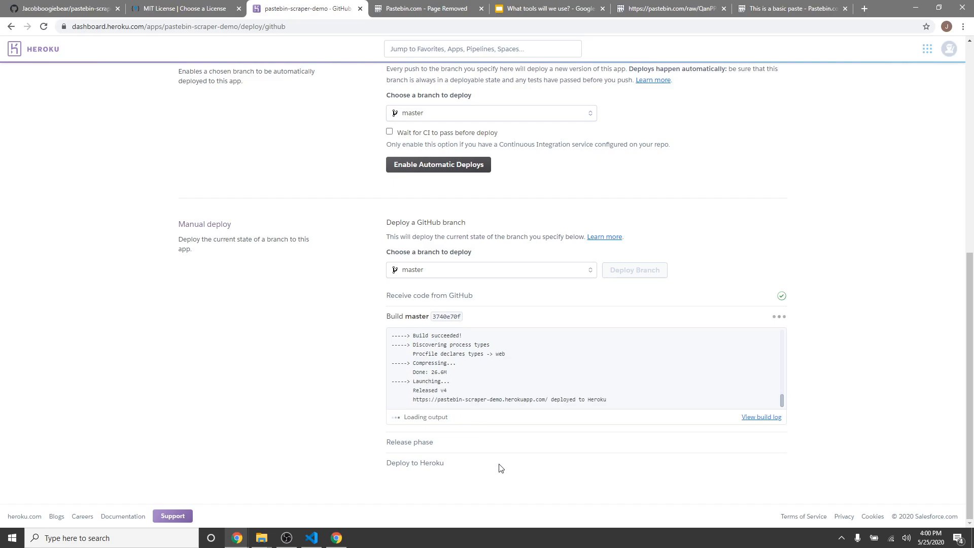
{"action": "right_click", "coordinate": [586, 456]}
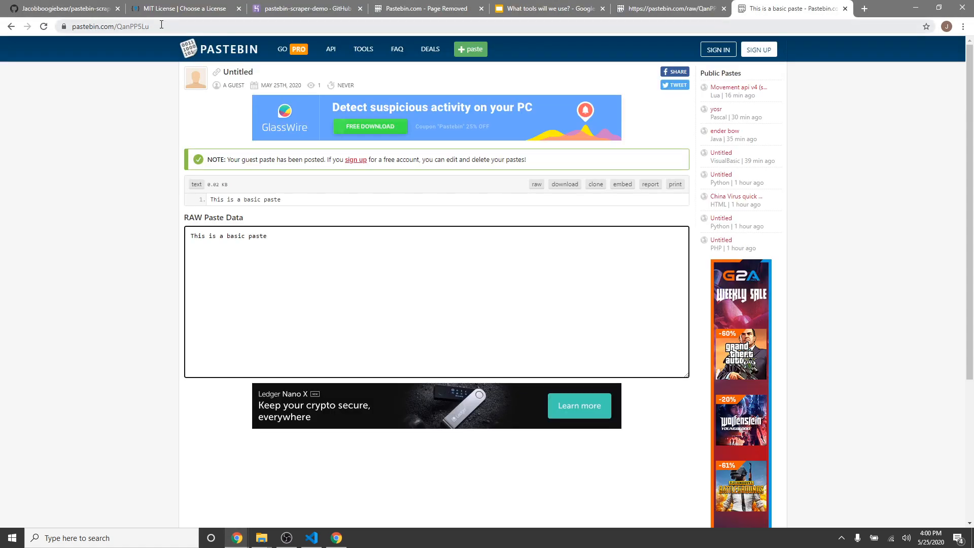
- Select the basic test paste's ID in the Pastebin page's address bar
{"action": "left_click", "coordinate": [125, 26]}
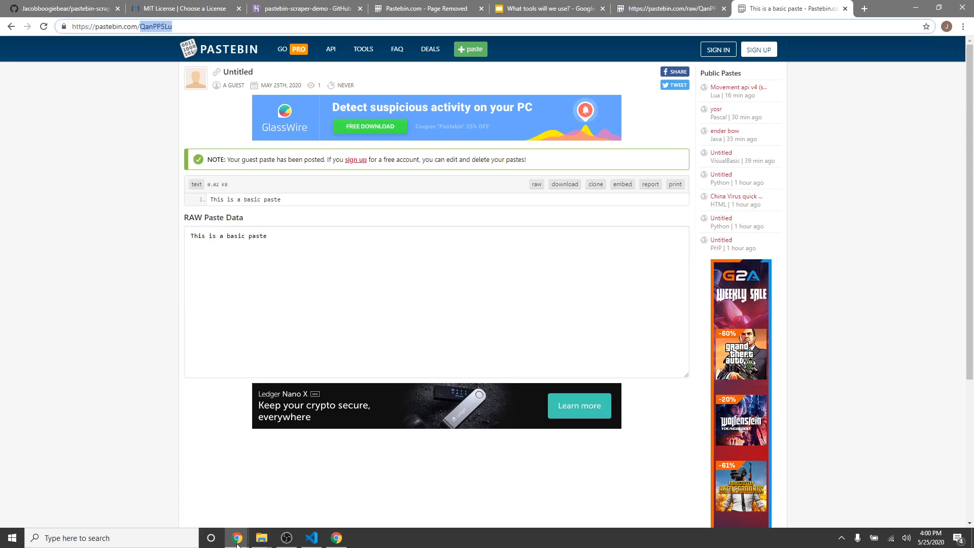